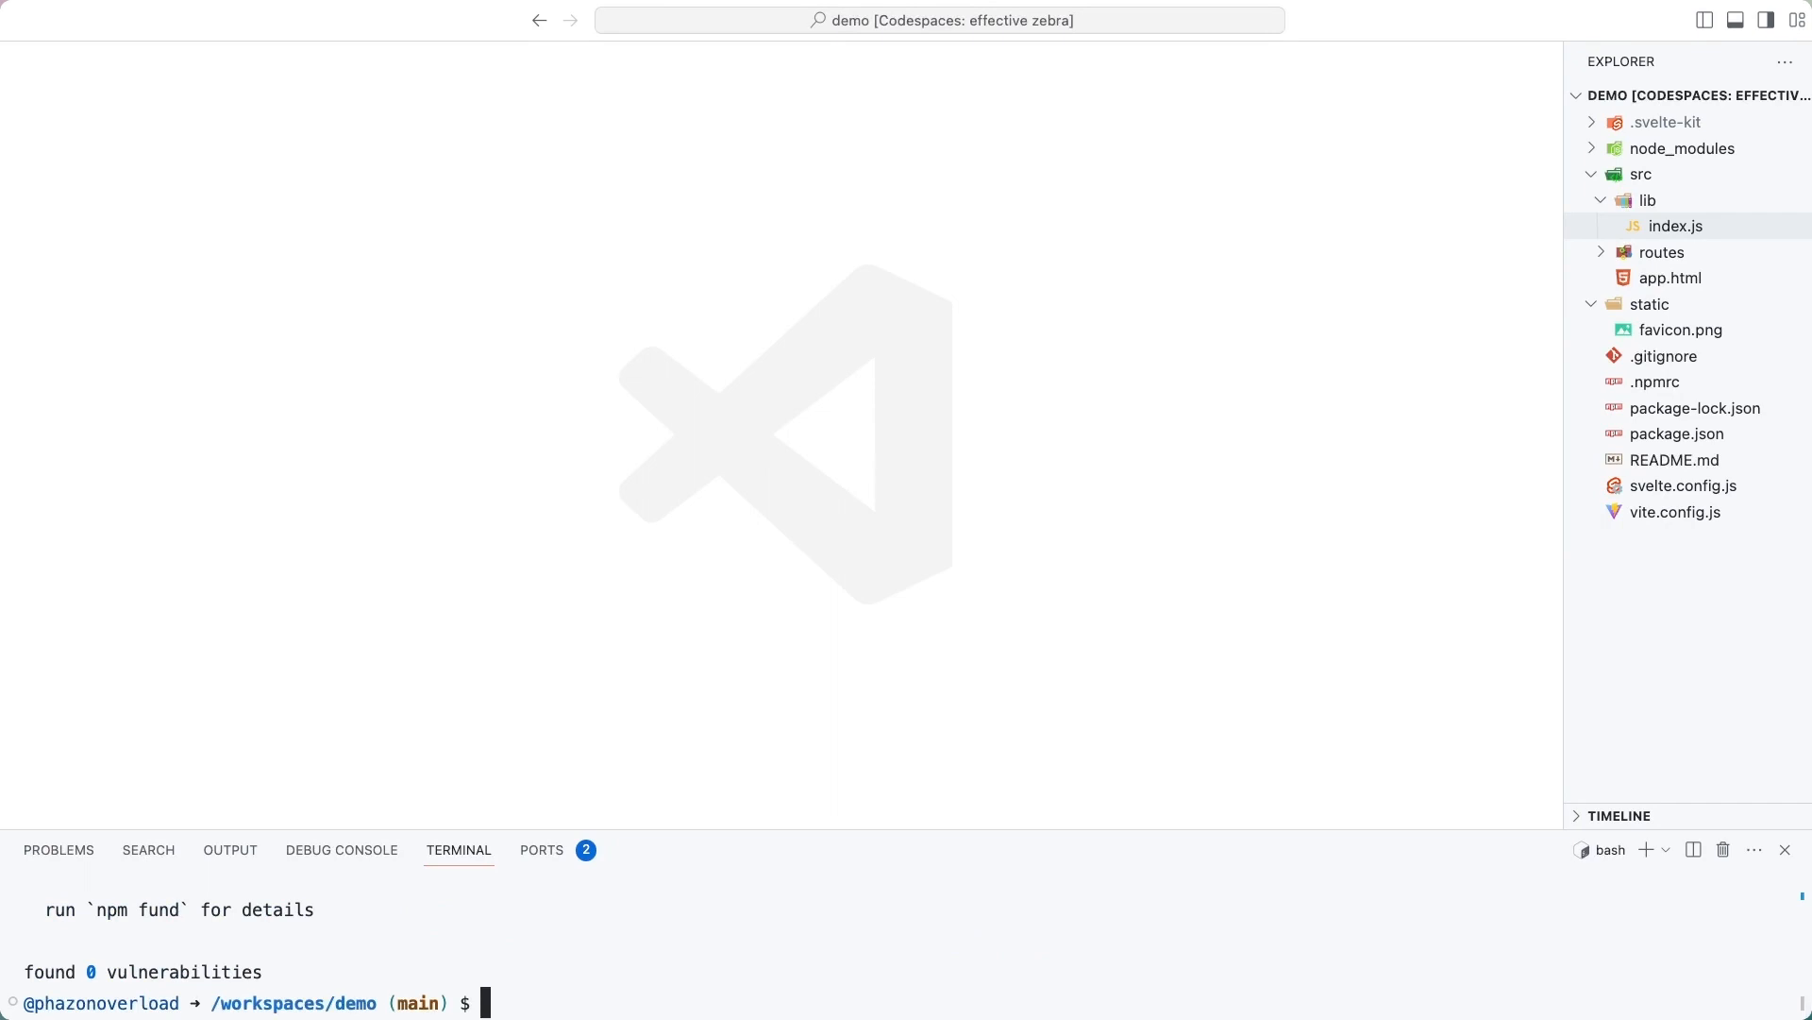
Step: Run npm run dev in the terminal to serve the app at localhost:5173
type("np")
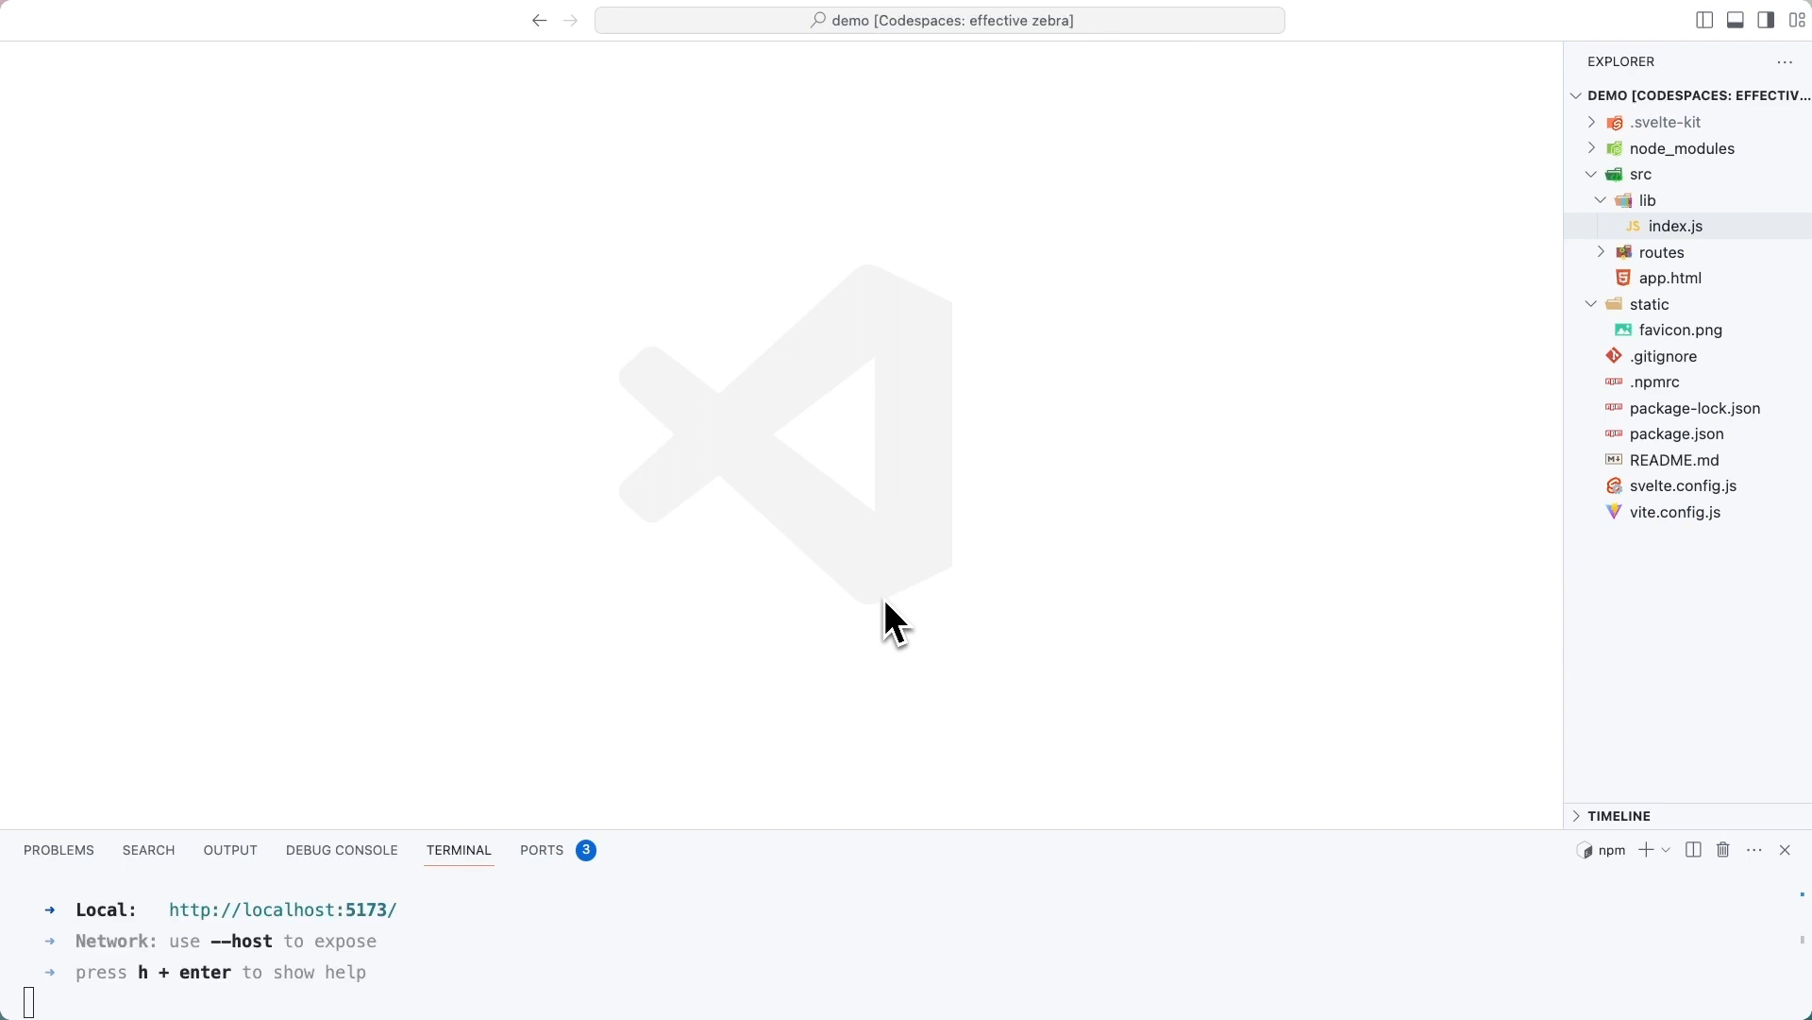
Step: Create src/lib/directus.js exporting getDirectusInstance wrapping the Directus SDK client
right_click(1673, 225)
type("direc")
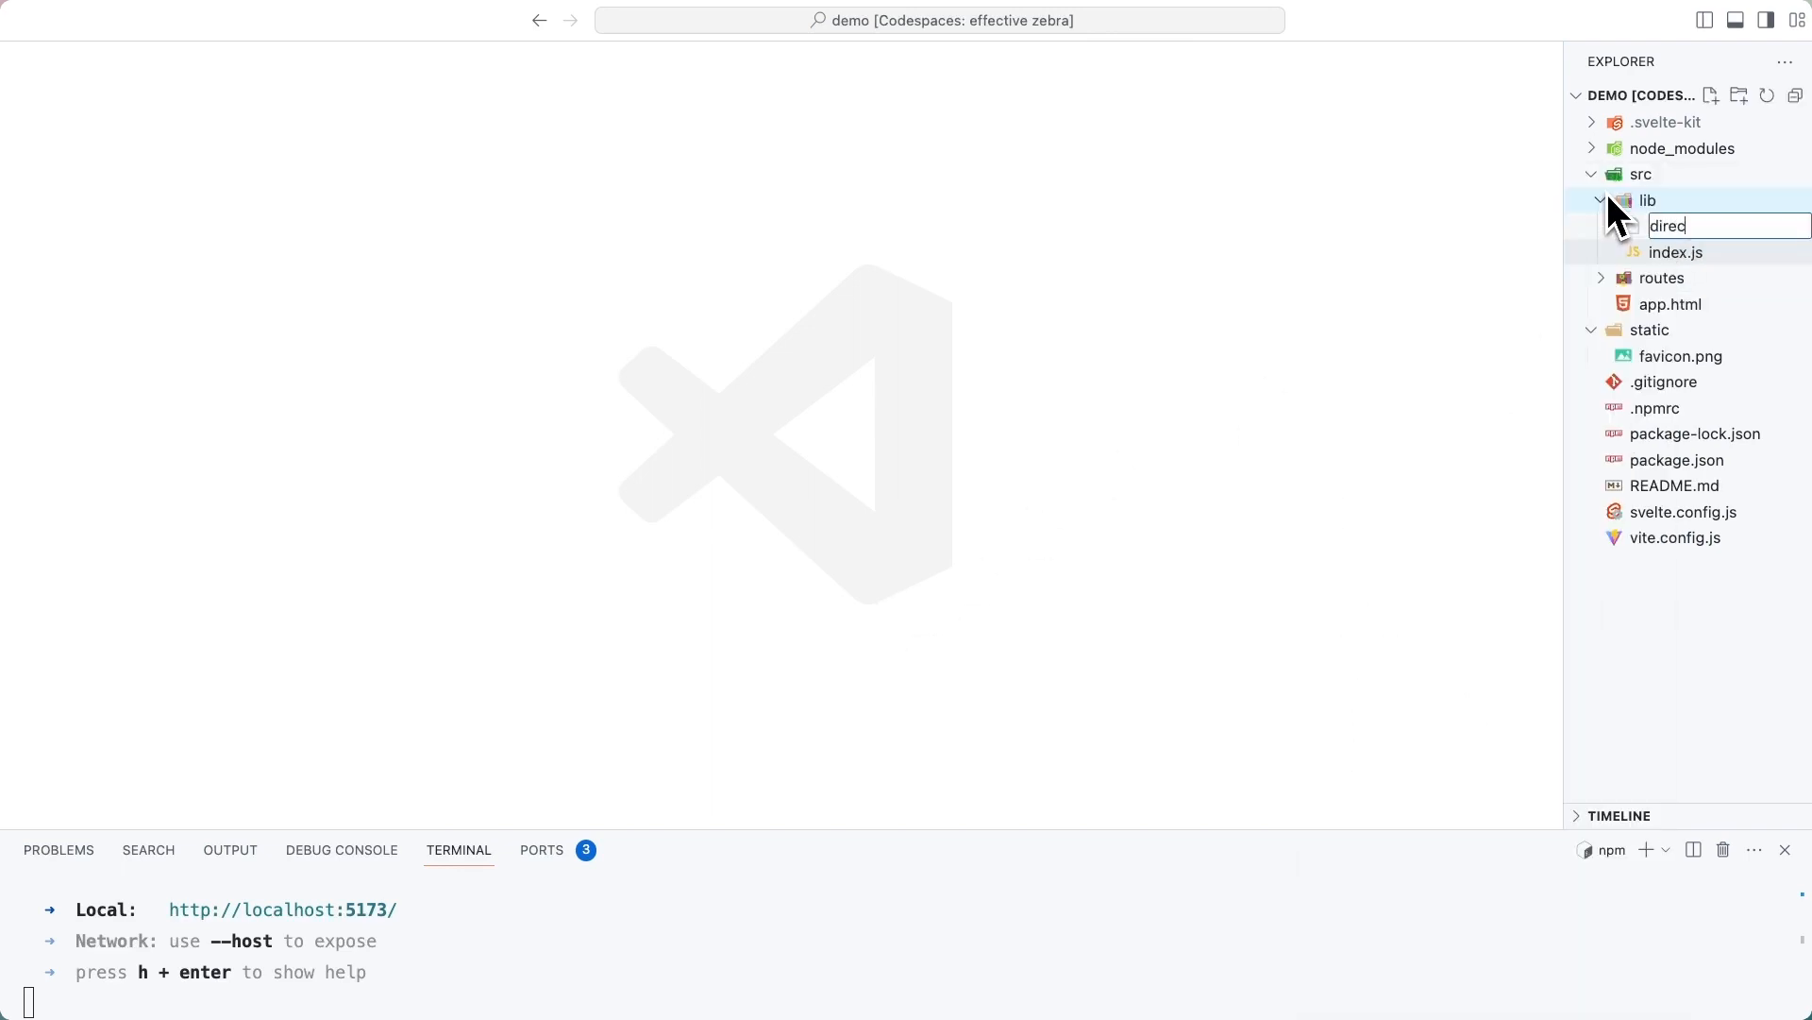
key("Escape")
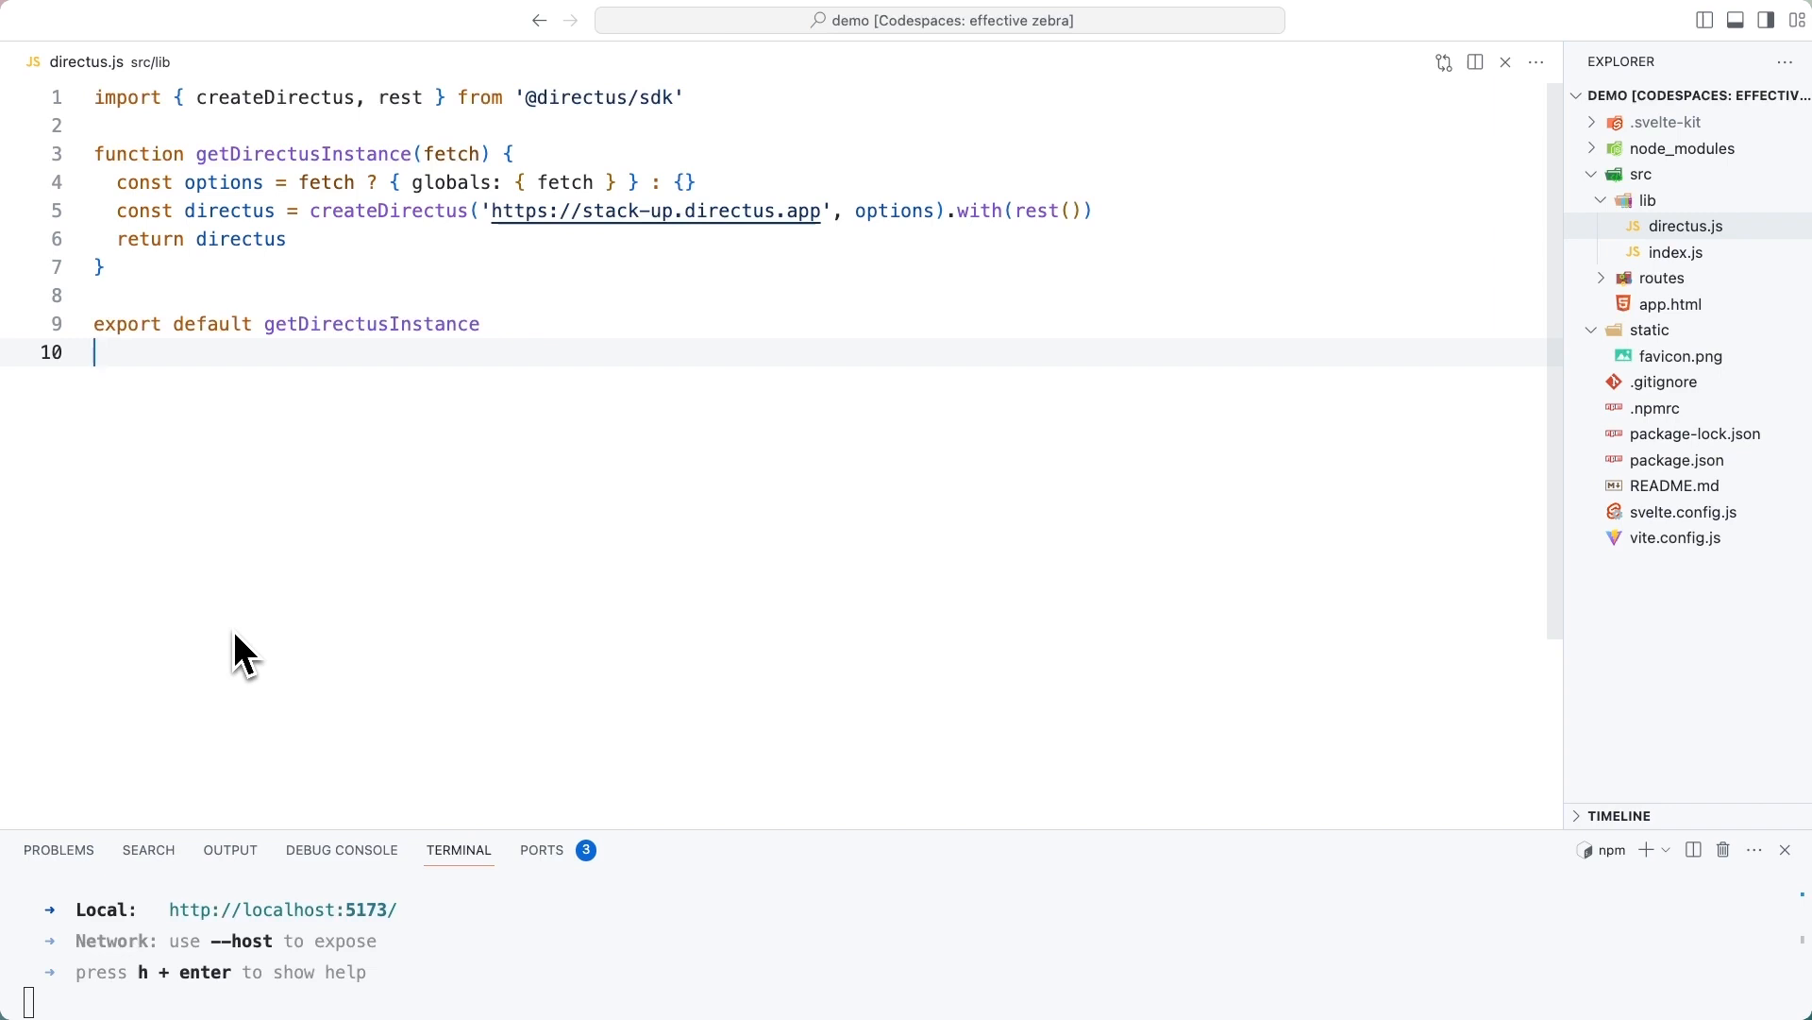
mouse_move(535, 90)
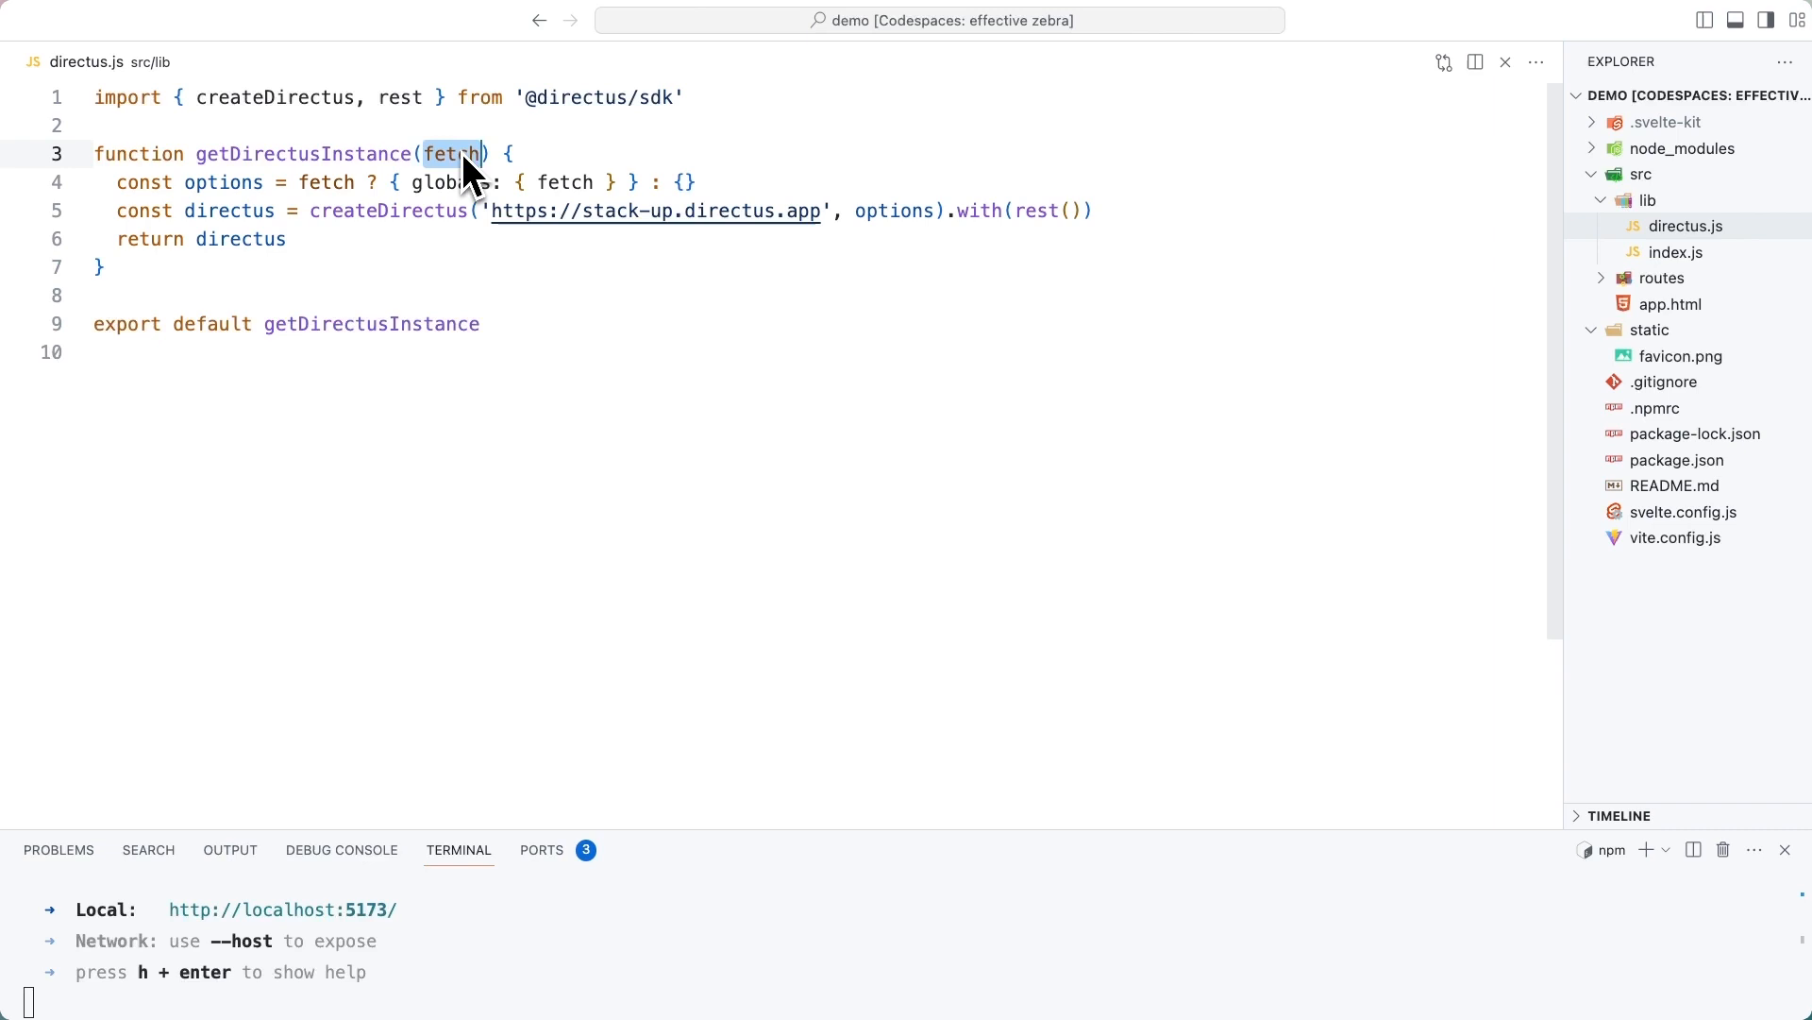
left_click(904, 210)
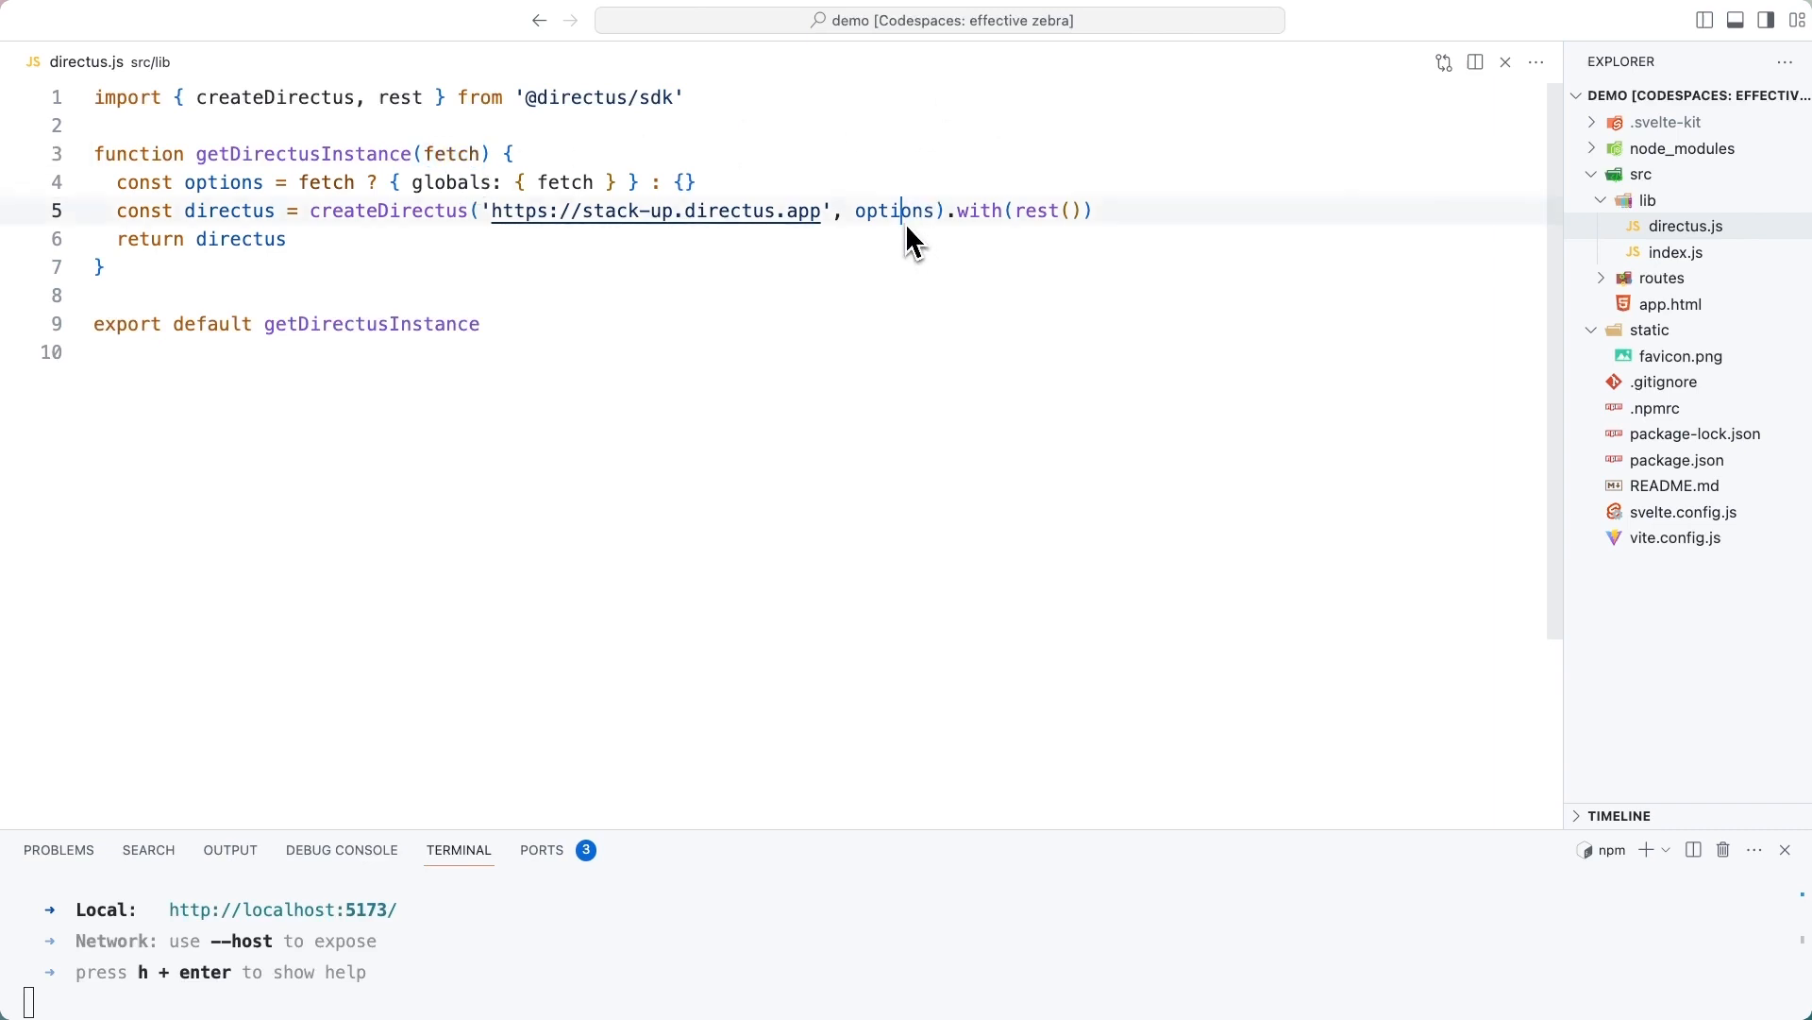
double_click(893, 210)
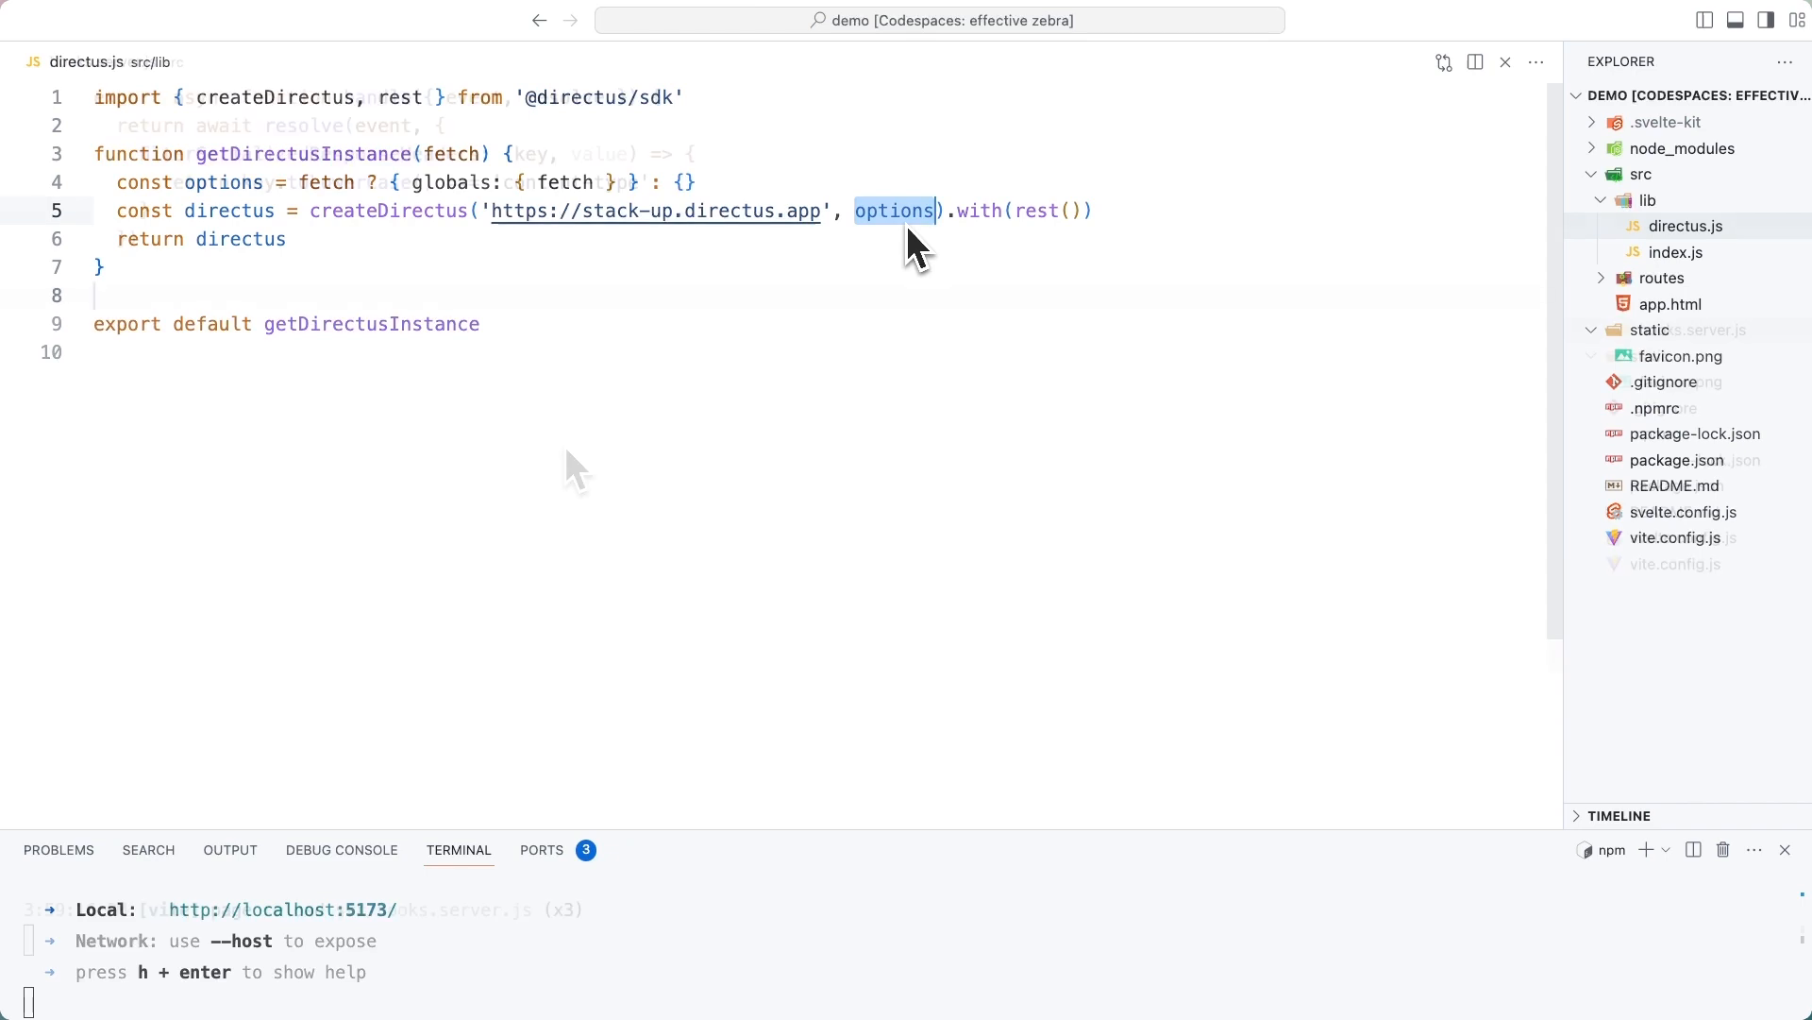
left_click(1692, 329)
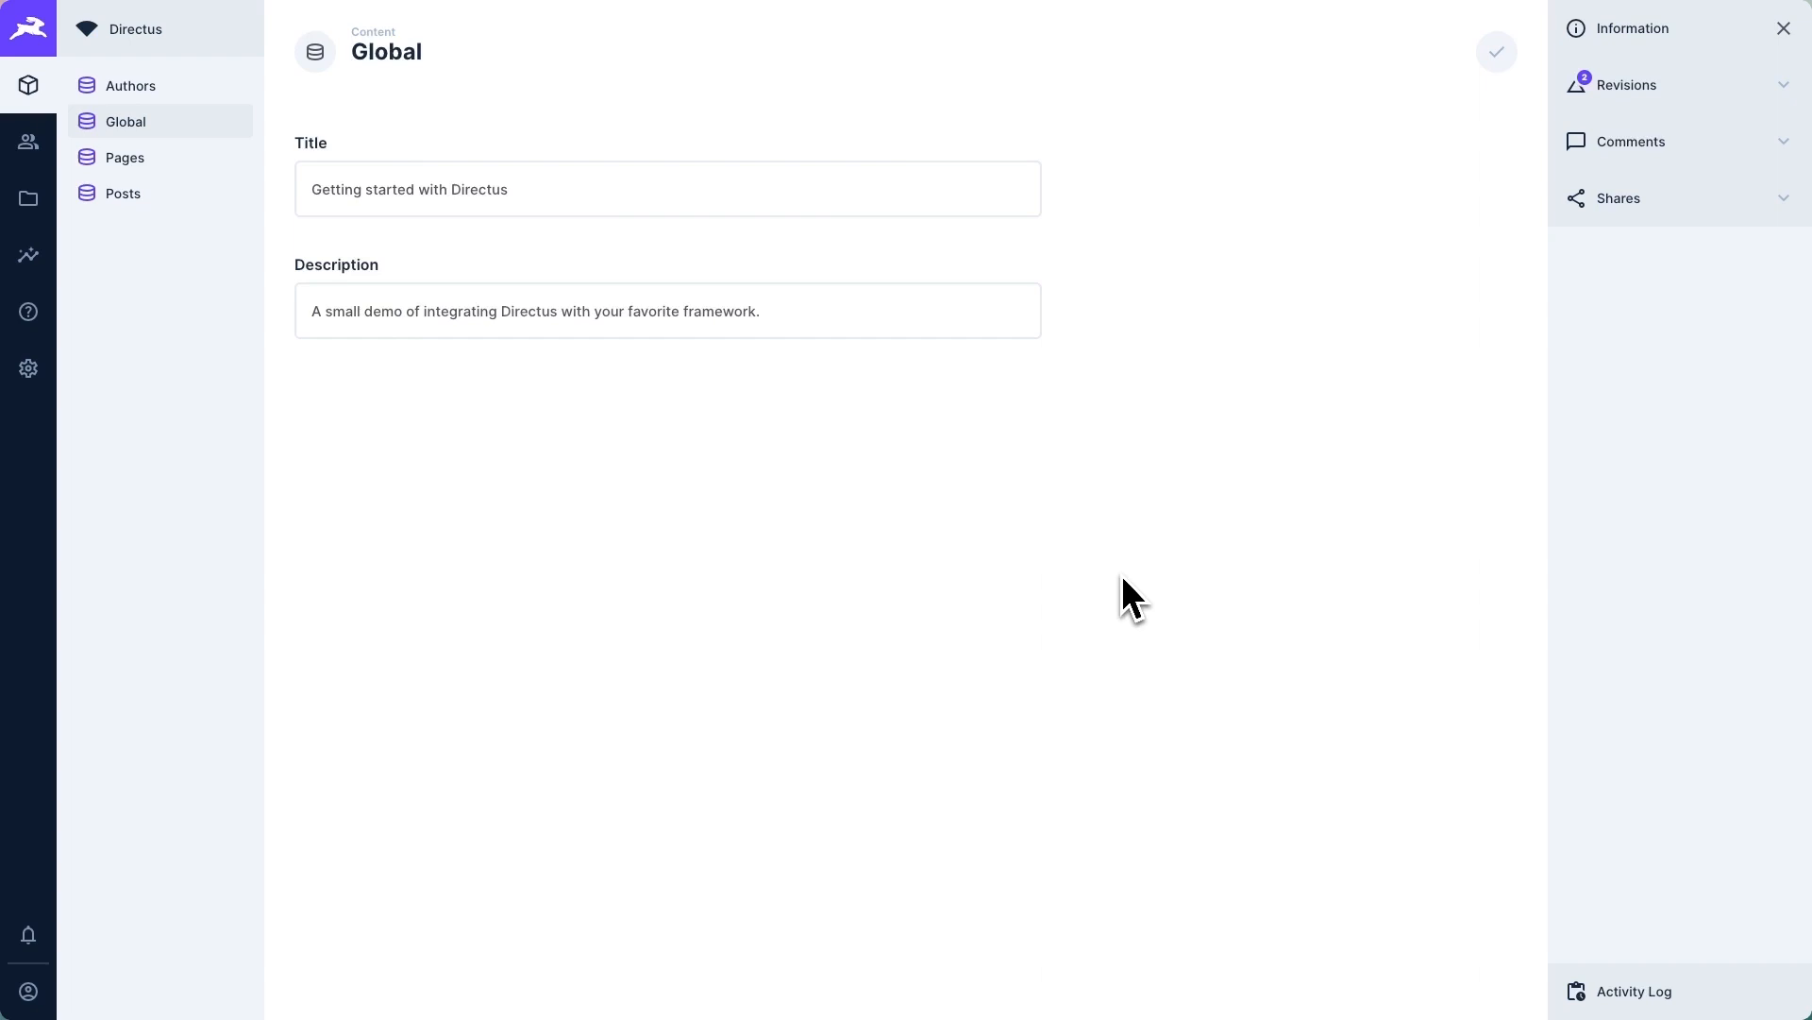
mouse_move(500, 306)
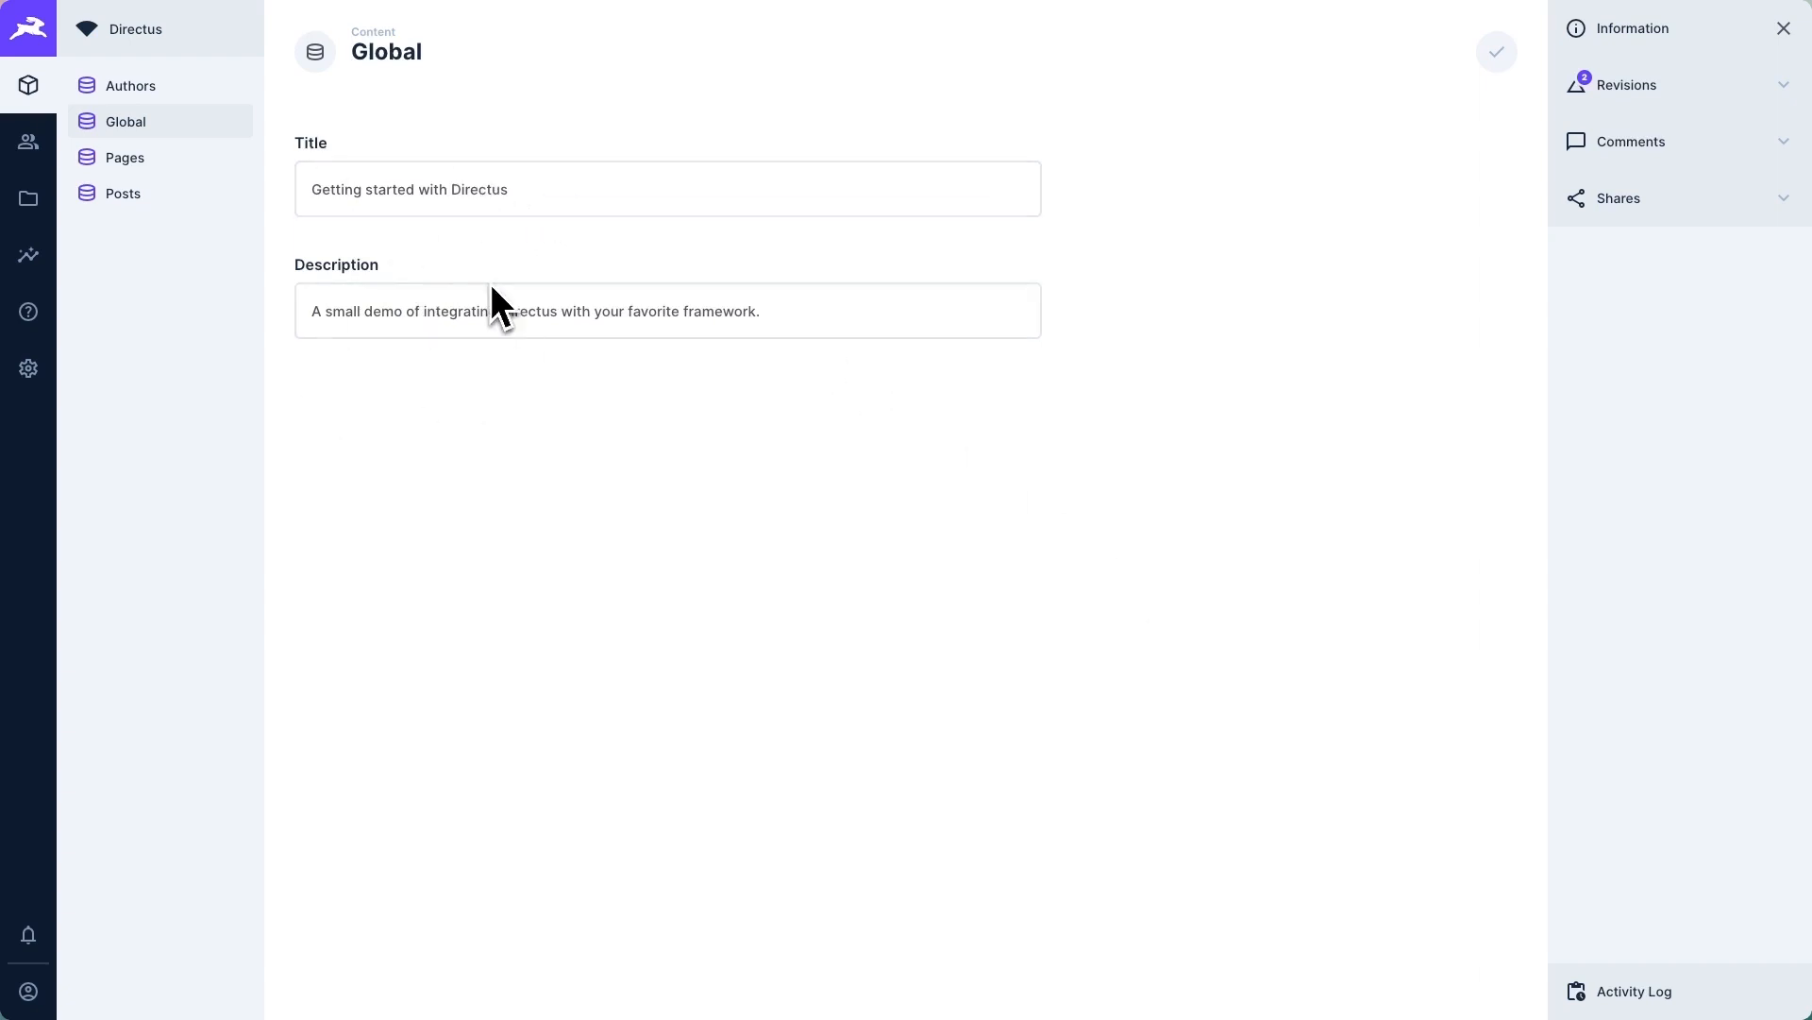
Step: Review the Global item, then view the Public role's read permissions under Access Control
left_click(29, 368)
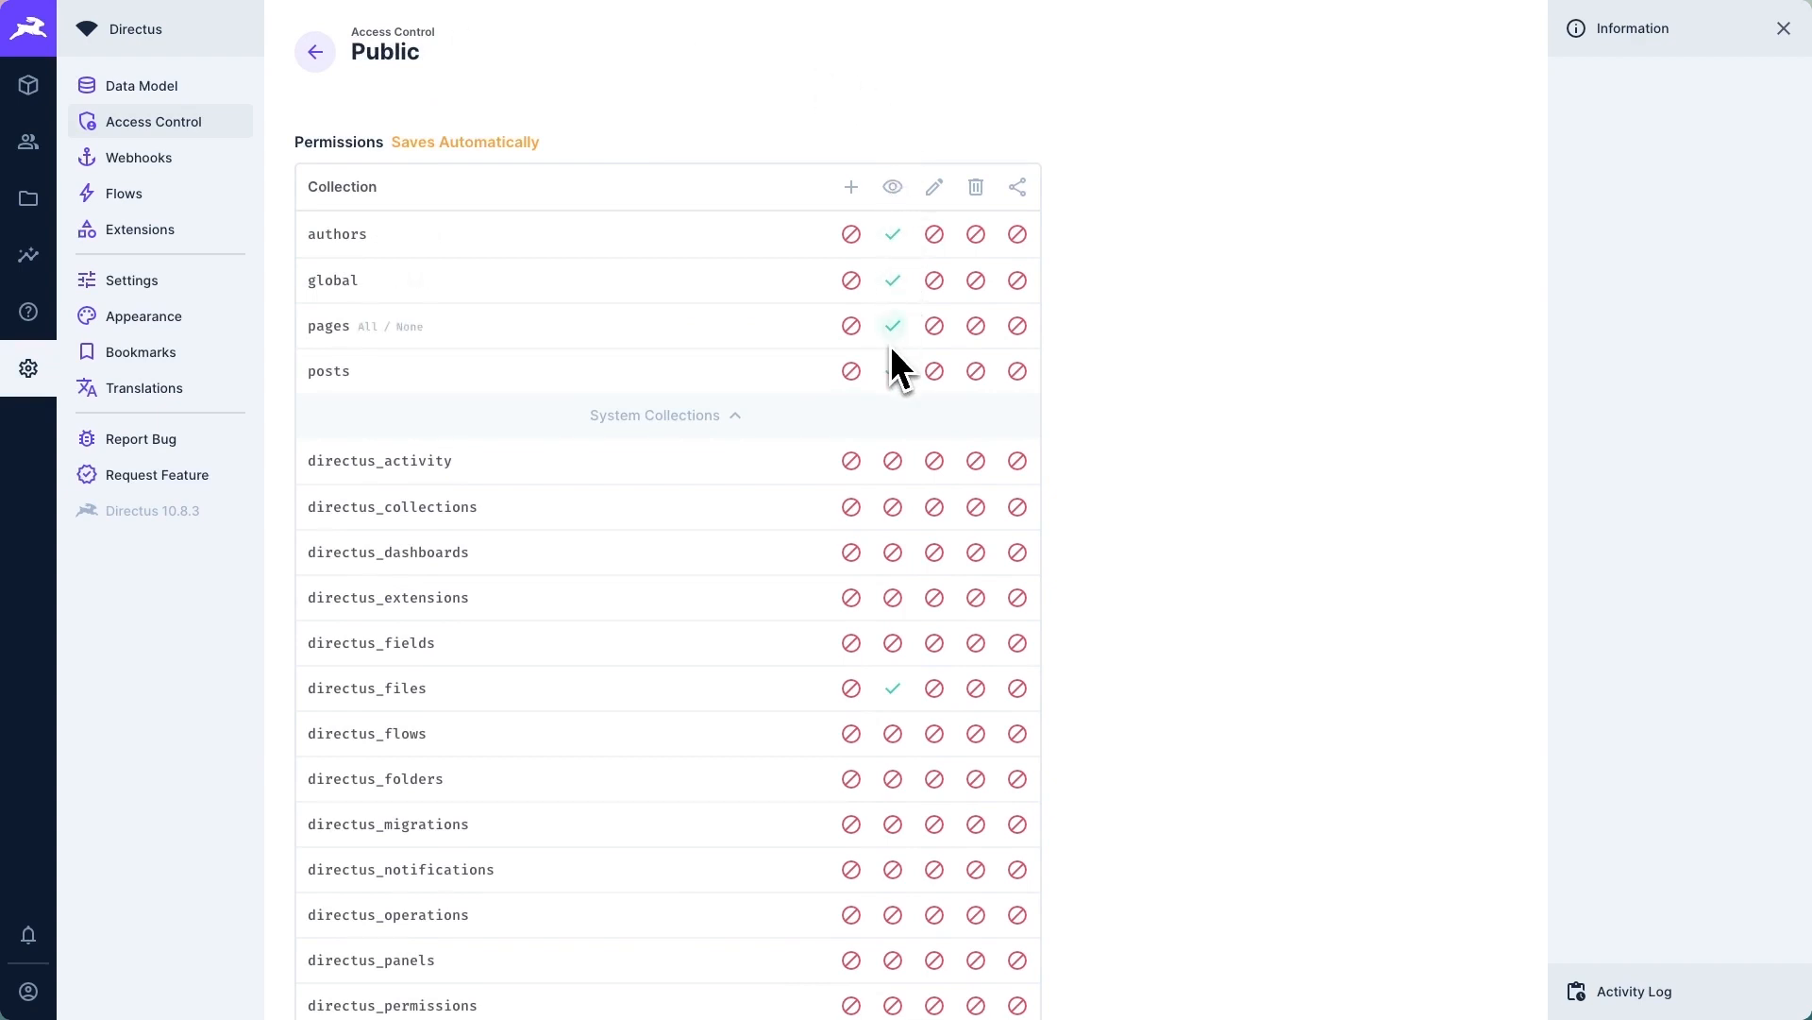
left_click(891, 372)
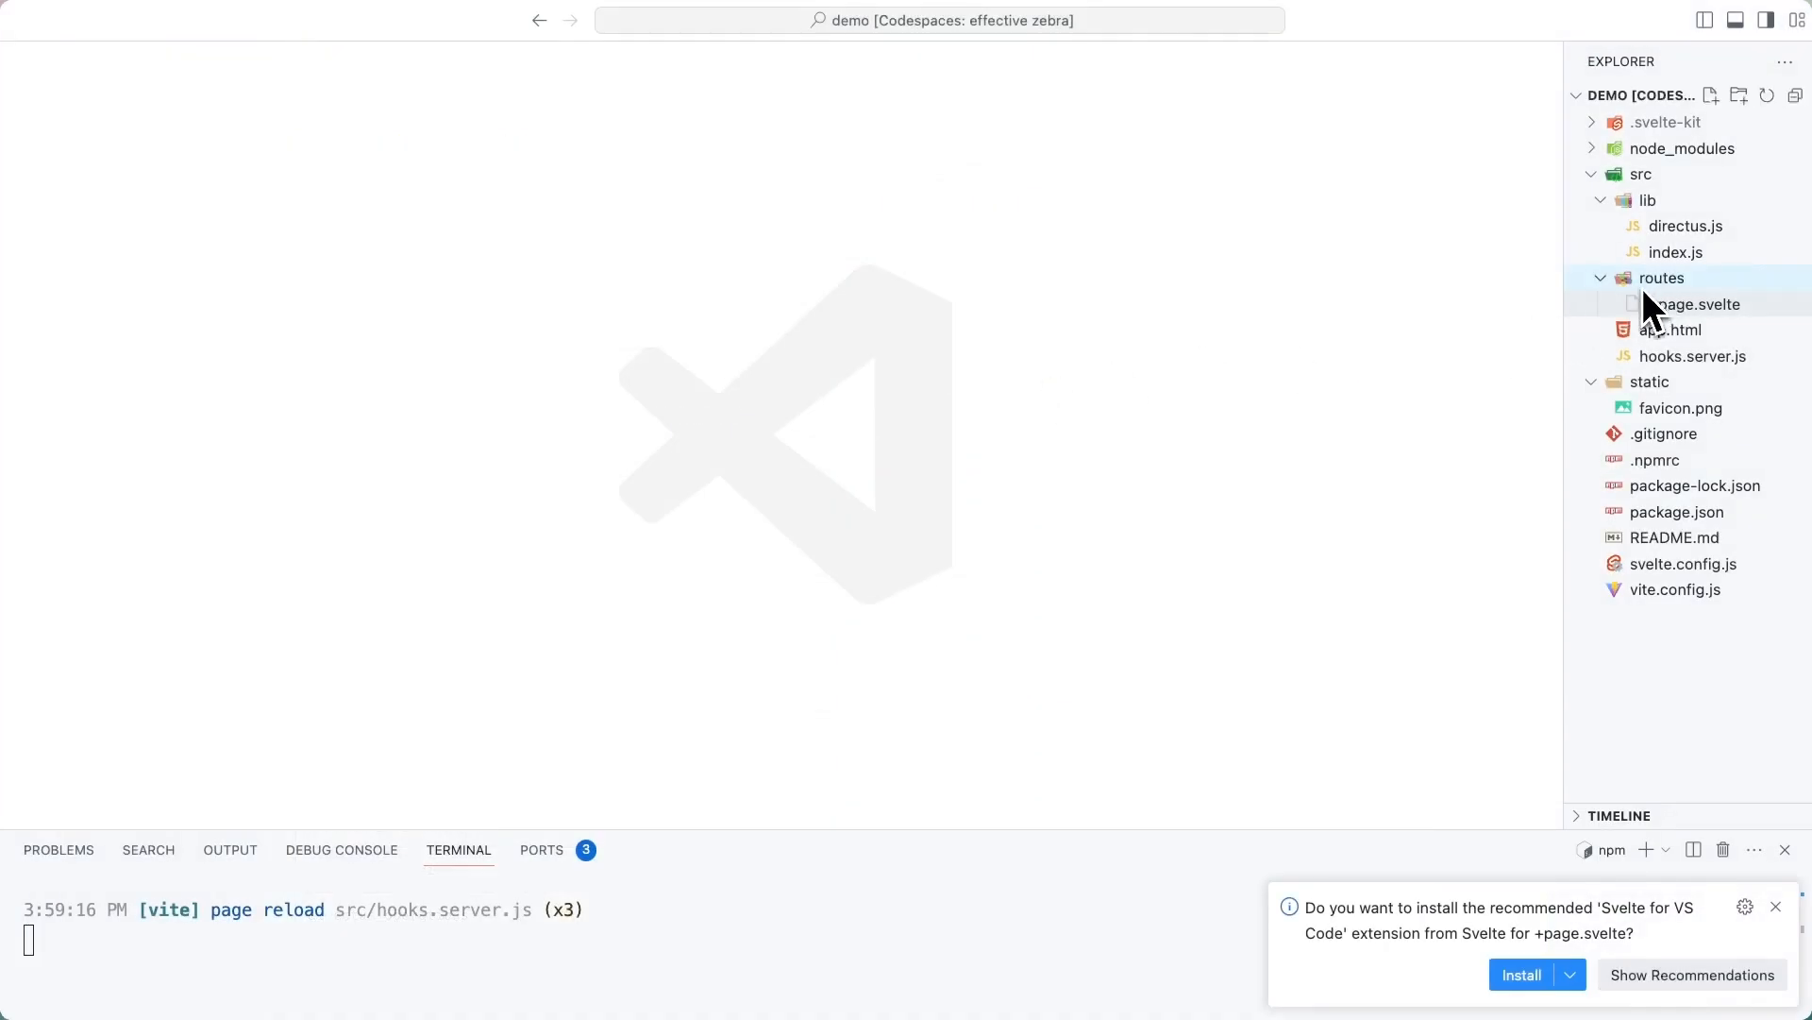
Step: Create routes/+page.js with a load function calling readItems('global')
right_click(1661, 277)
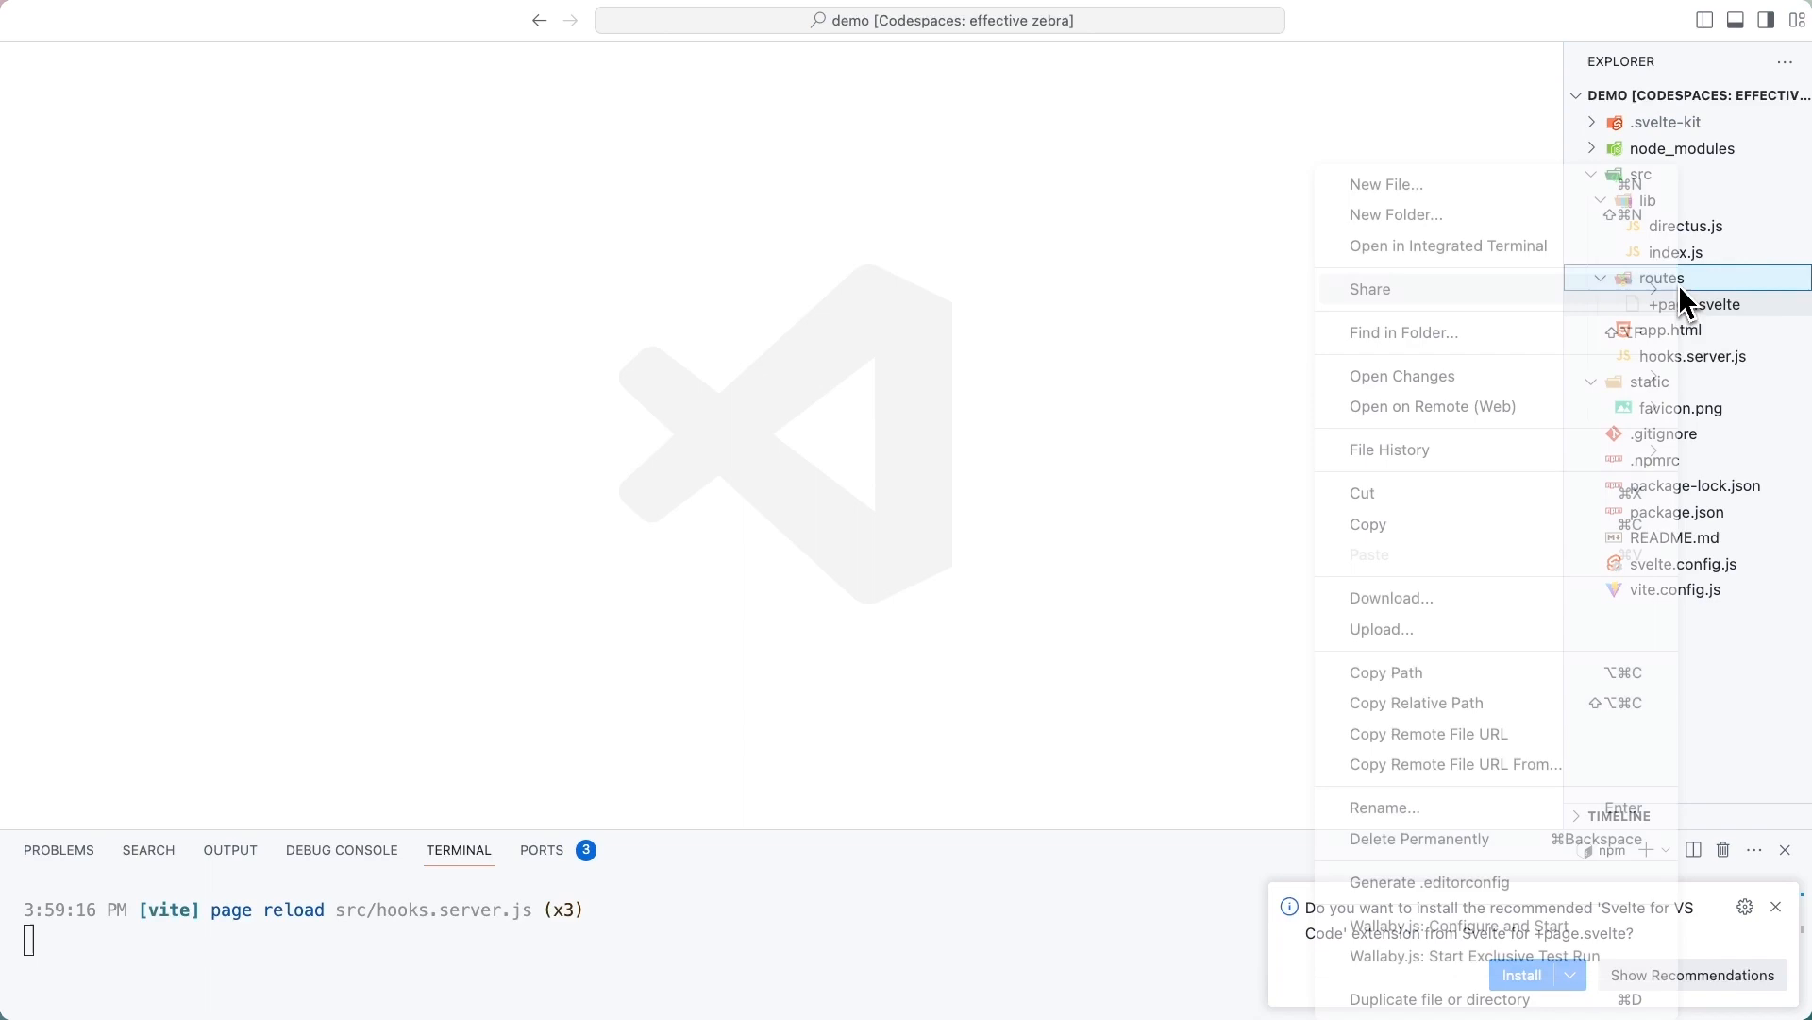
left_click(1386, 183)
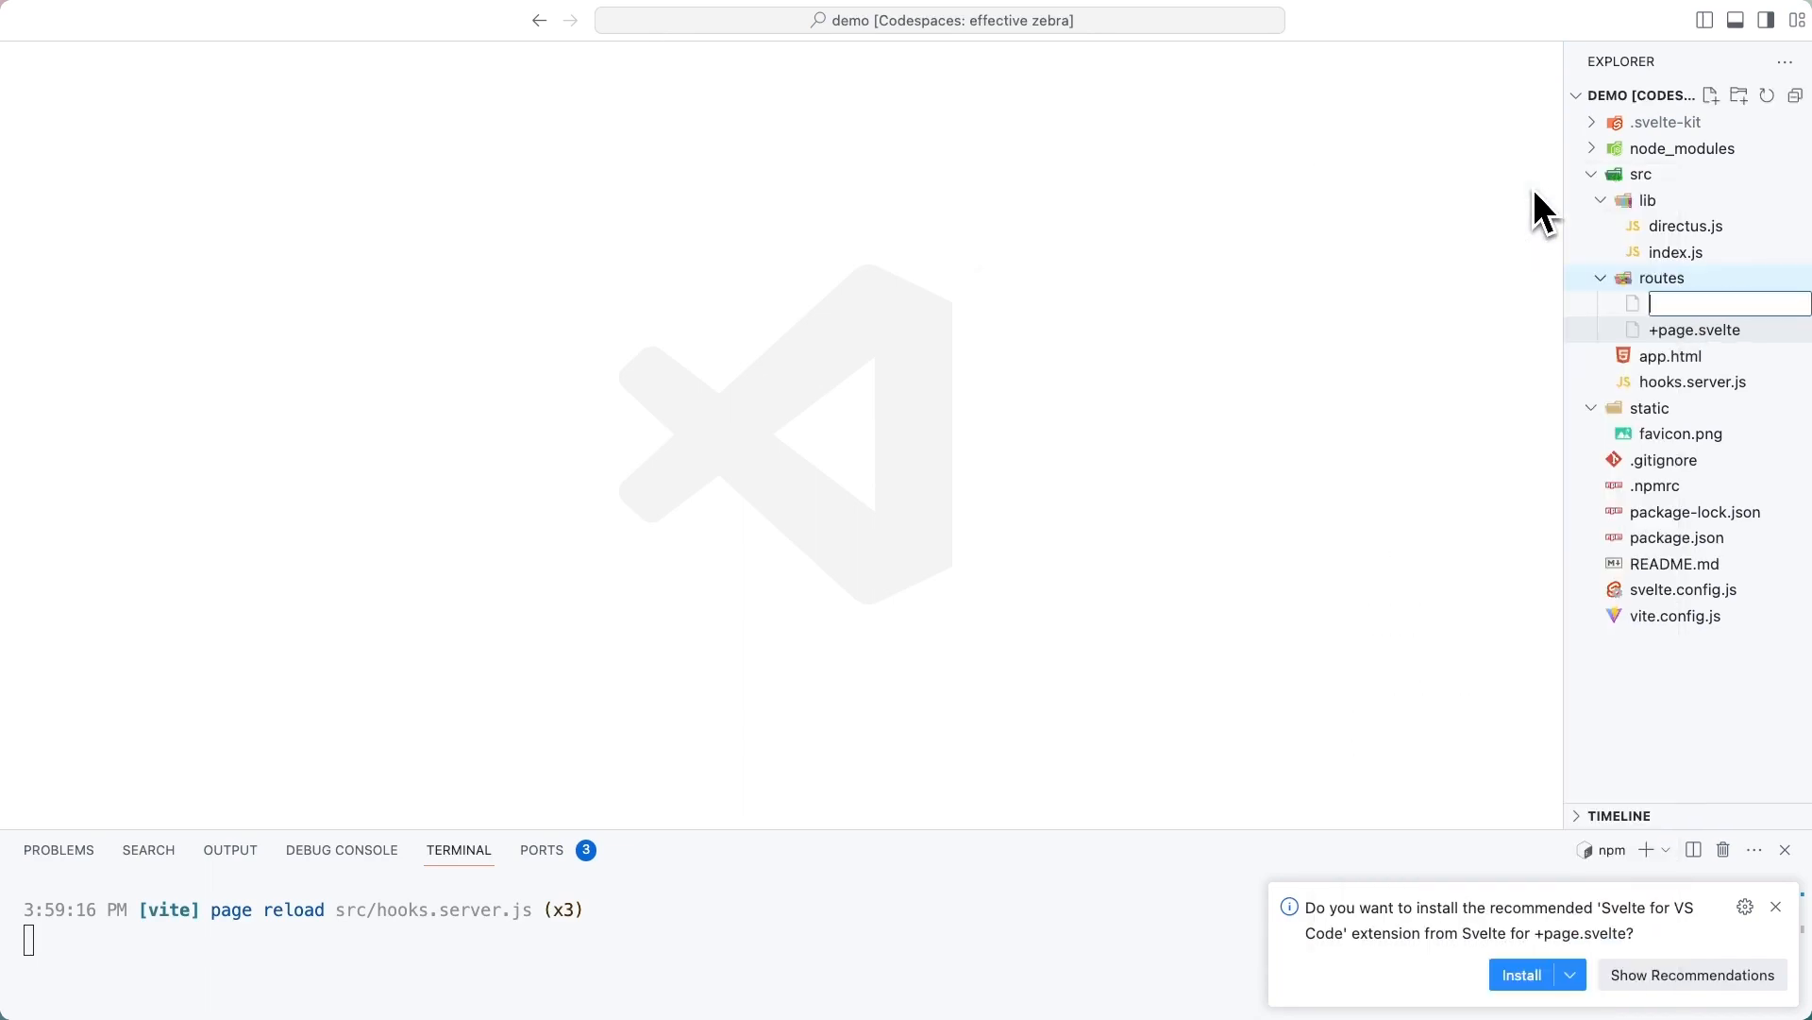
type("+page.j")
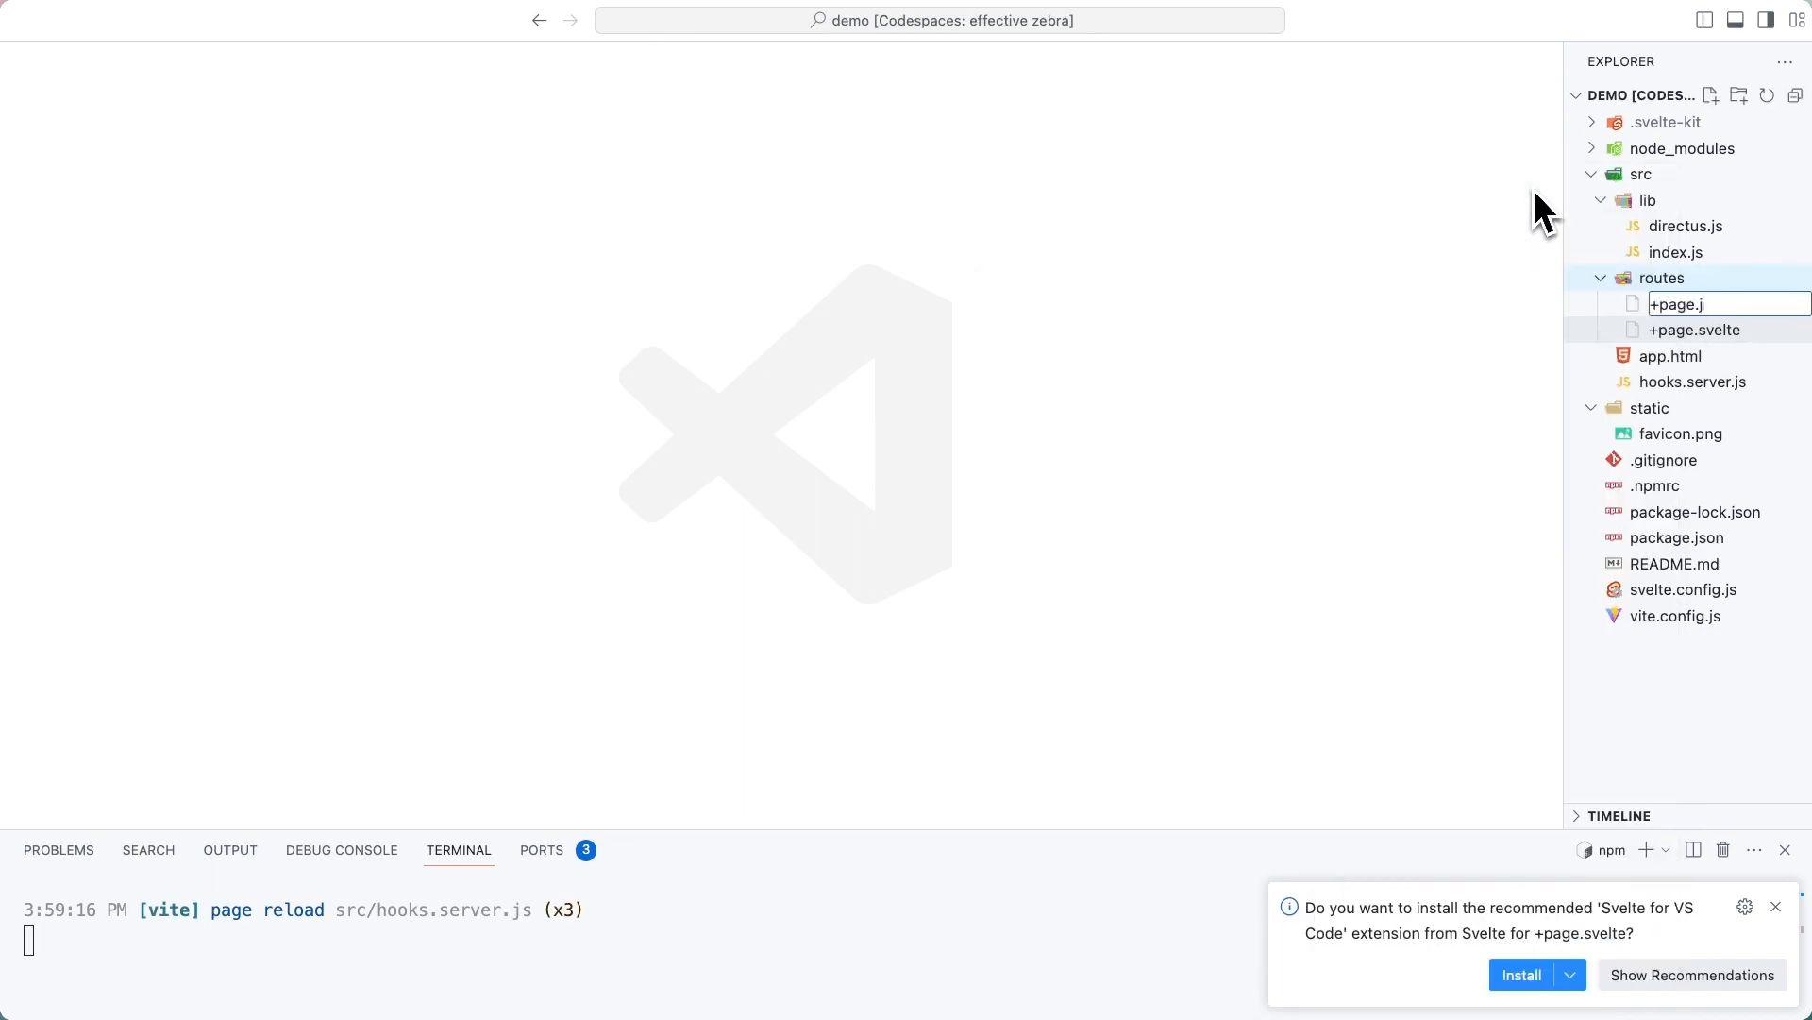
key("Enter")
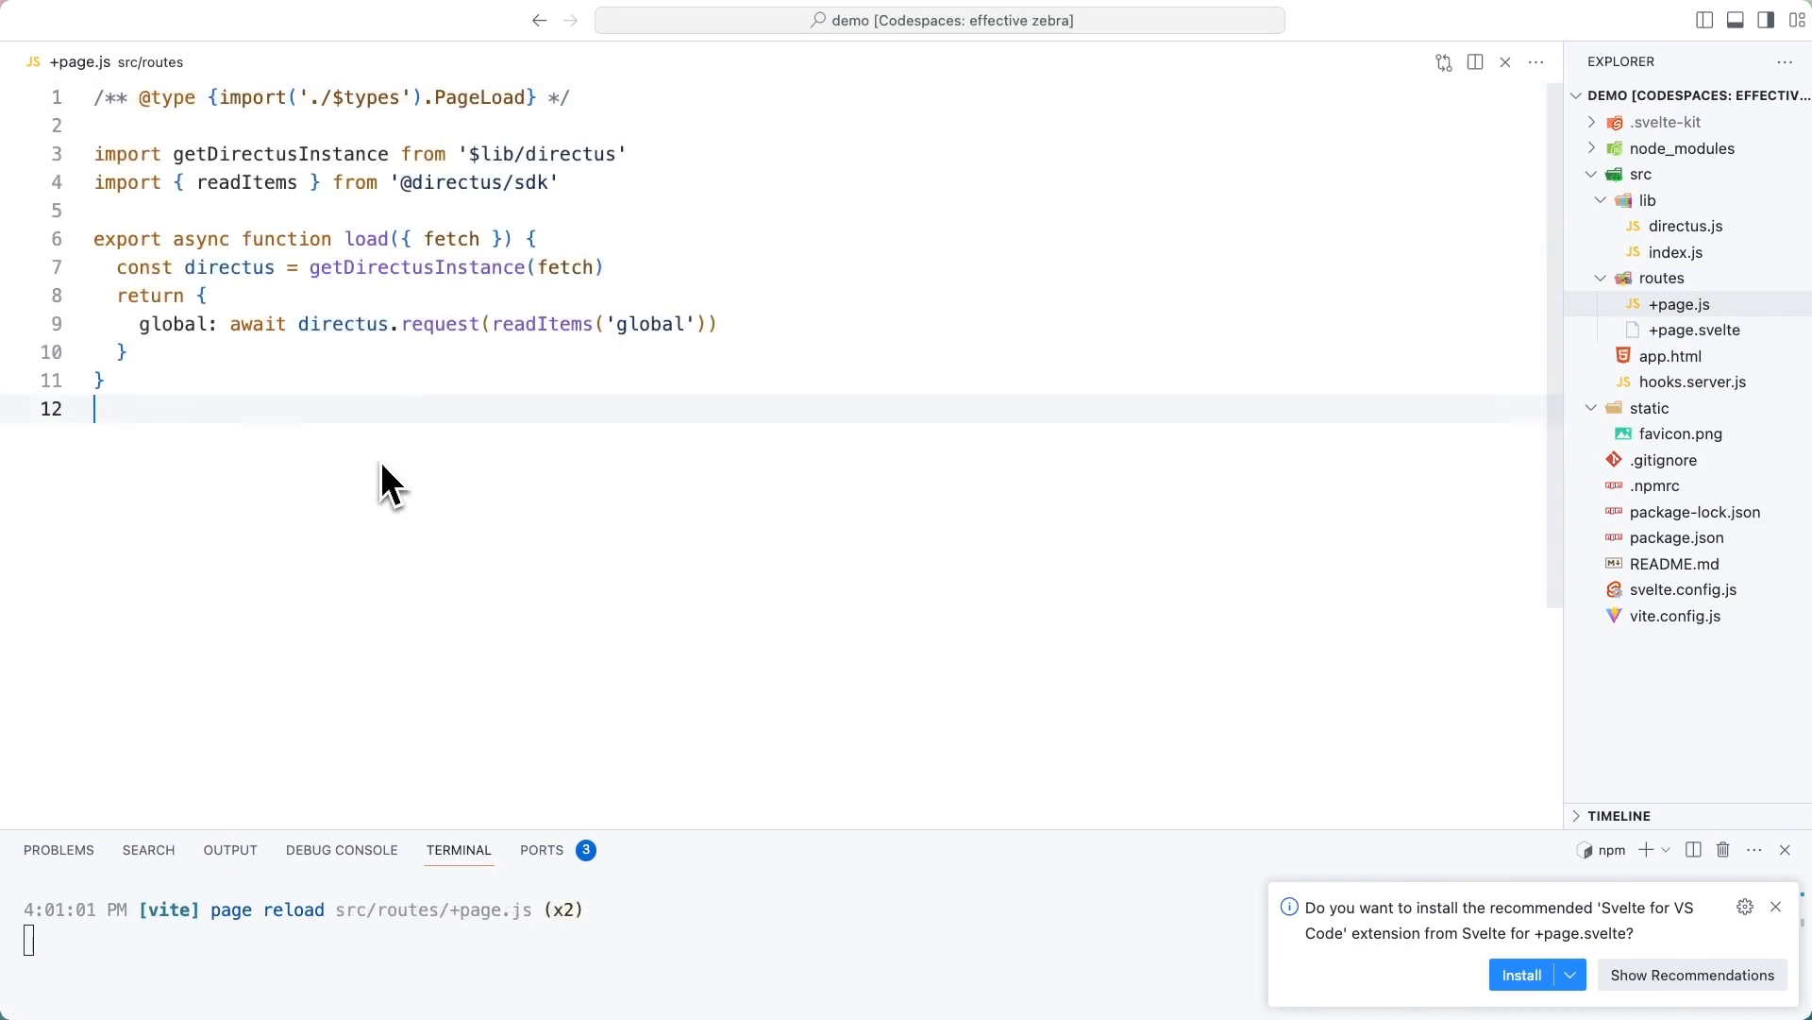
double_click(365, 238)
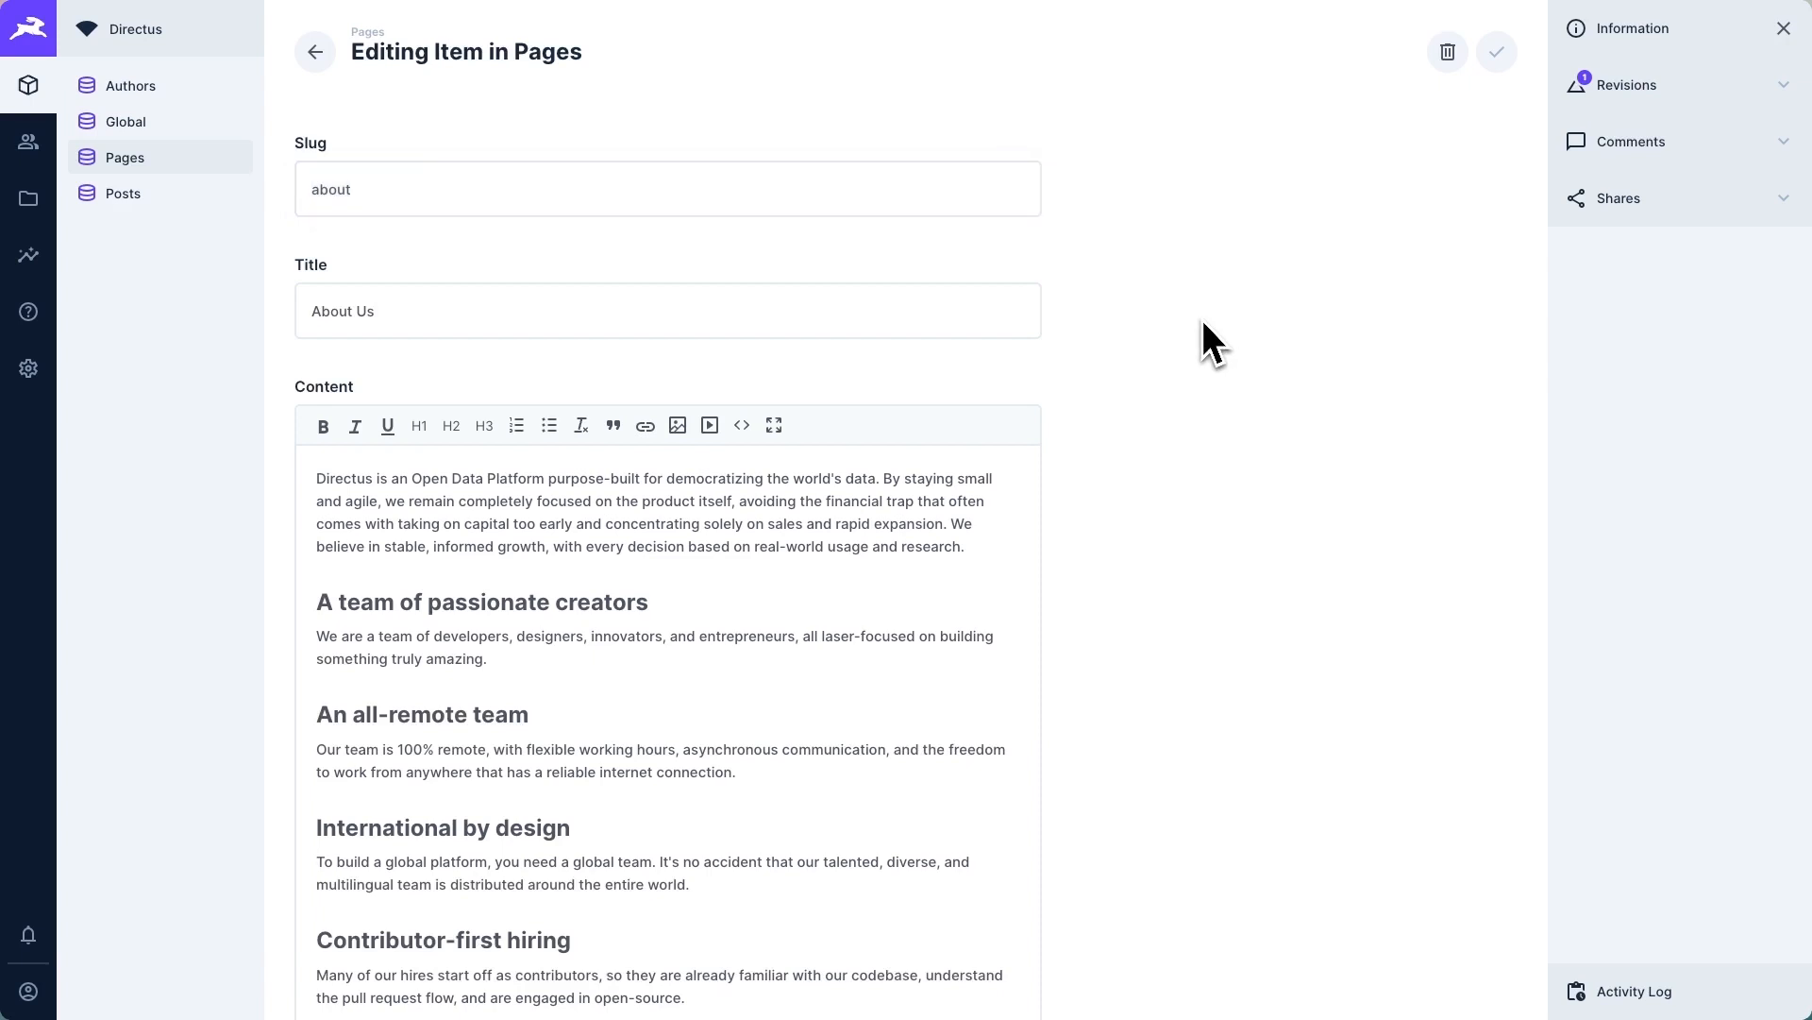
Step: View the About Us page item's slug, title and content in the Pages collection
left_click(566, 594)
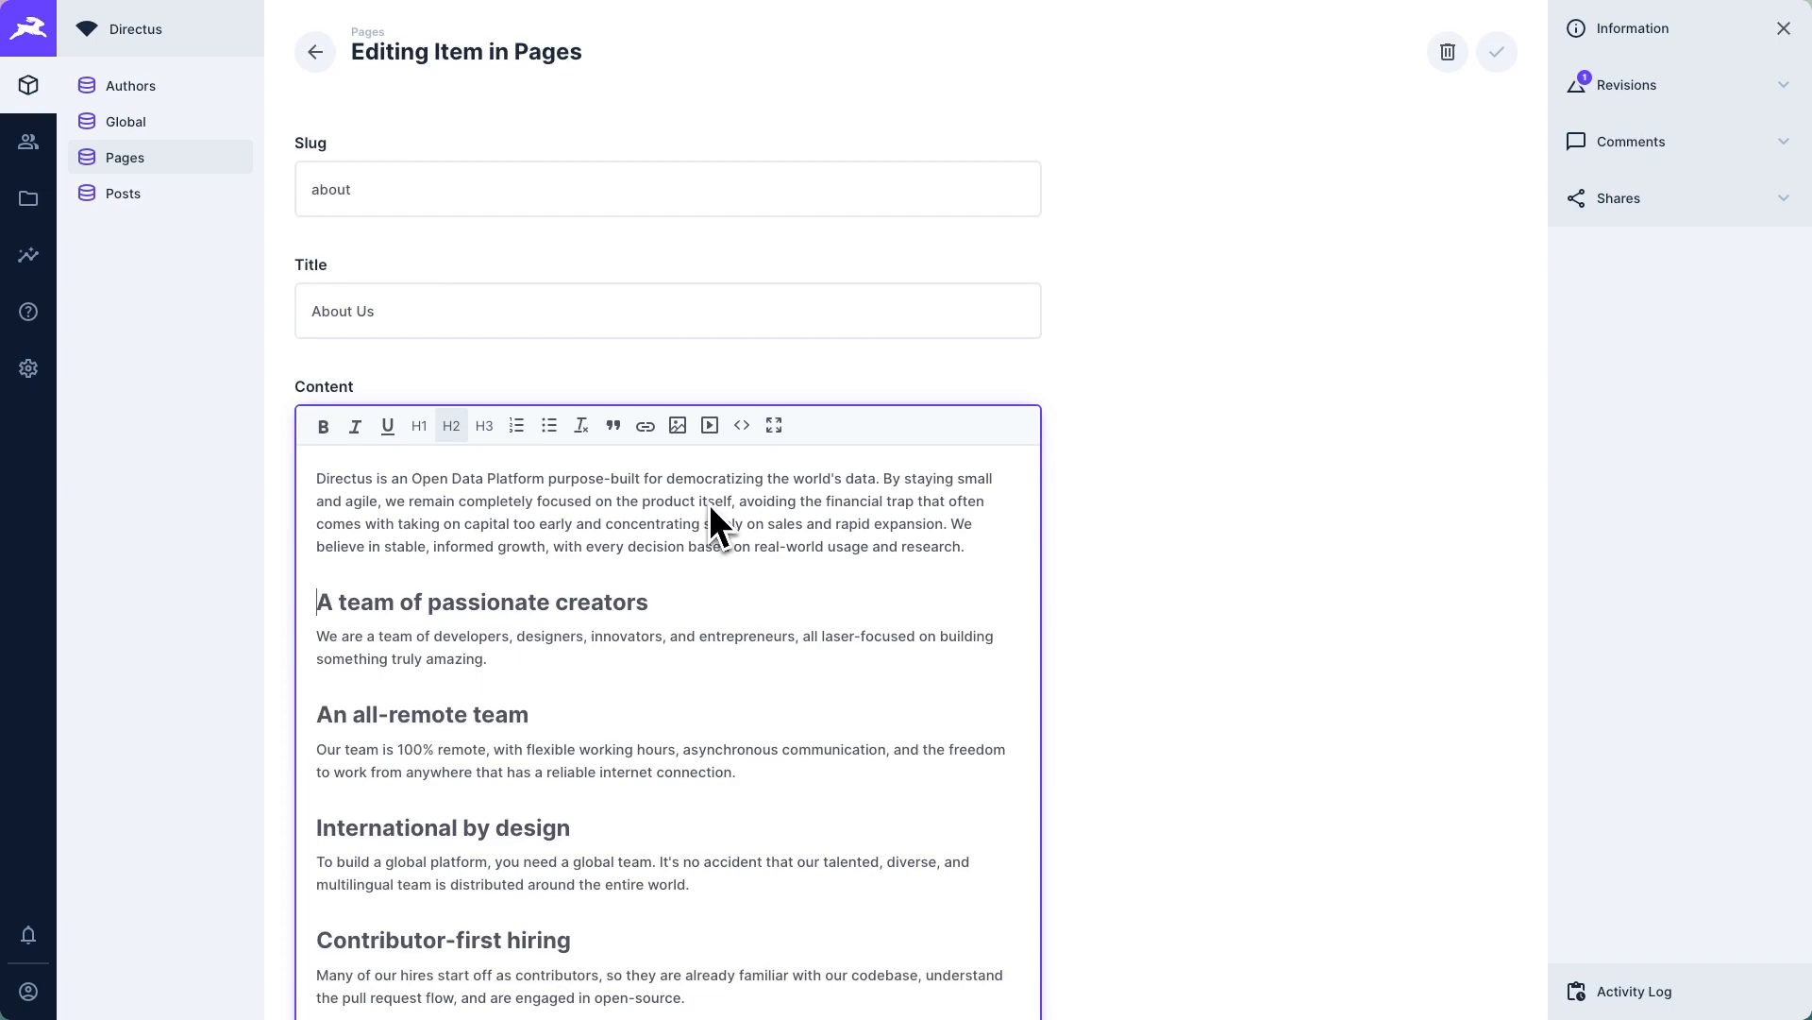
left_click(740, 425)
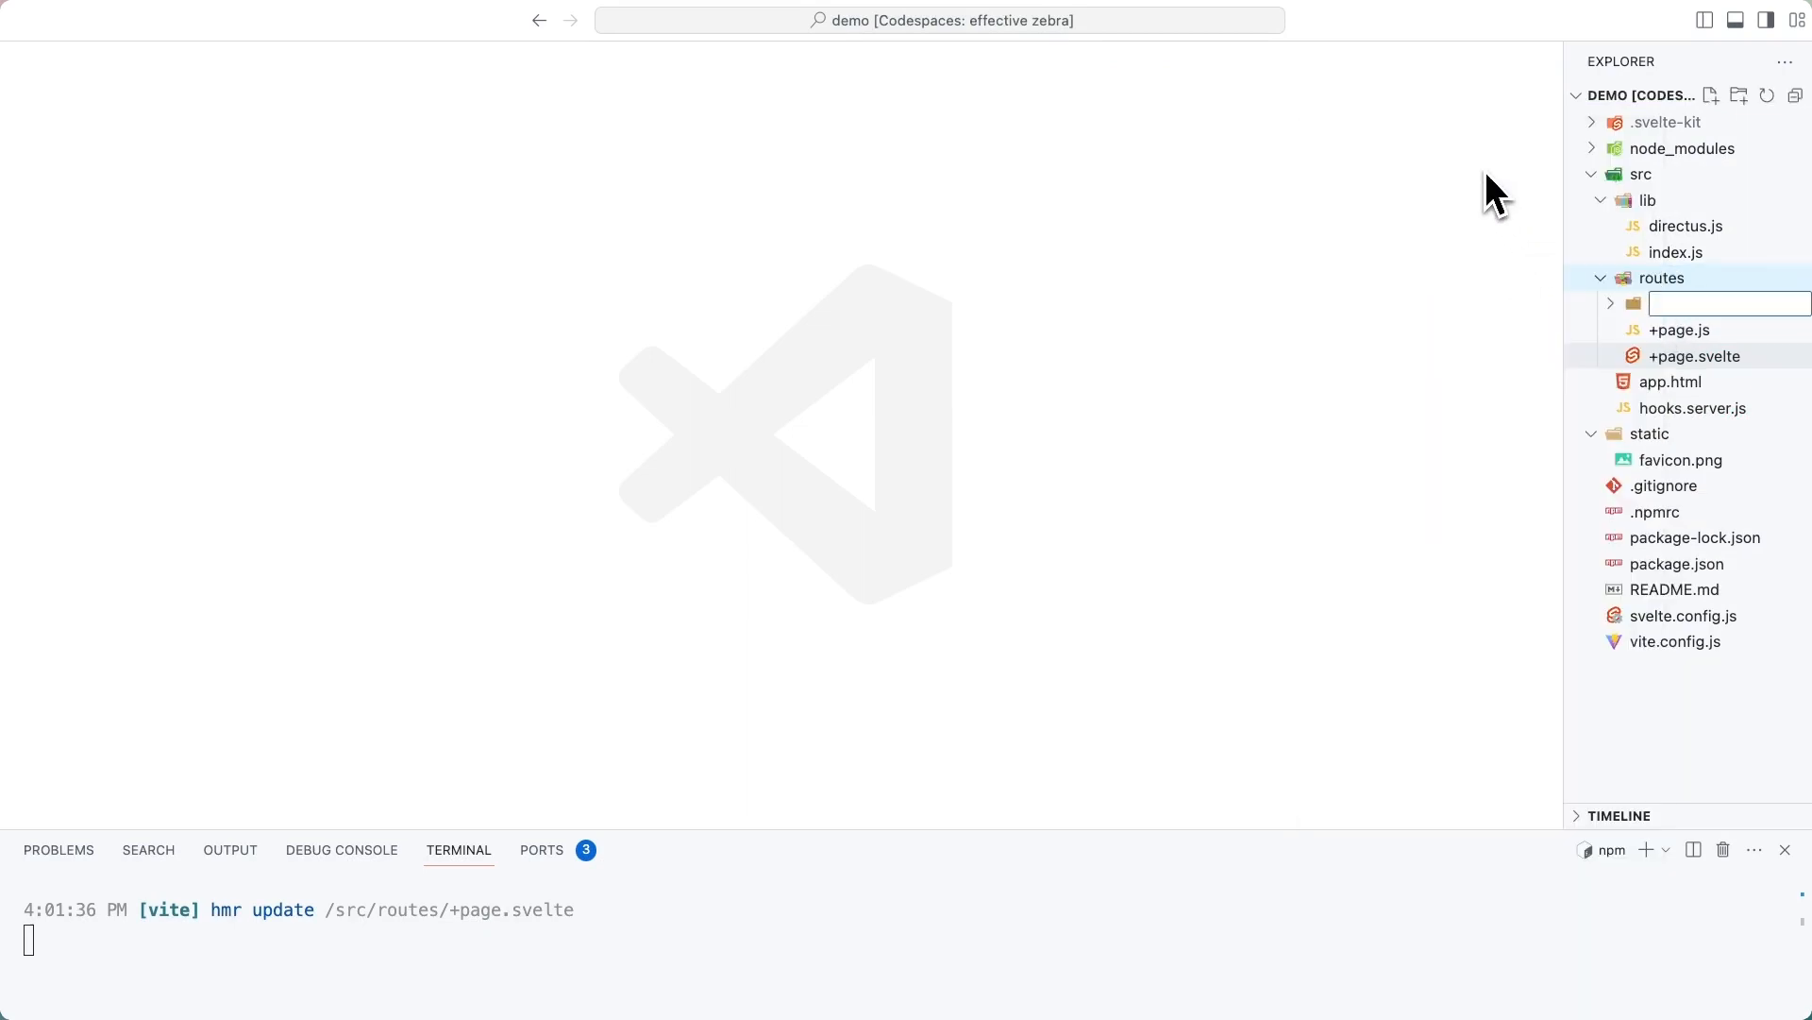
type("[slug]")
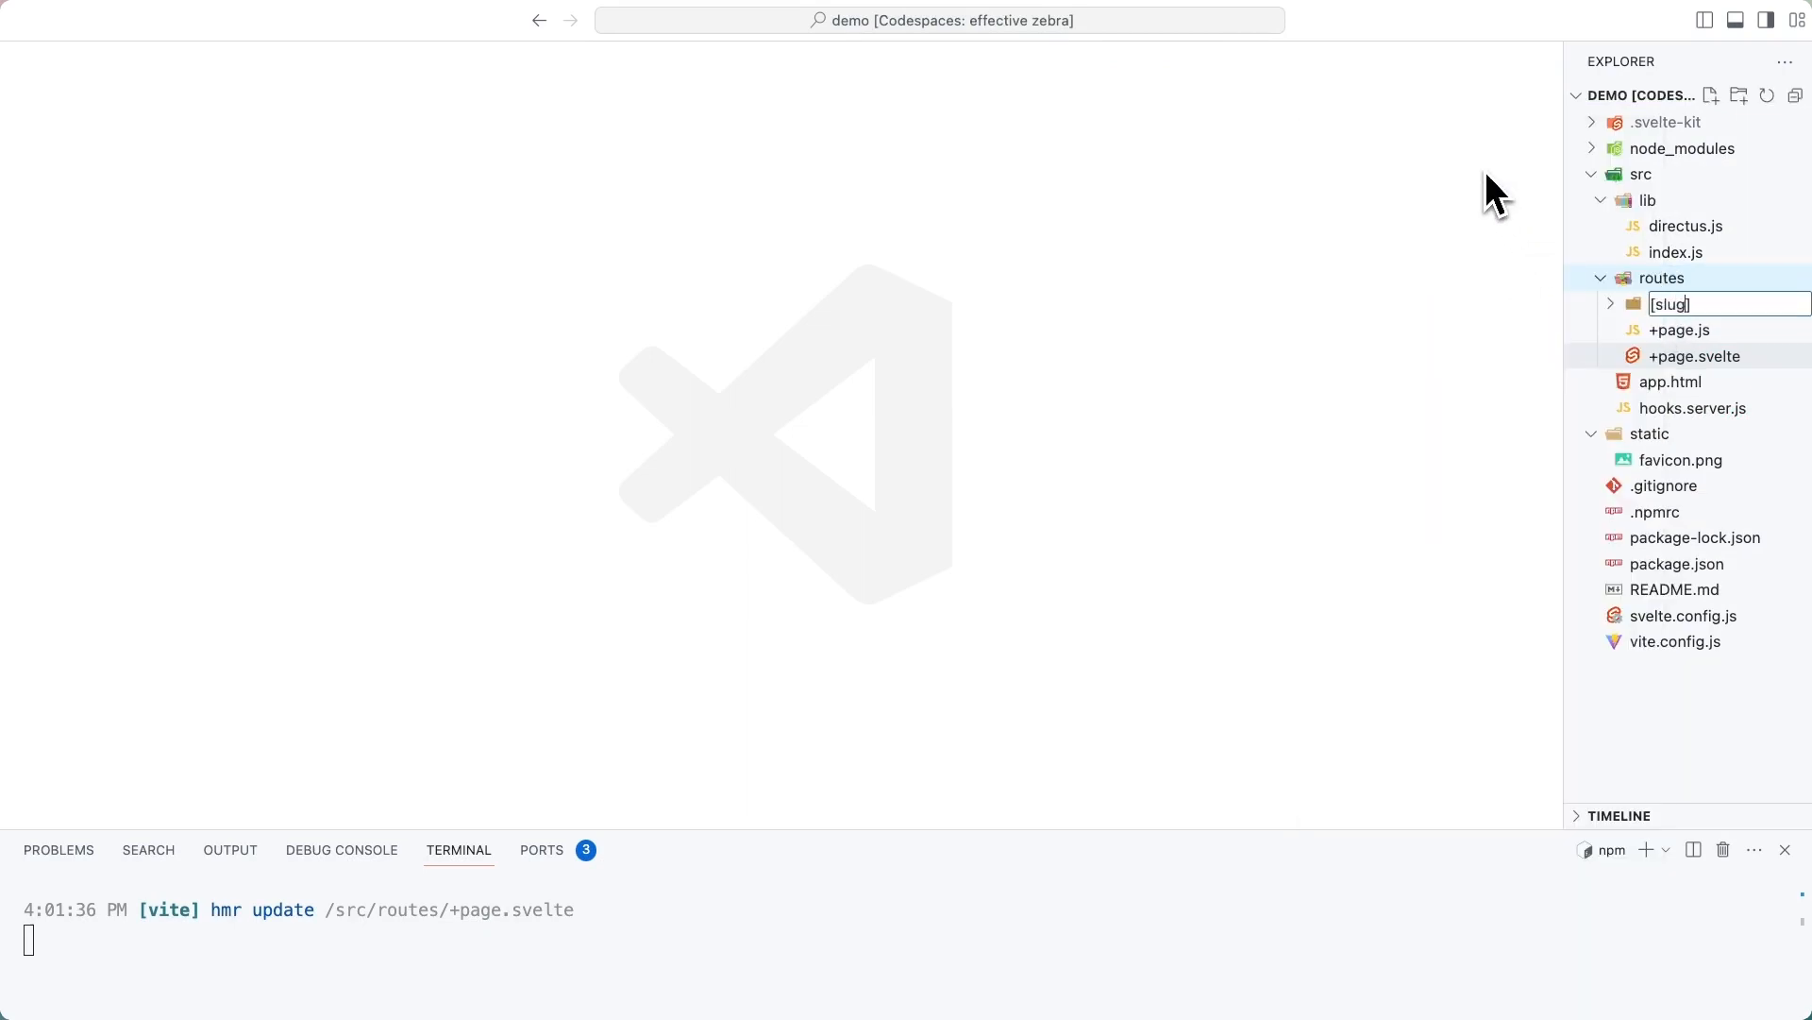
key("Enter")
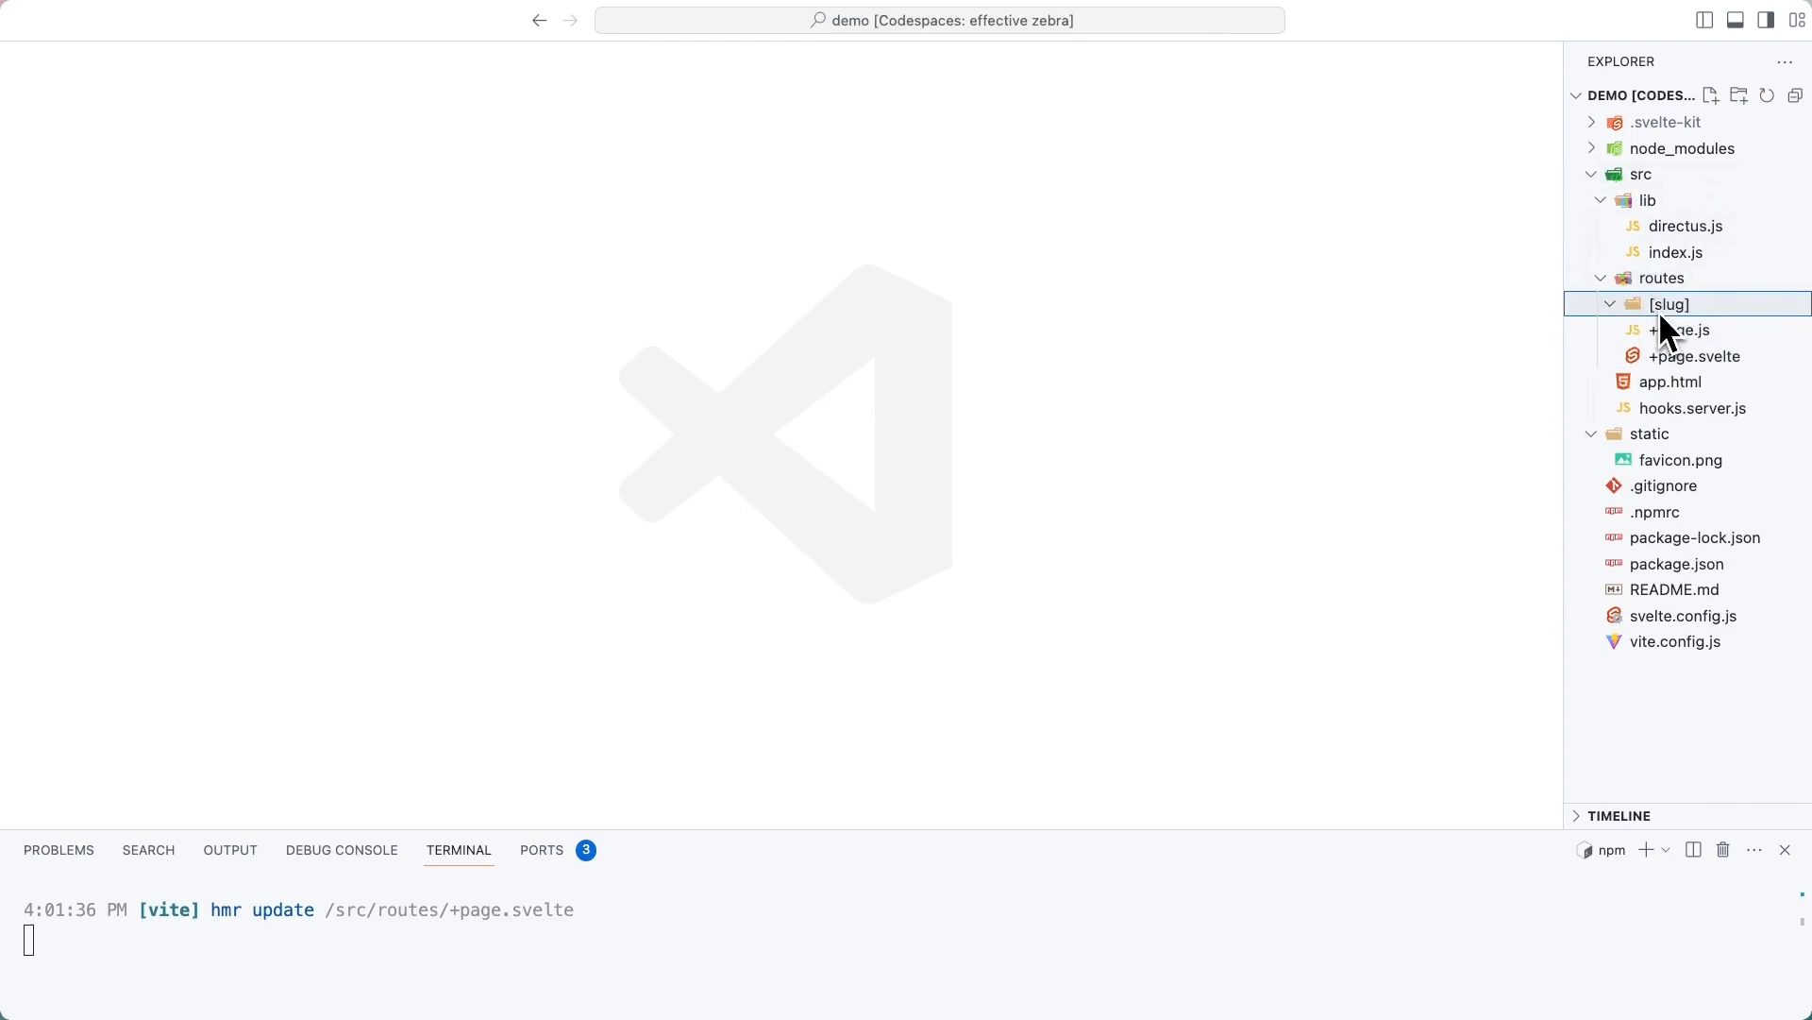
left_click(1713, 94)
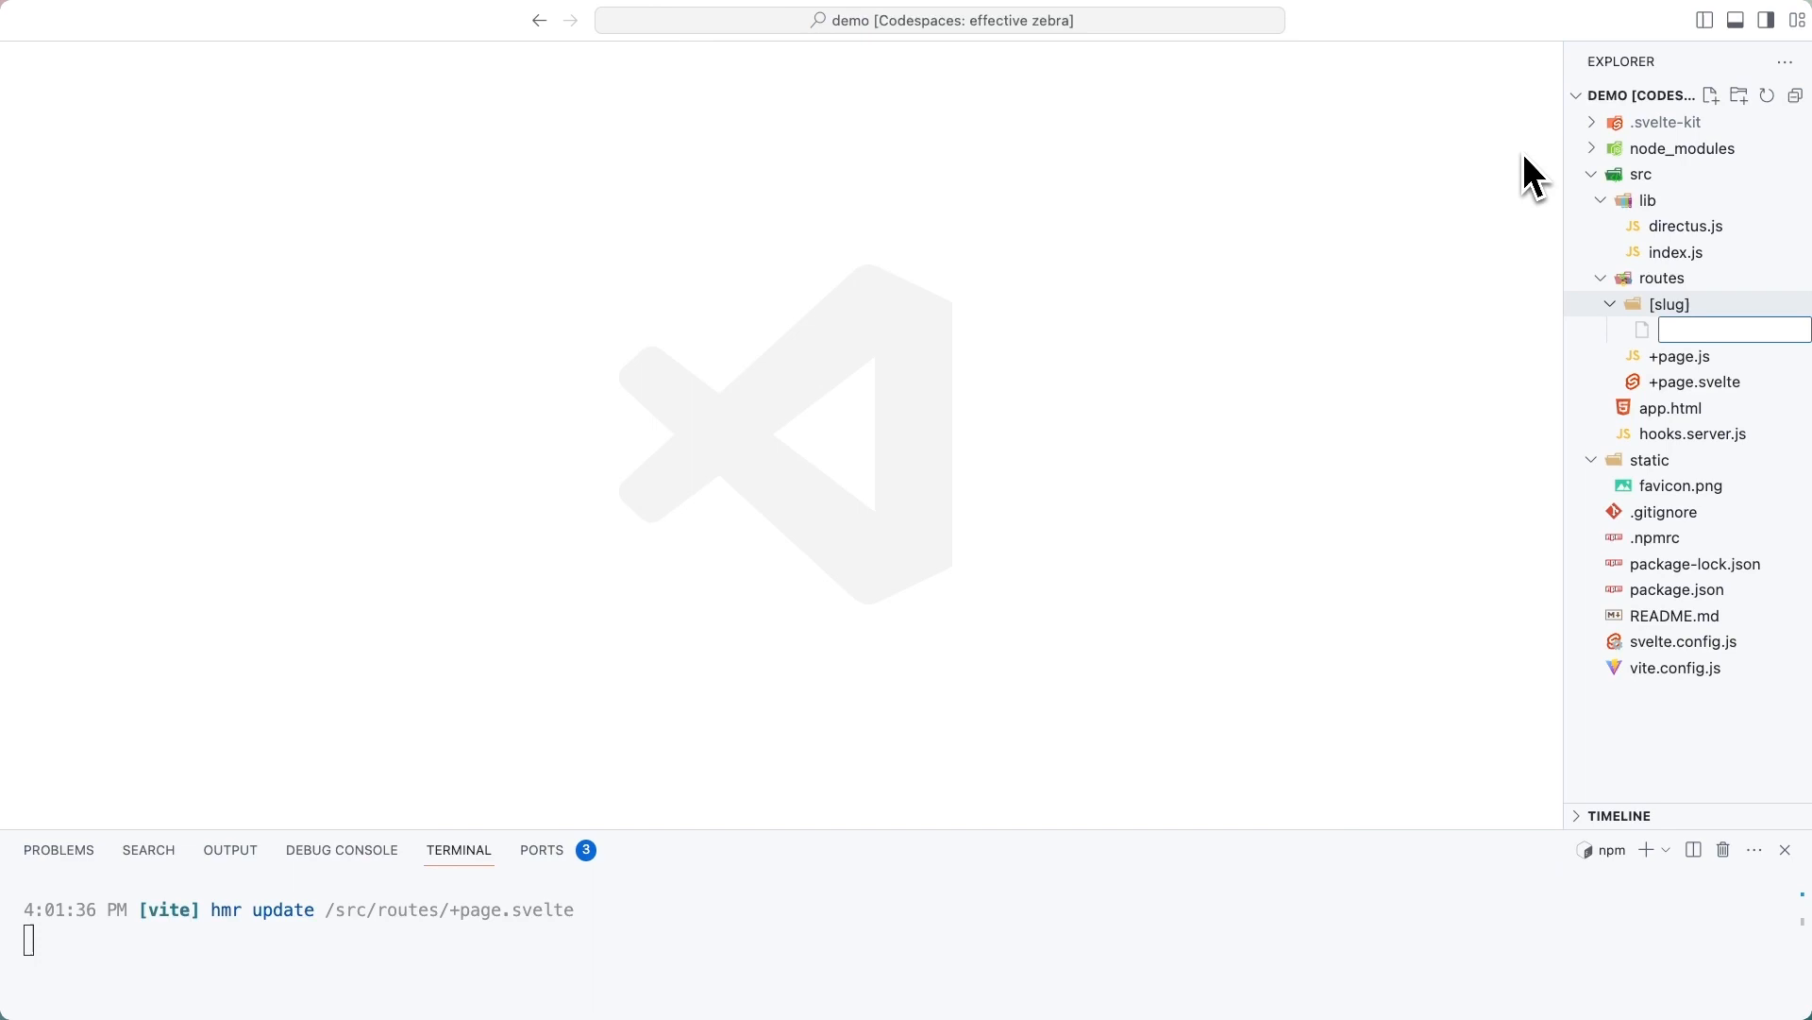
type("+page.js")
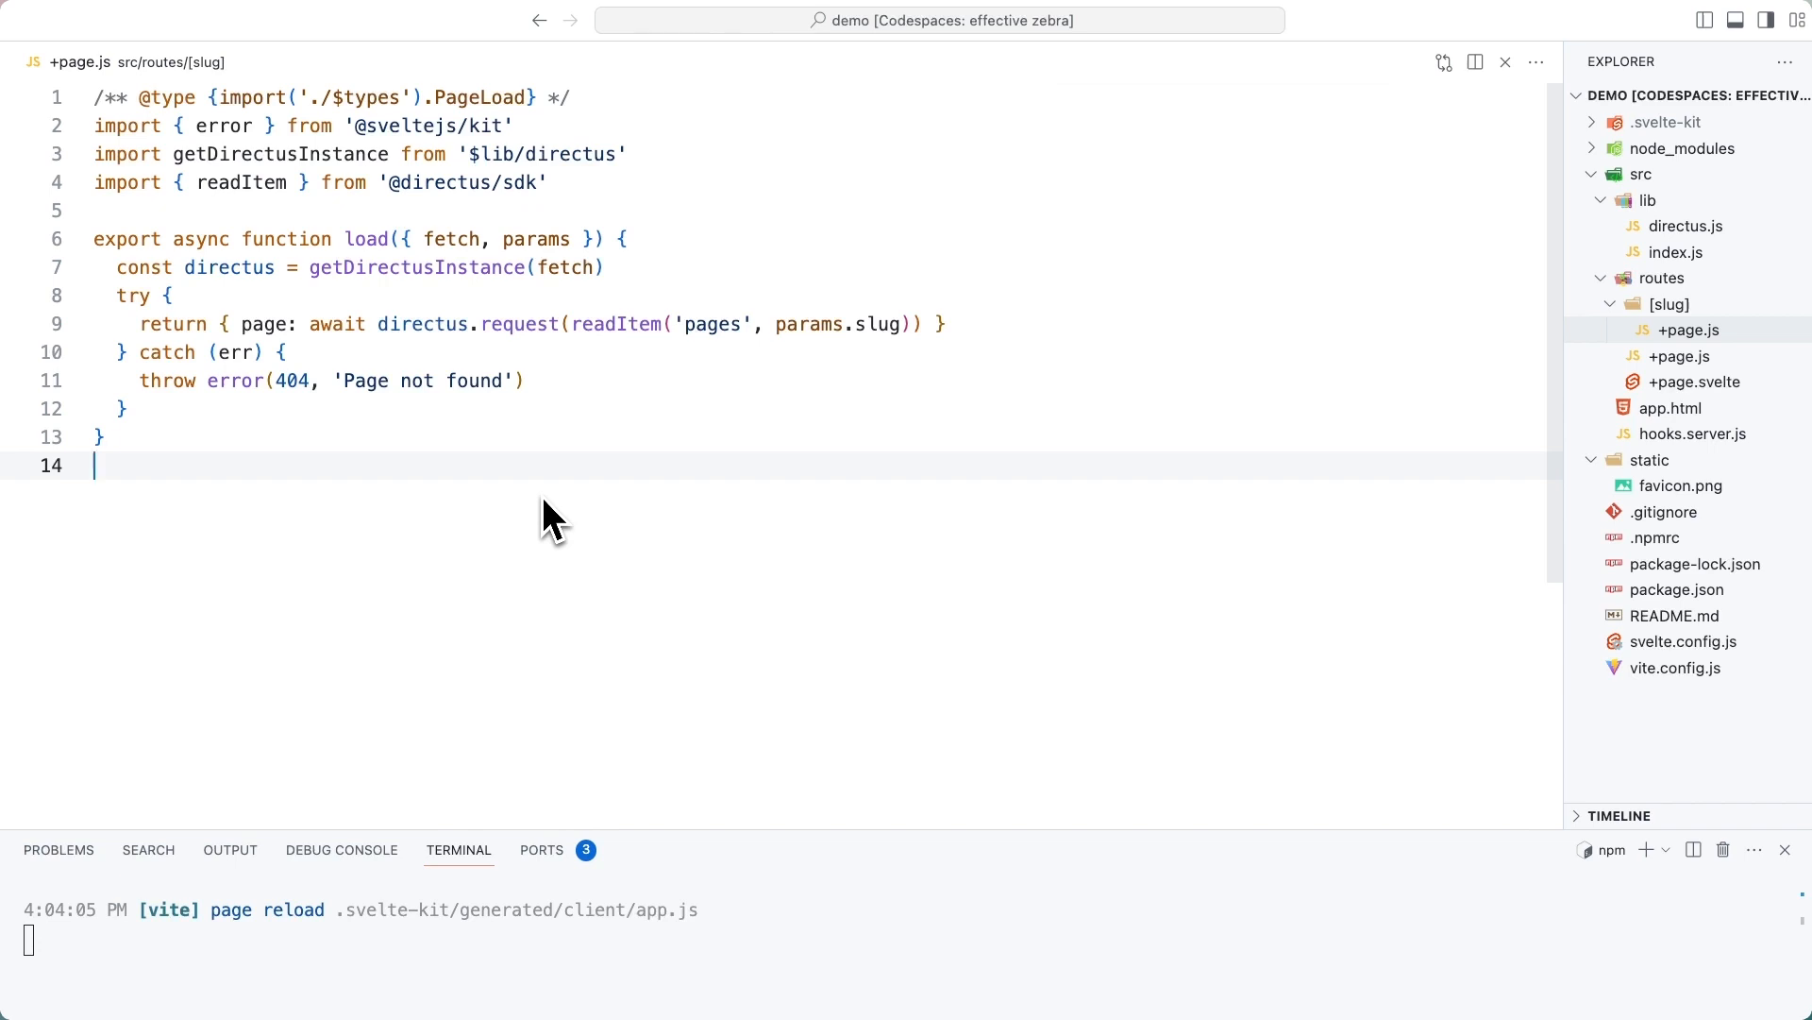
mouse_move(402, 283)
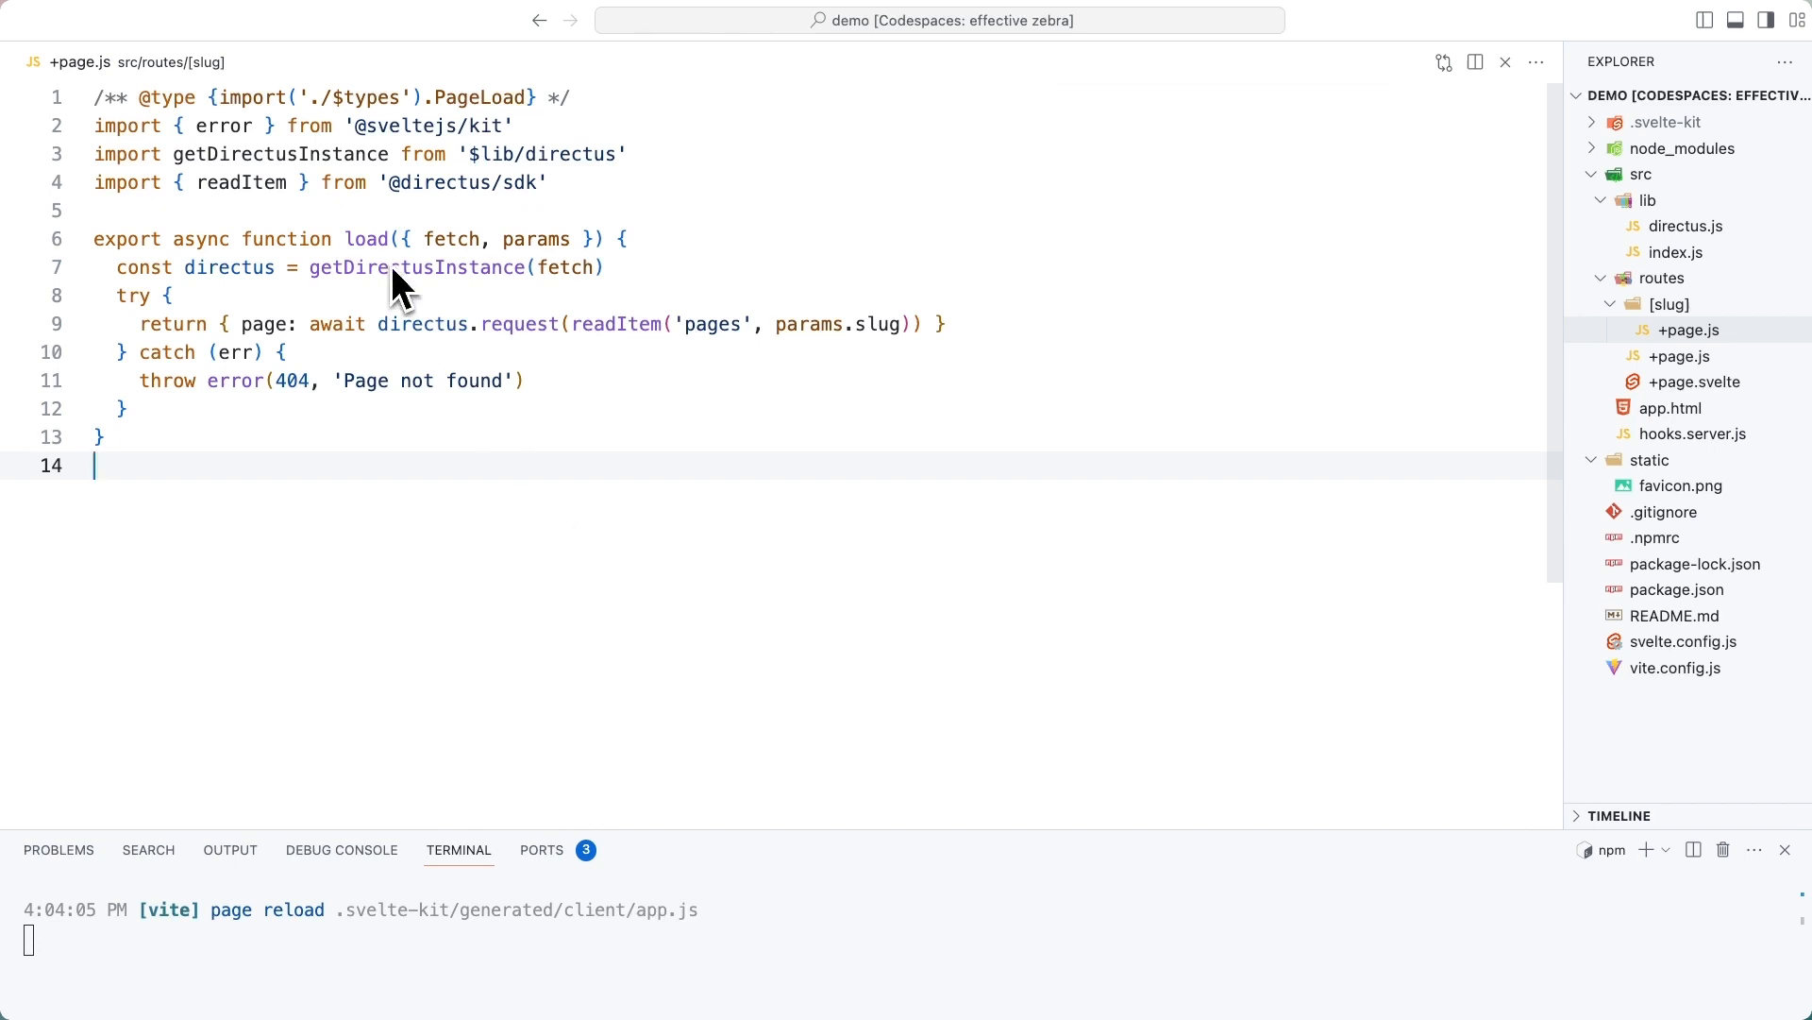
double_click(241, 183)
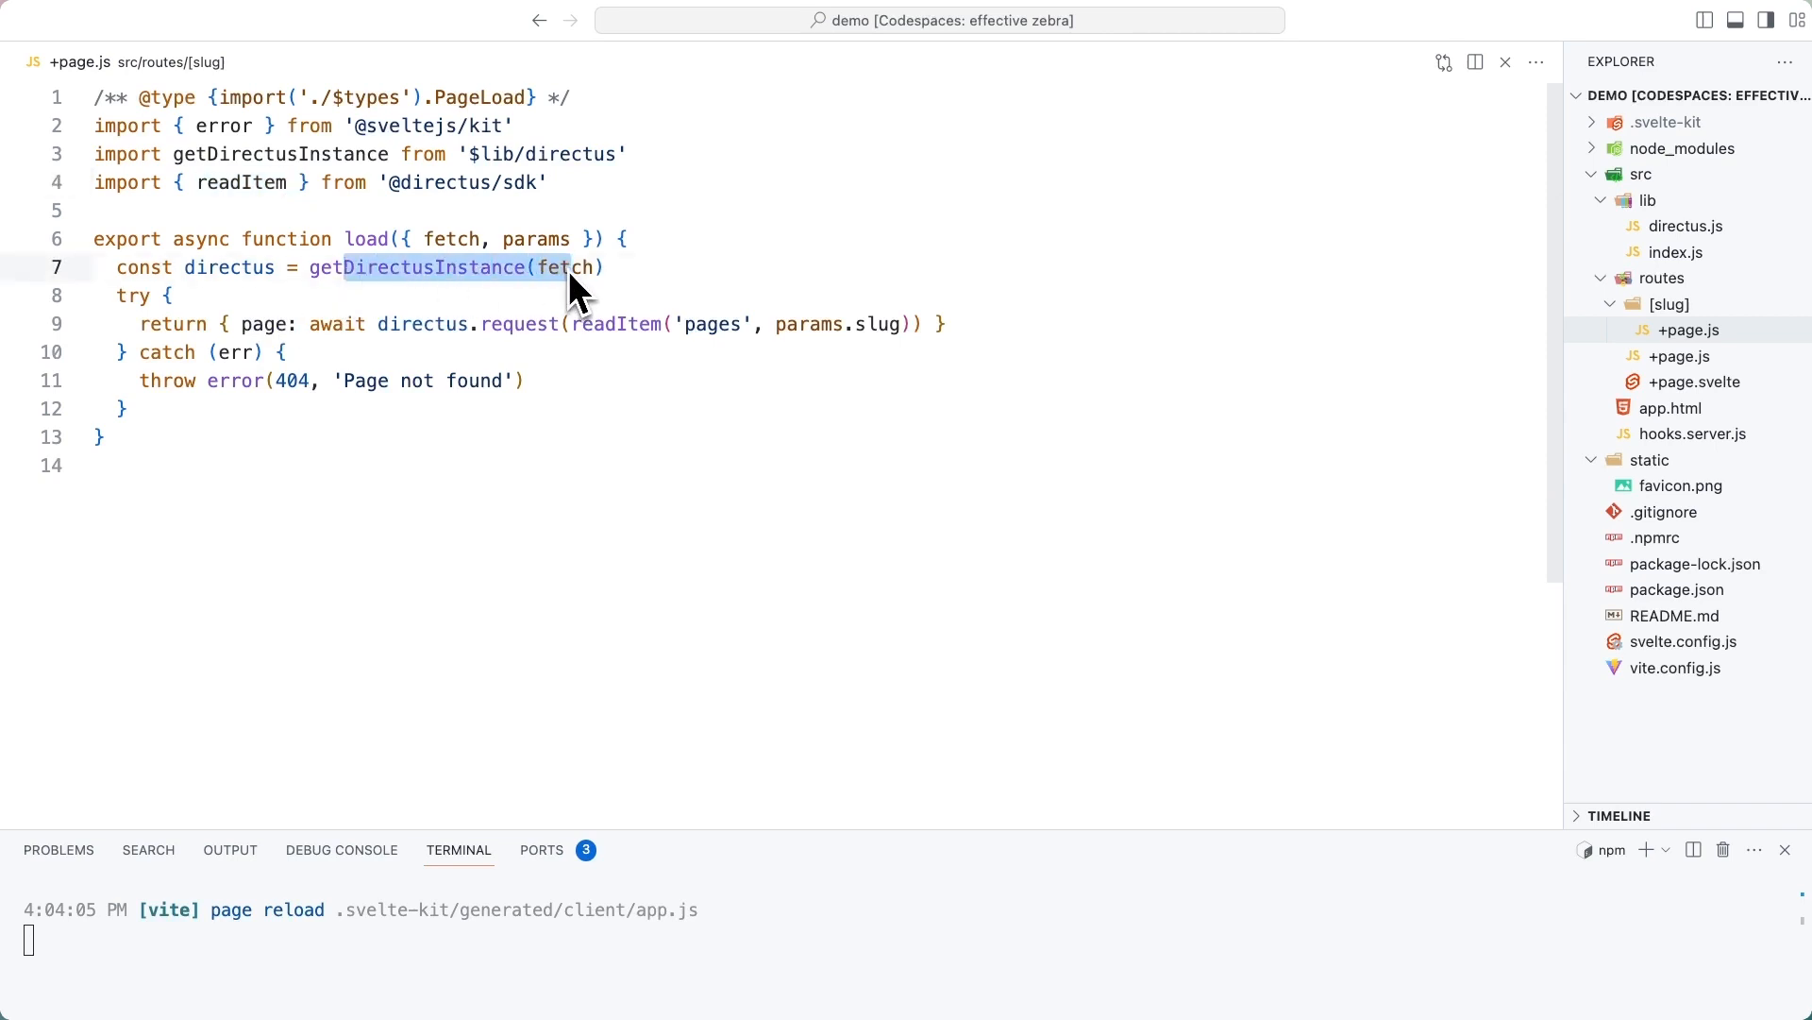
mouse_move(620, 343)
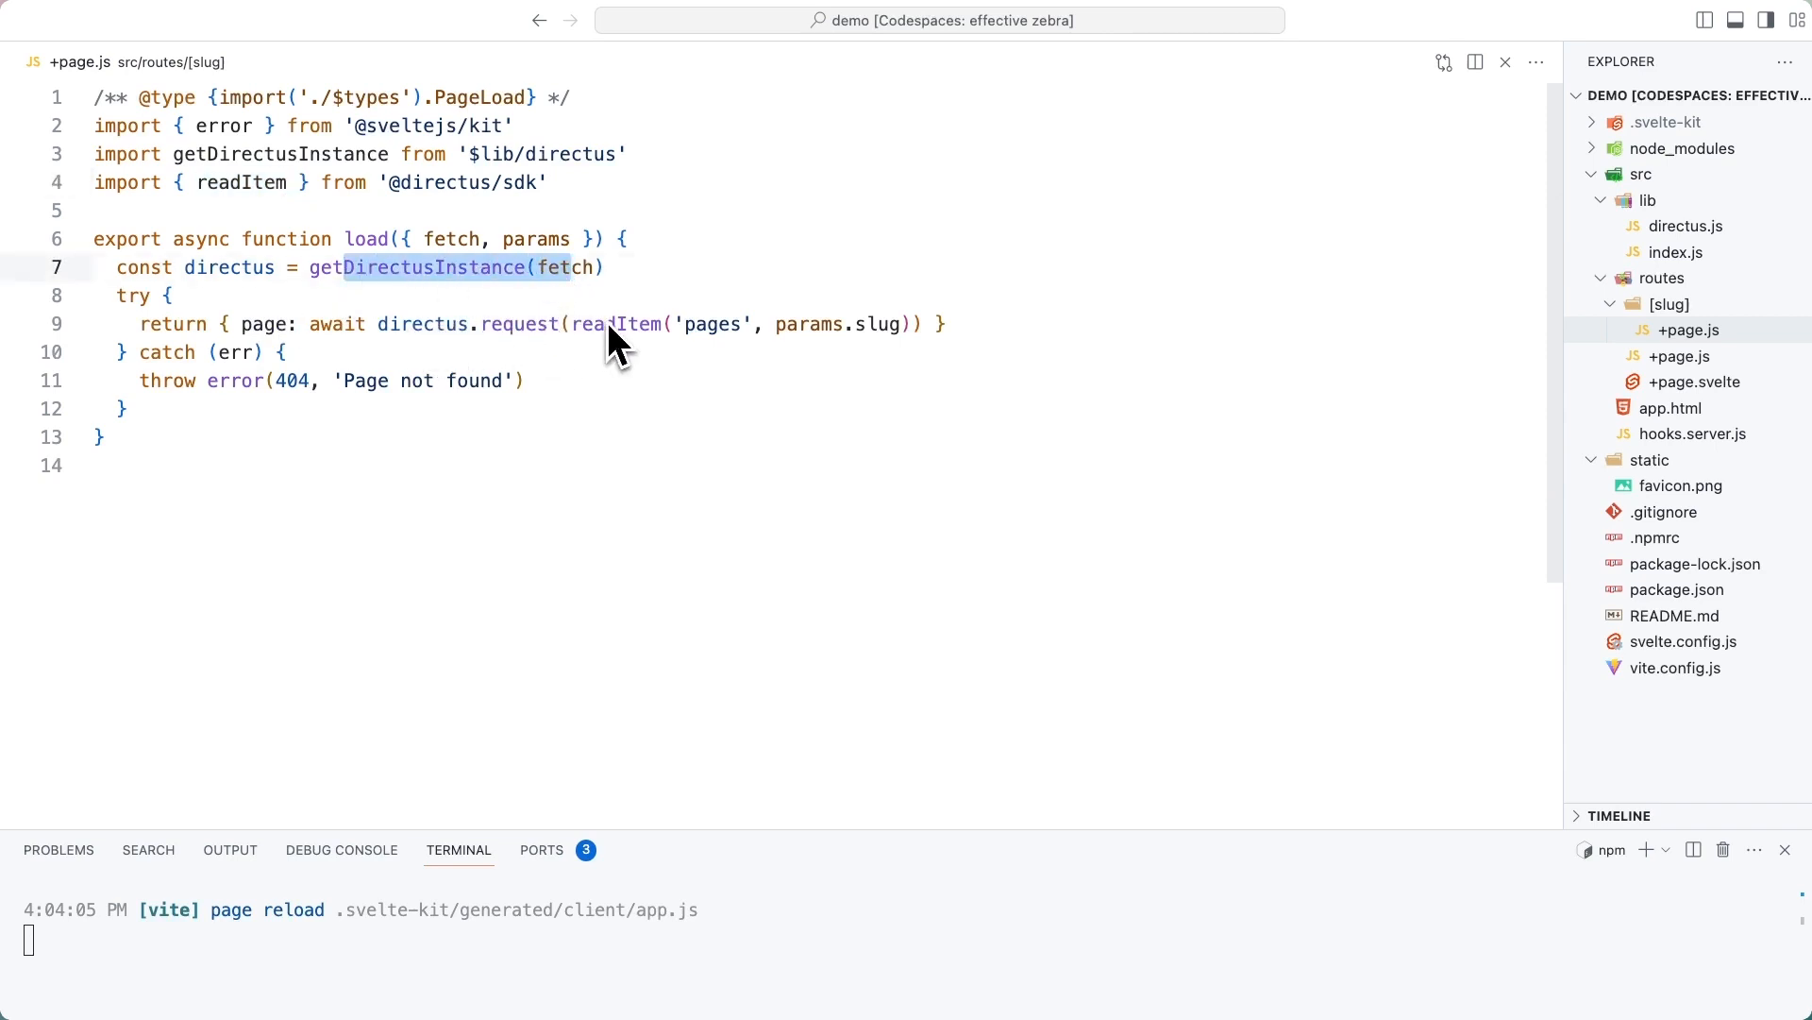
double_click(616, 322)
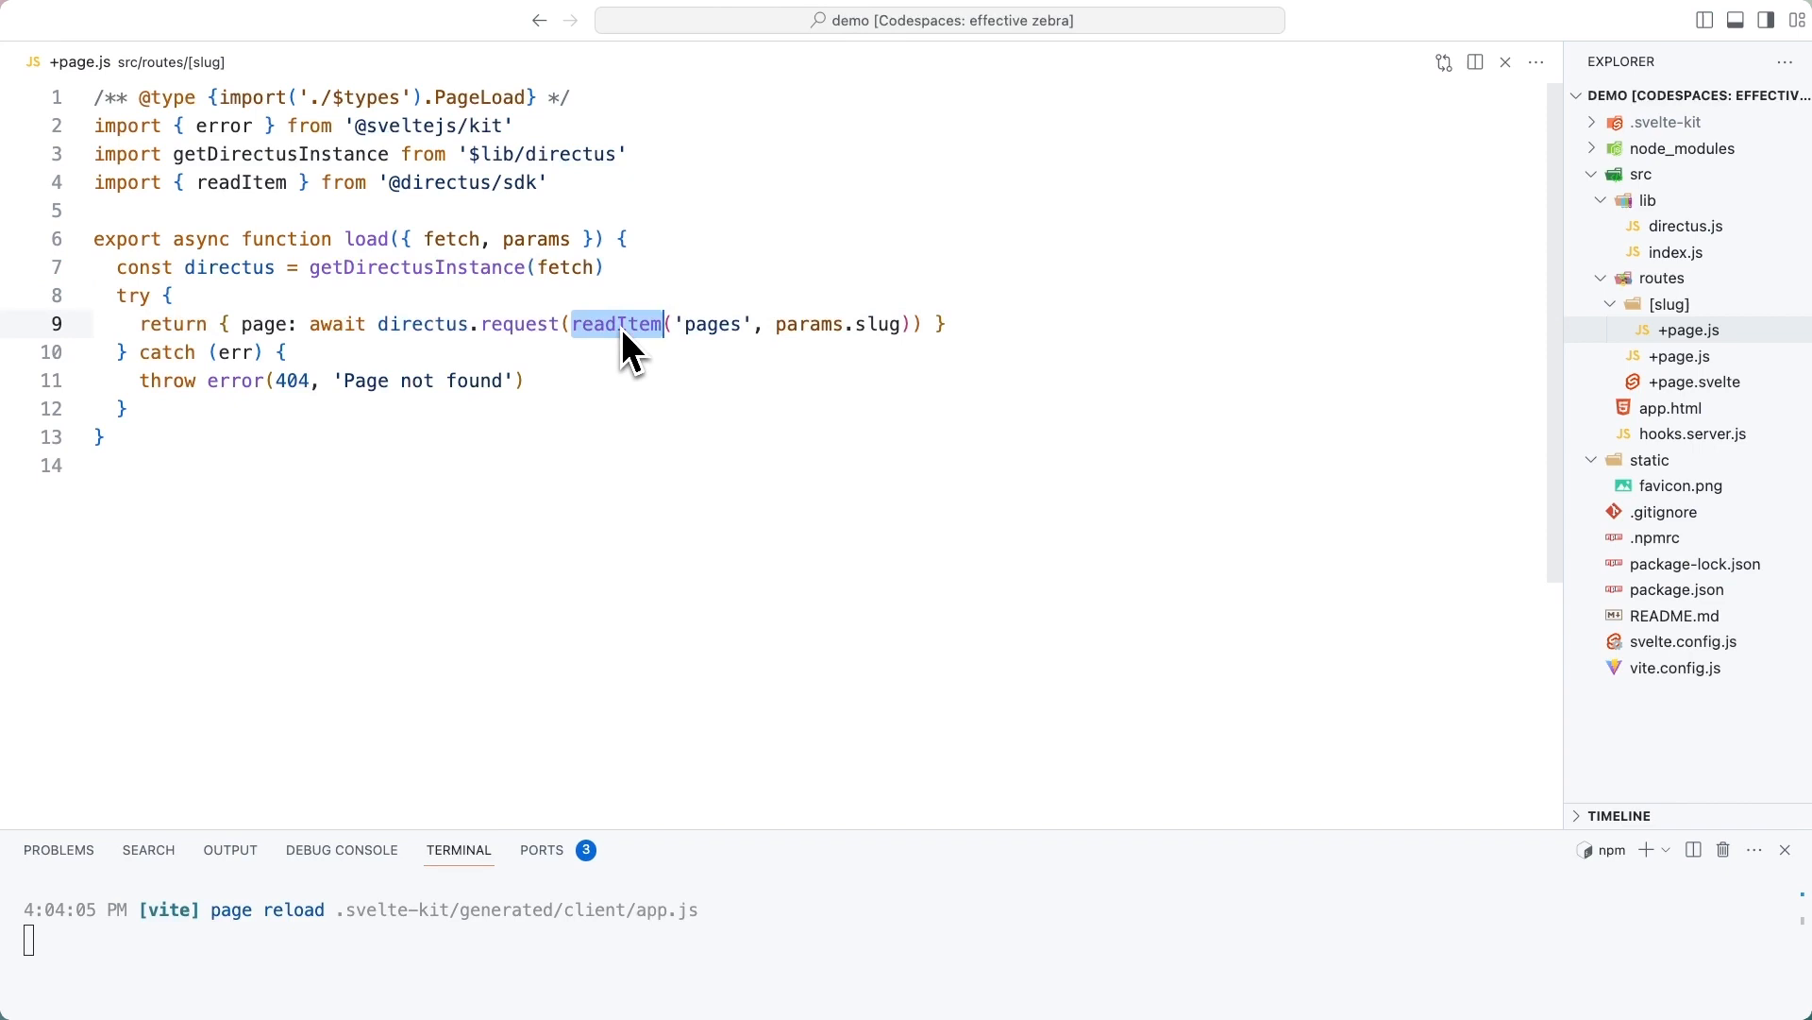
double_click(834, 322)
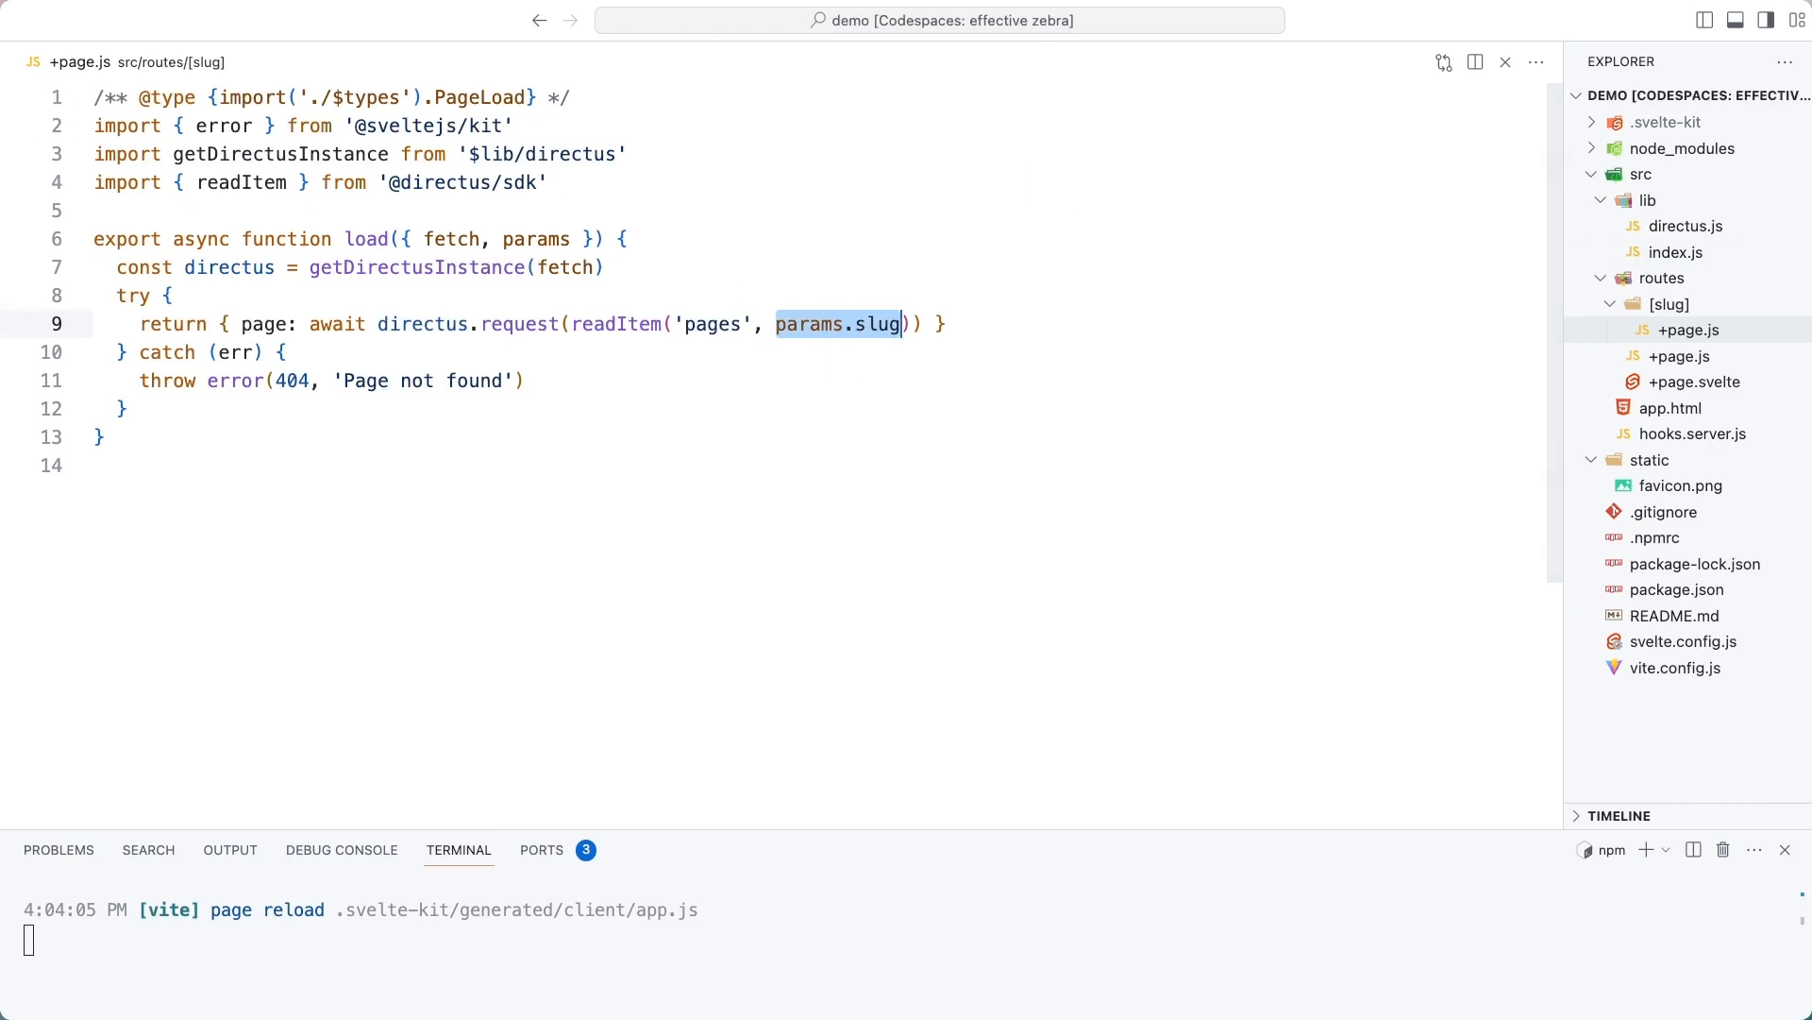
mouse_move(1395, 343)
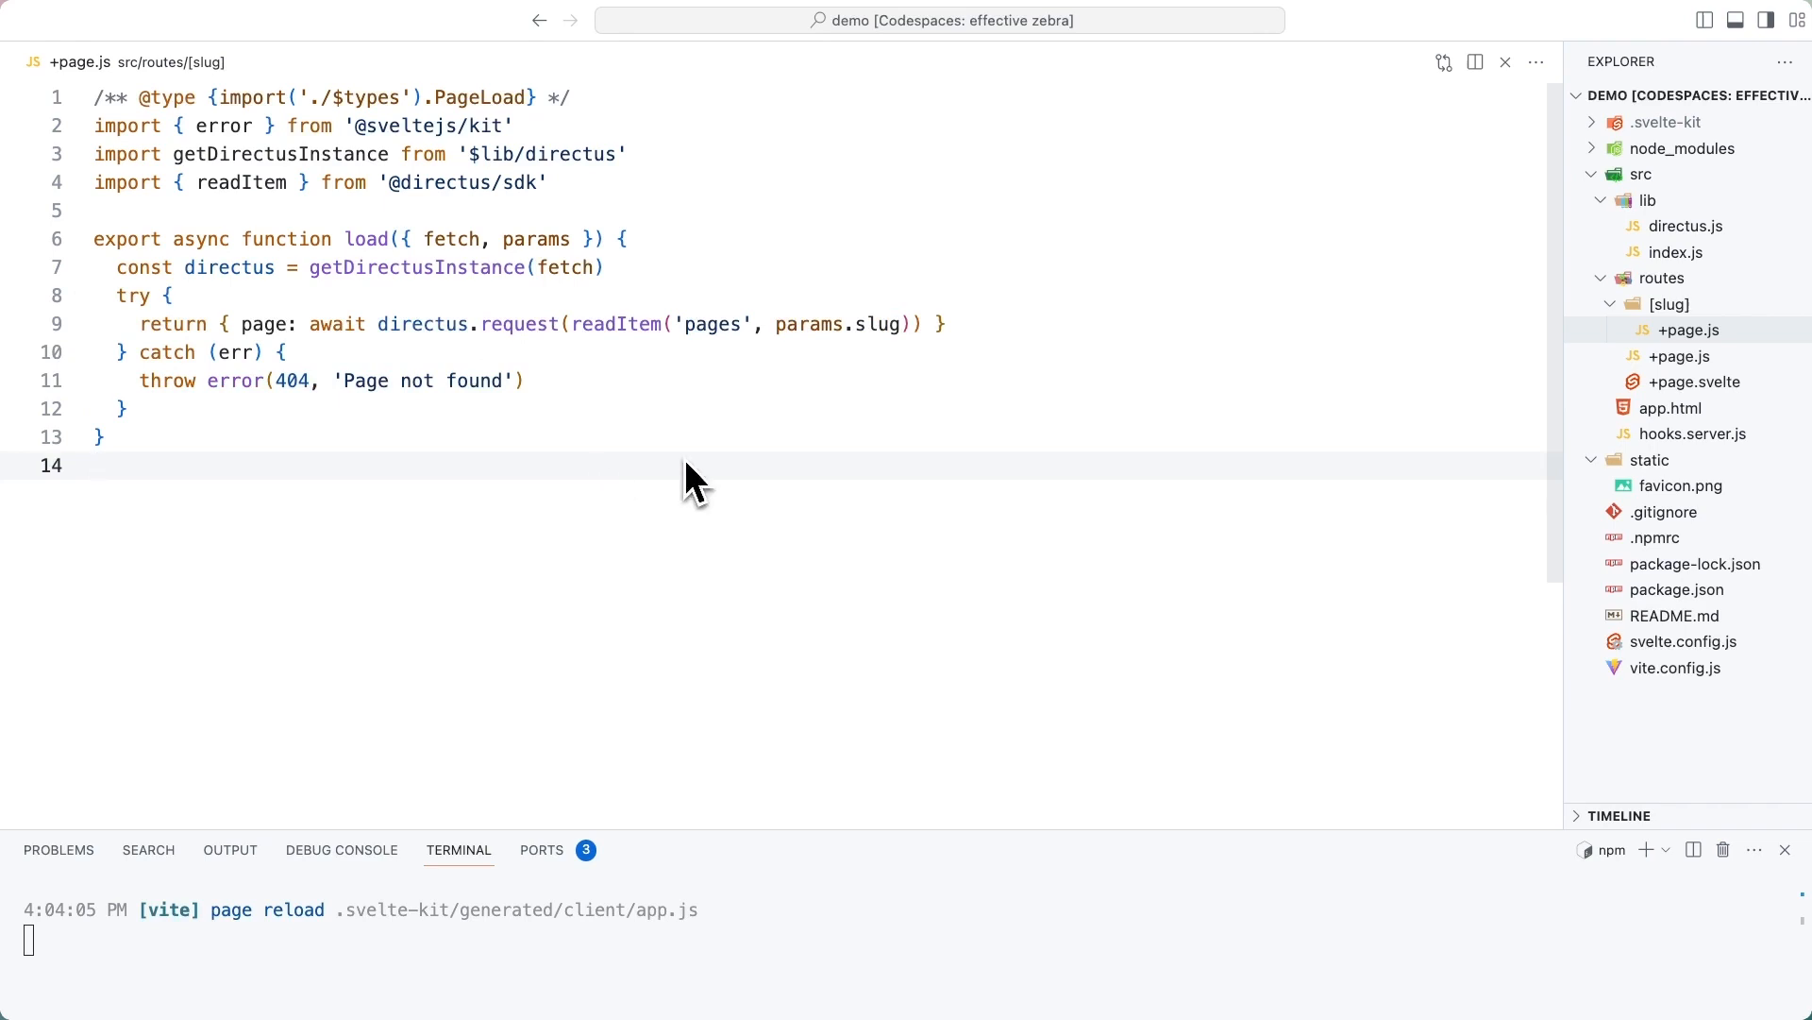
right_click(1688, 329)
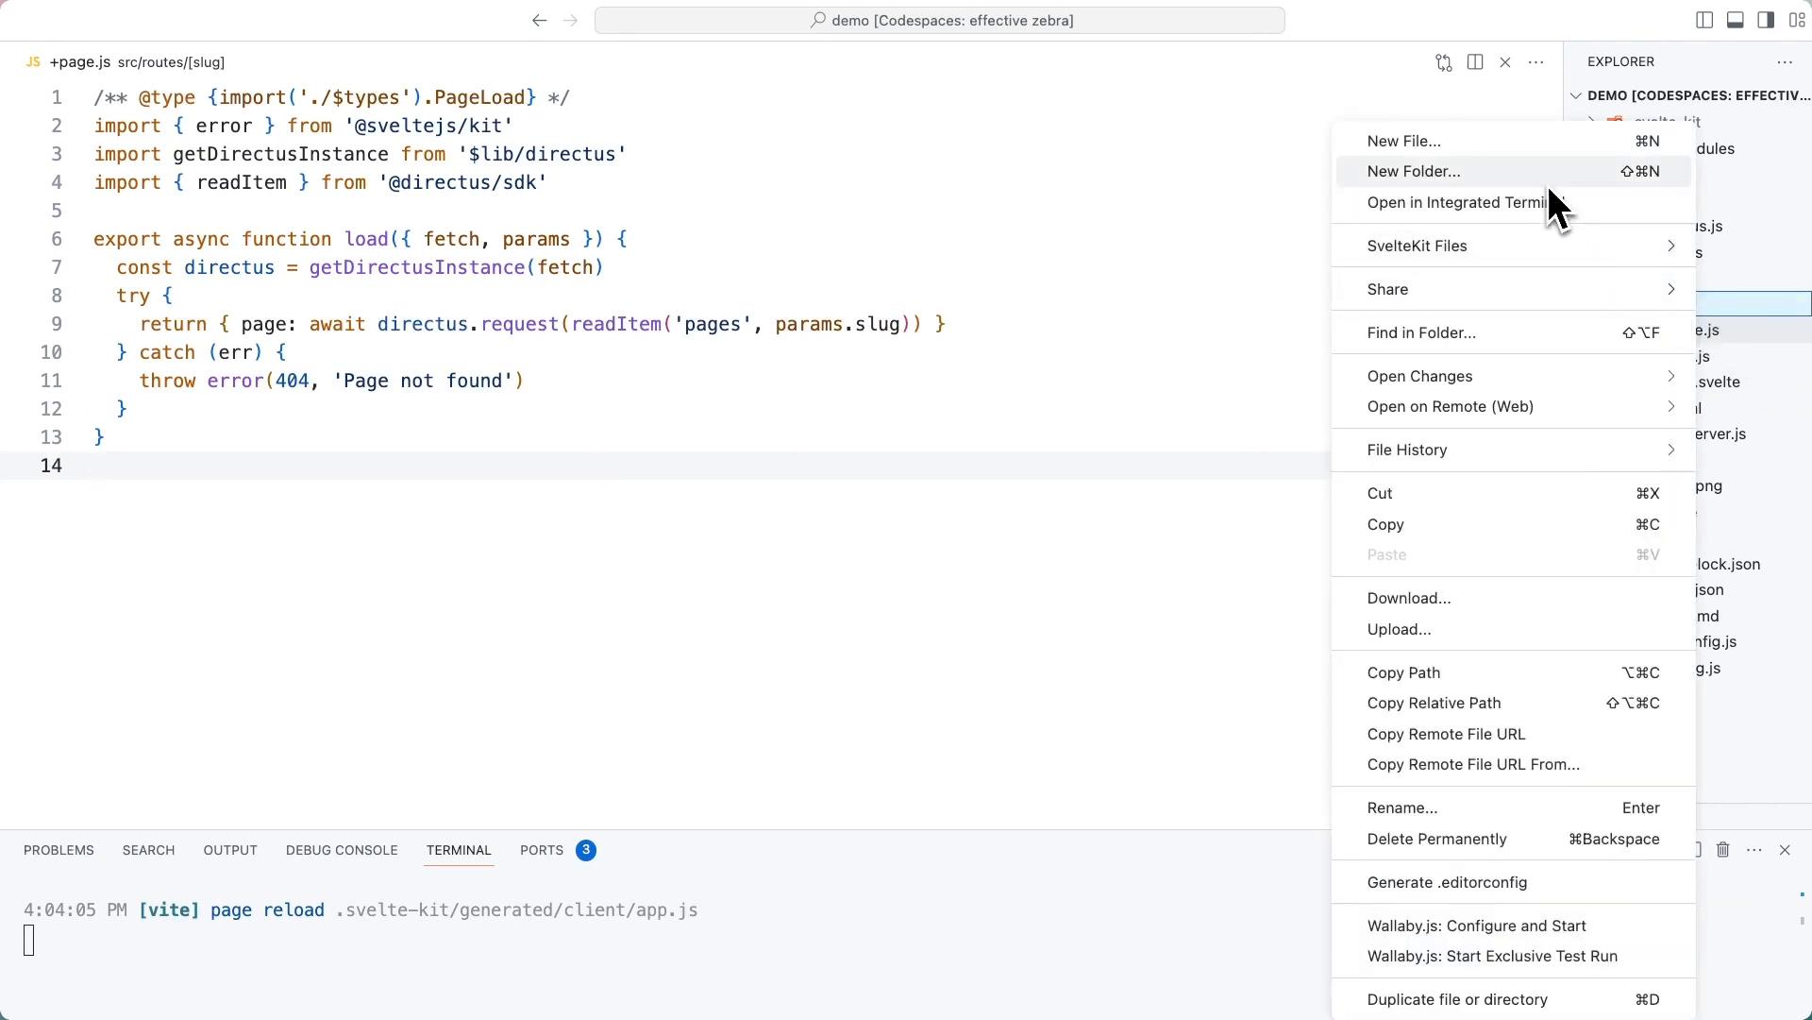
left_click(1403, 140)
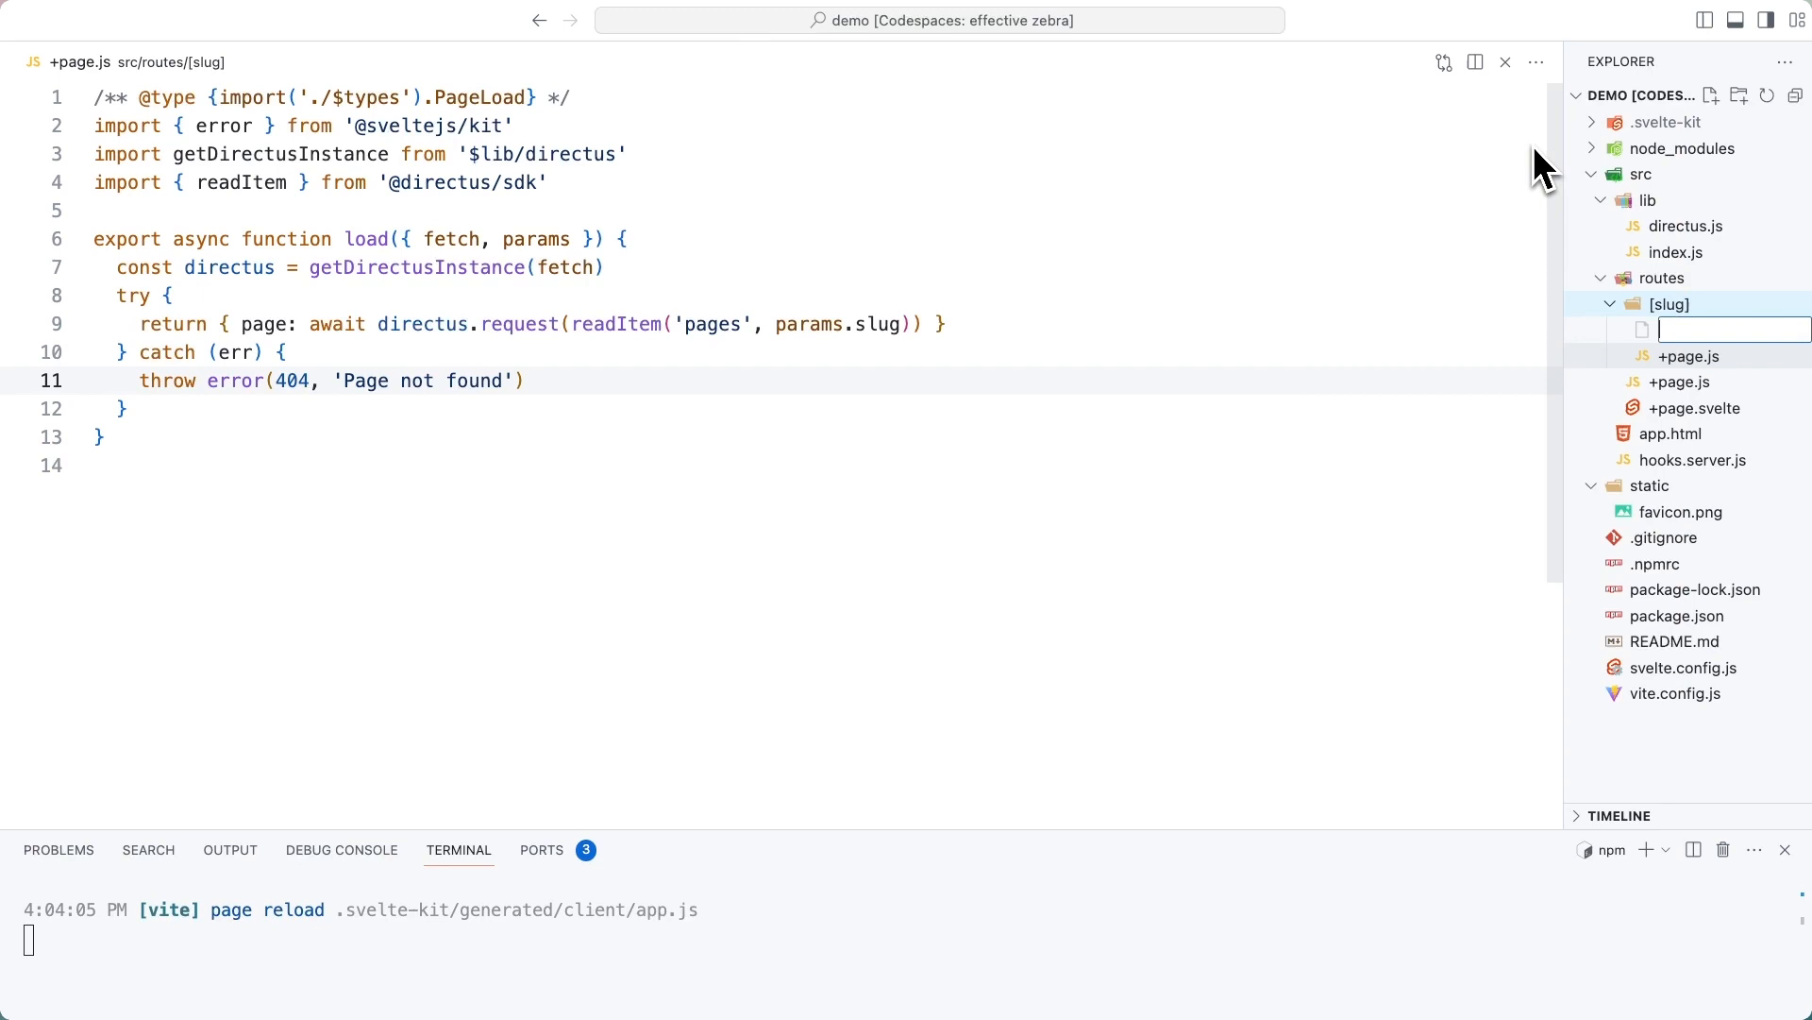
type("+page.")
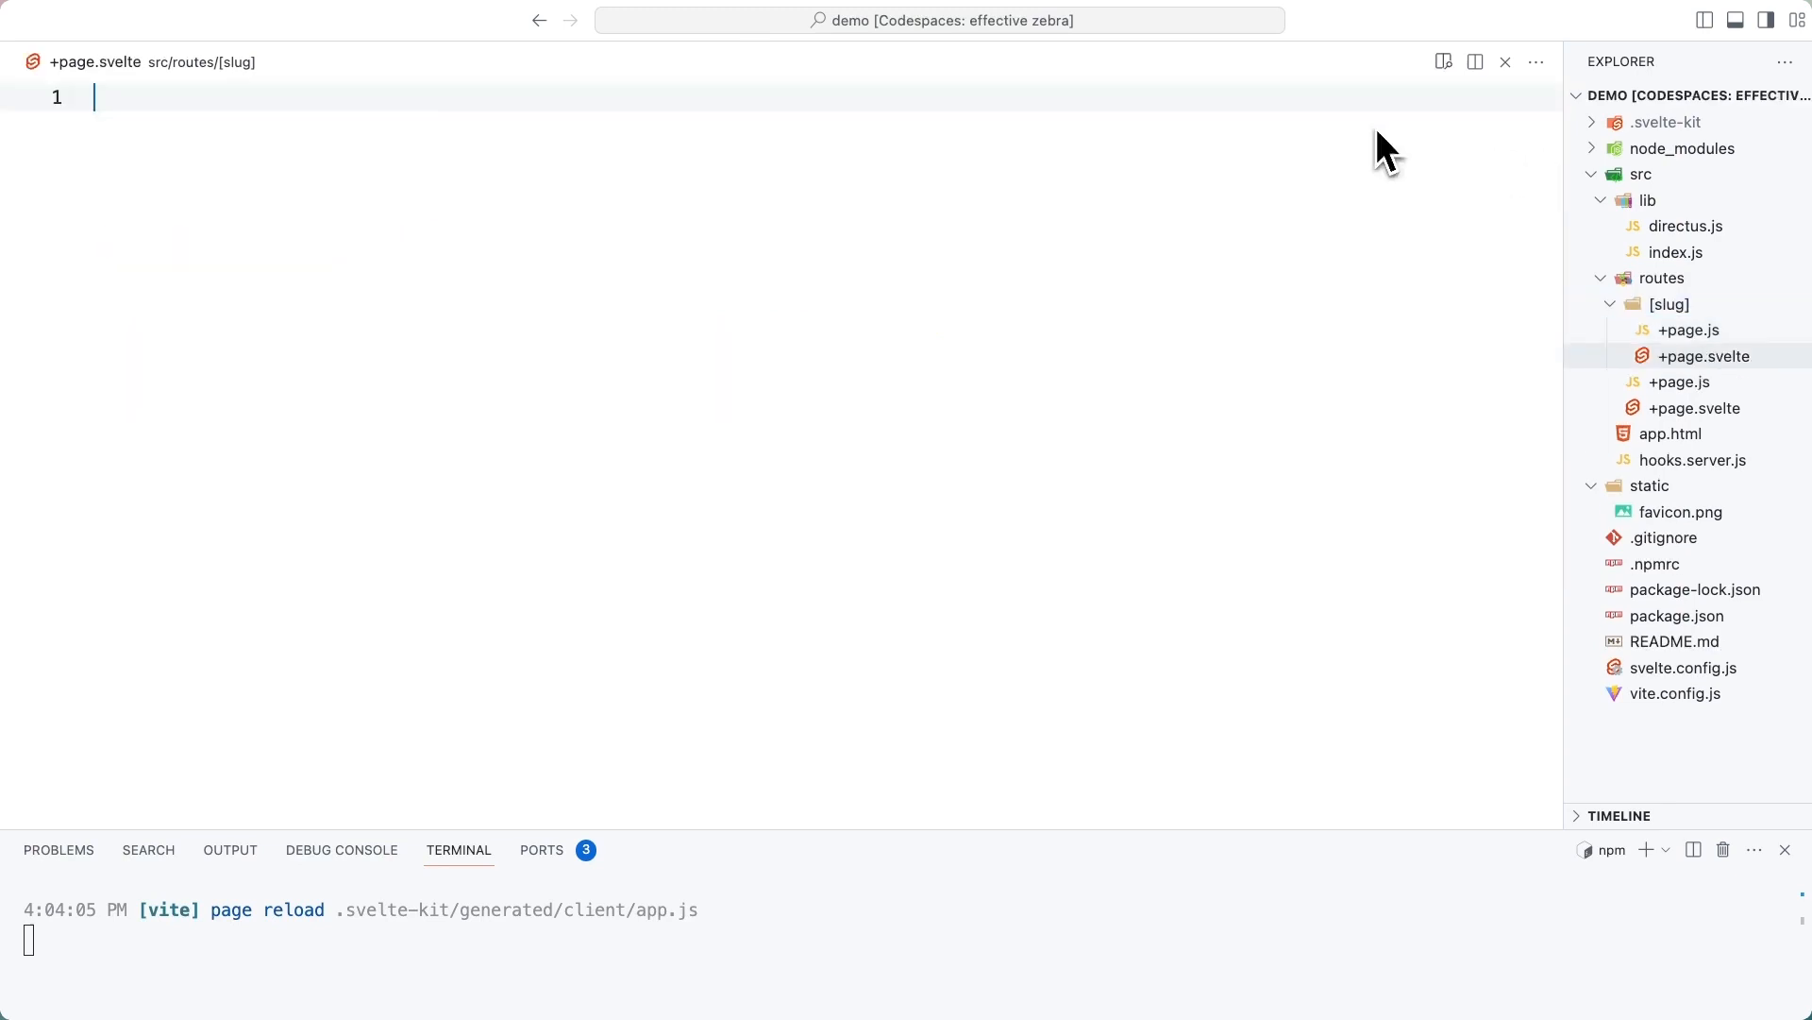
type("<script>")
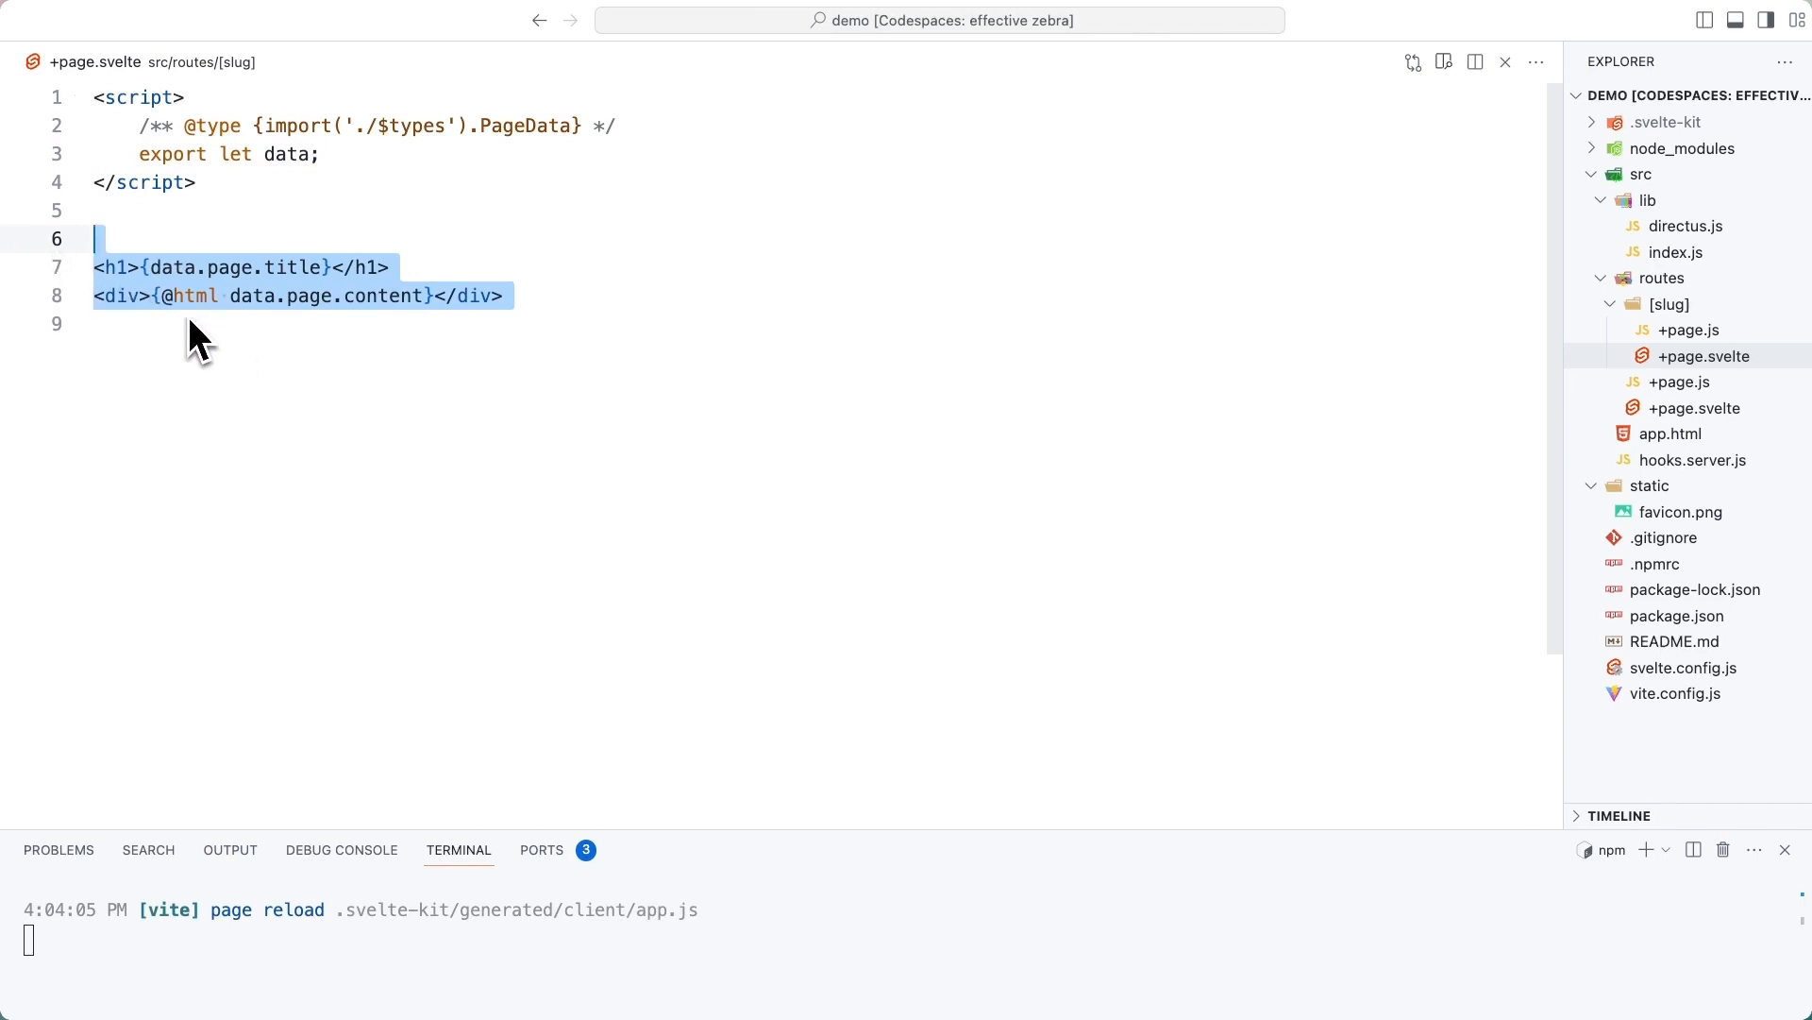
double_click(194, 295)
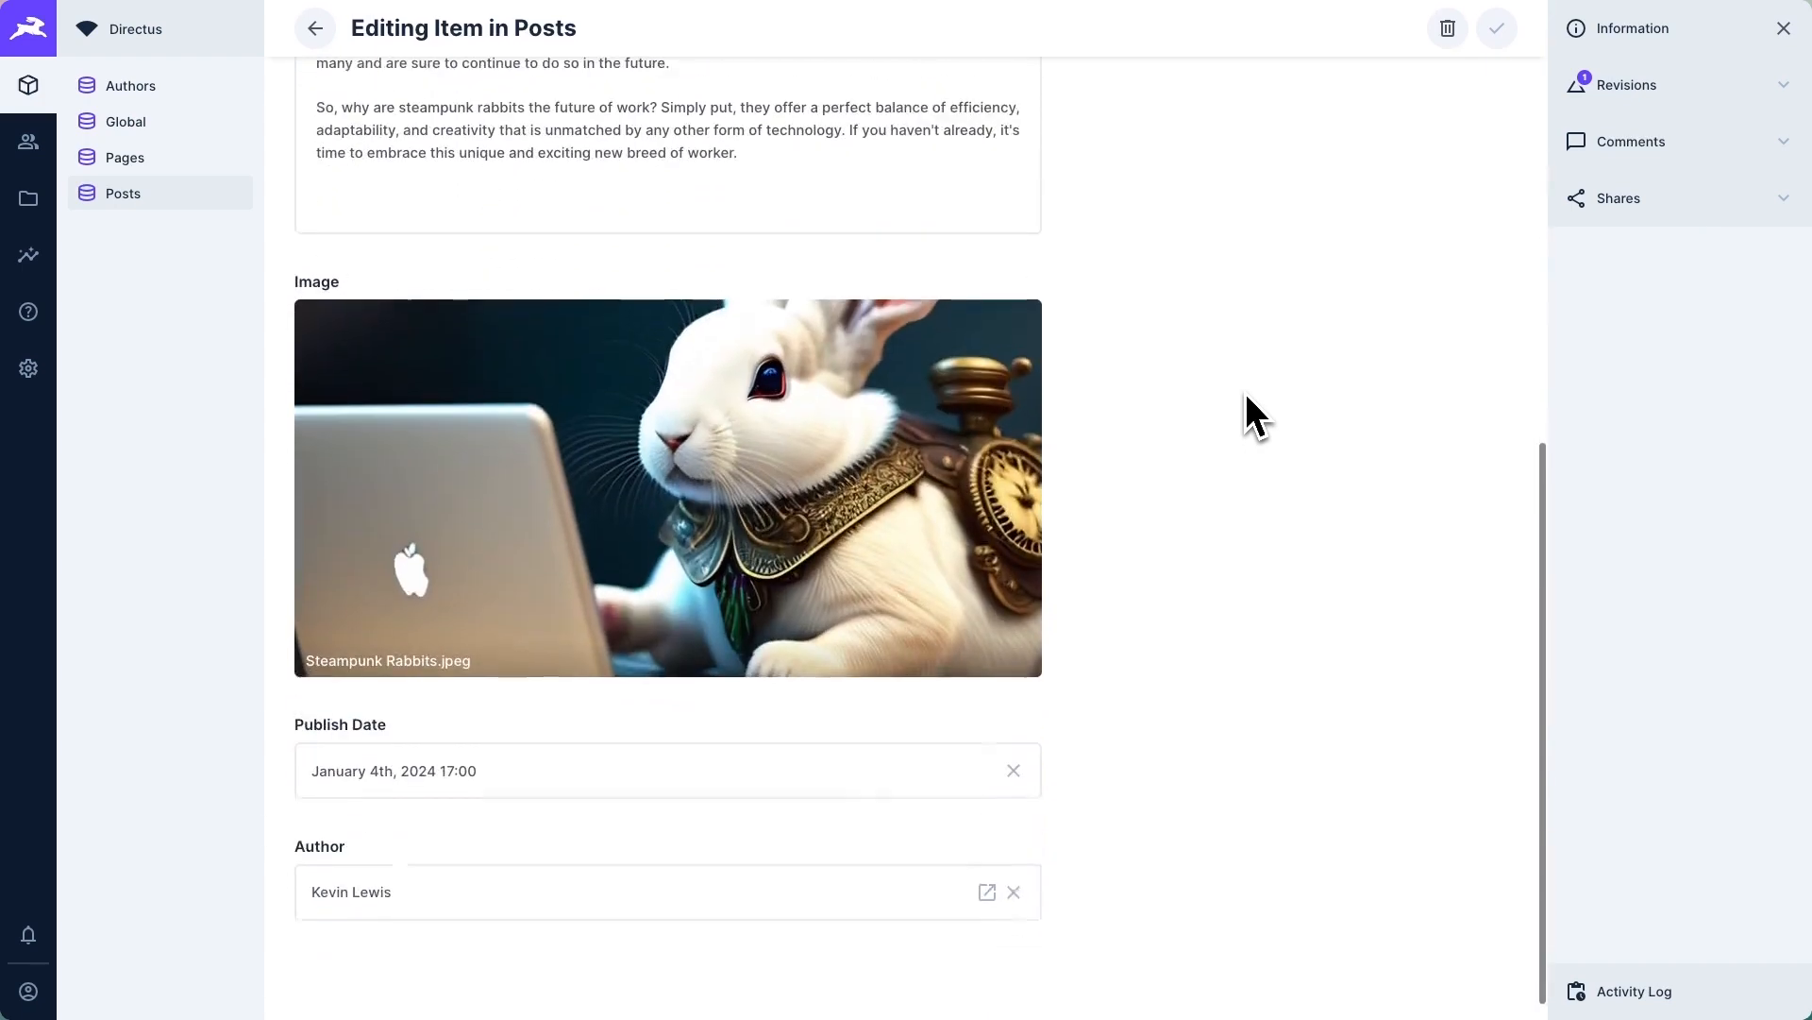
Step: Scroll through the post's image, publish date and author, then view the Authors collection
scroll("down", 3)
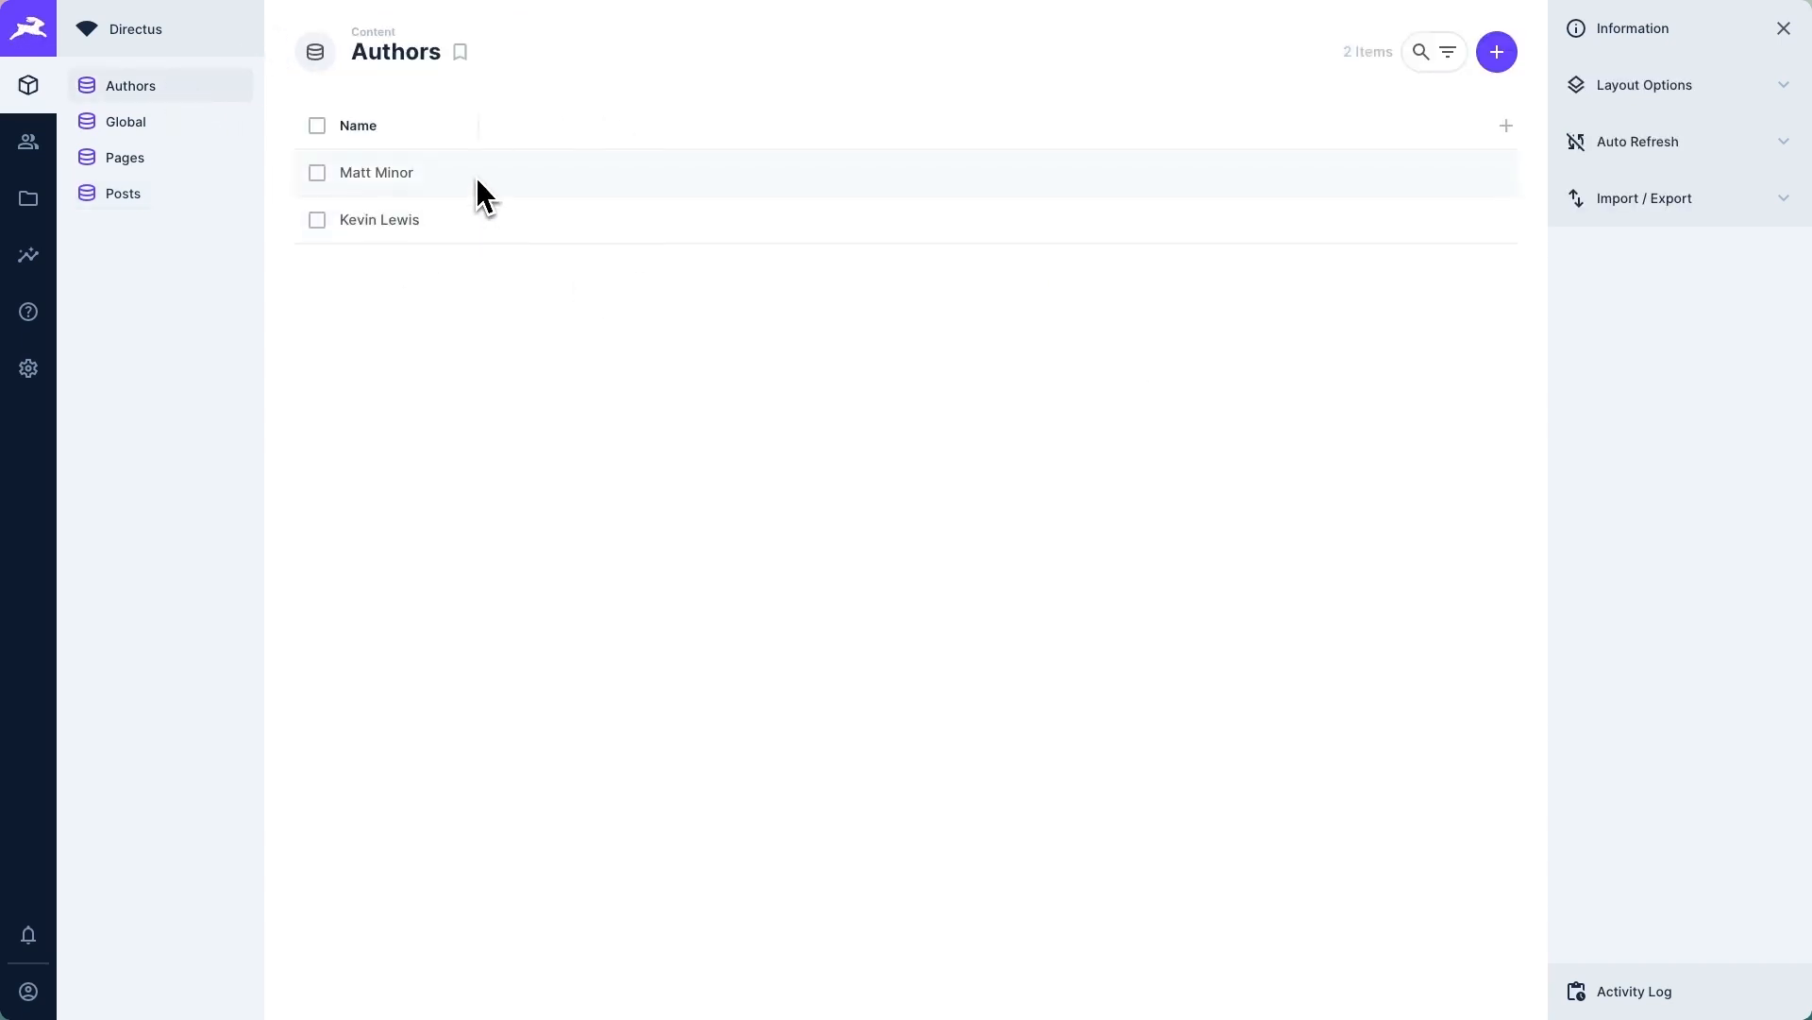
left_click(376, 171)
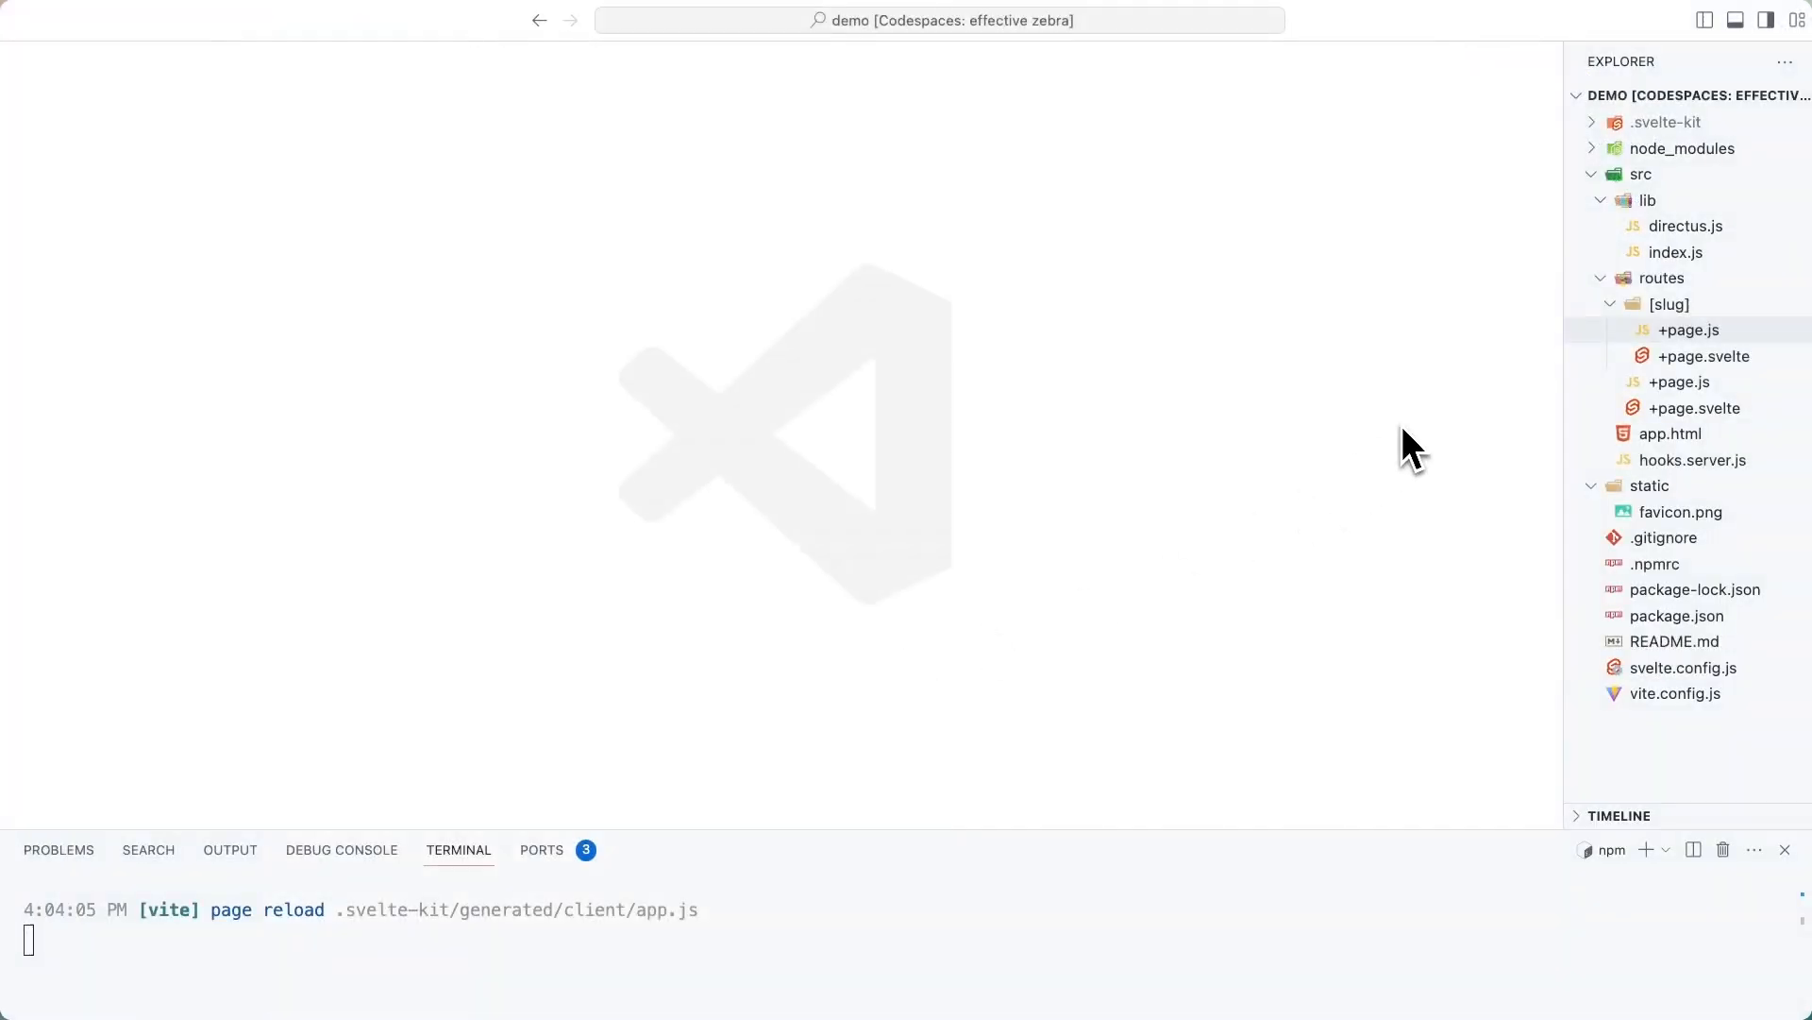
Step: Create routes/blog/+page.js with a load function calling readItems('posts') with query options
right_click(1662, 278)
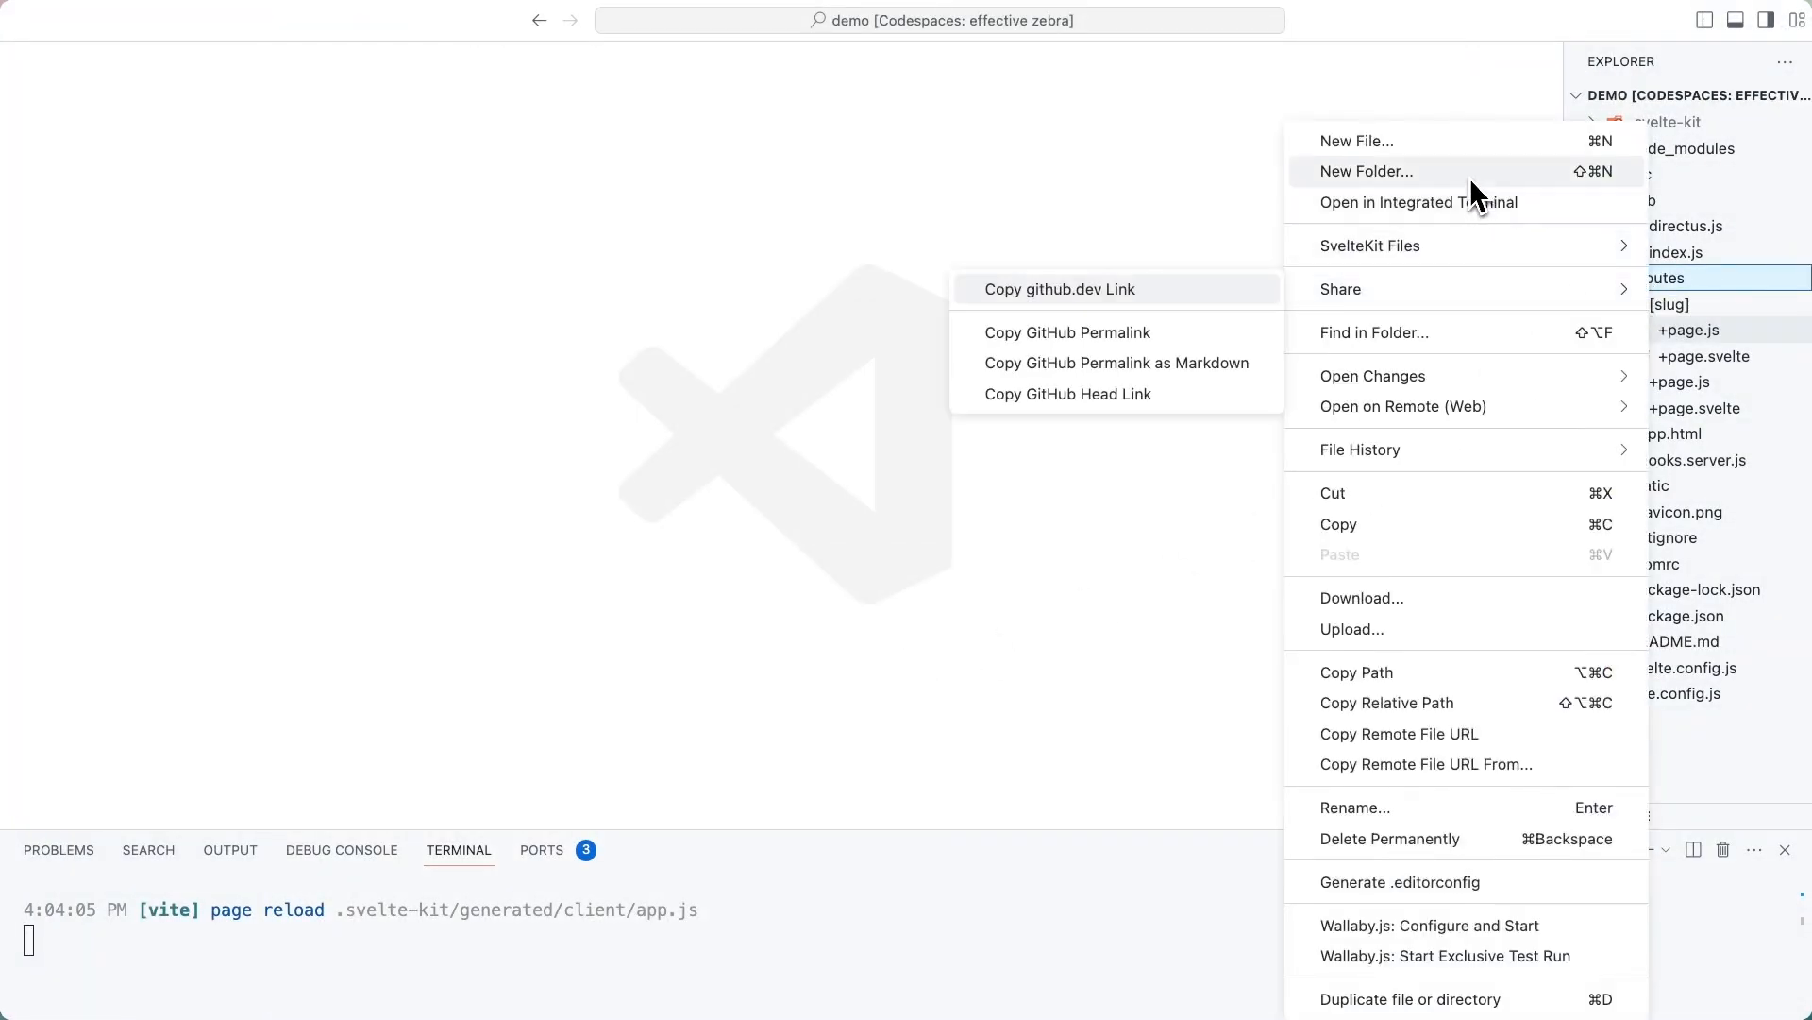
left_click(1365, 172)
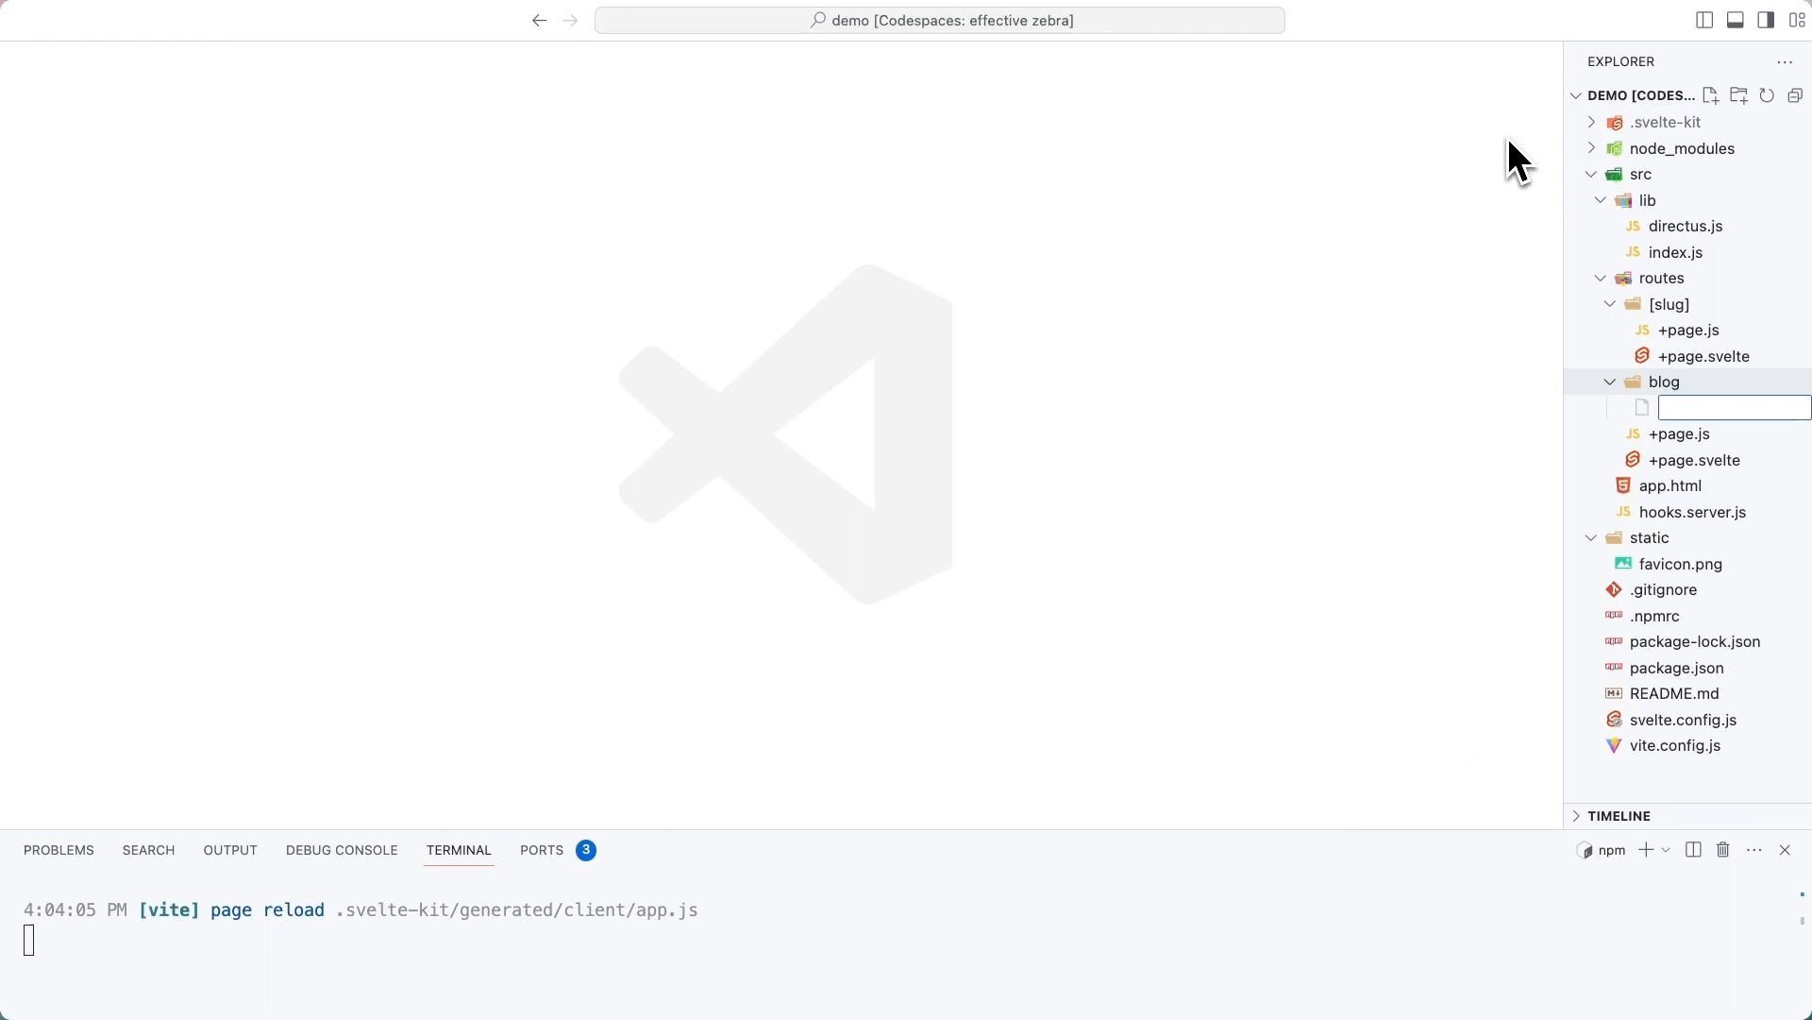
type("+page.js")
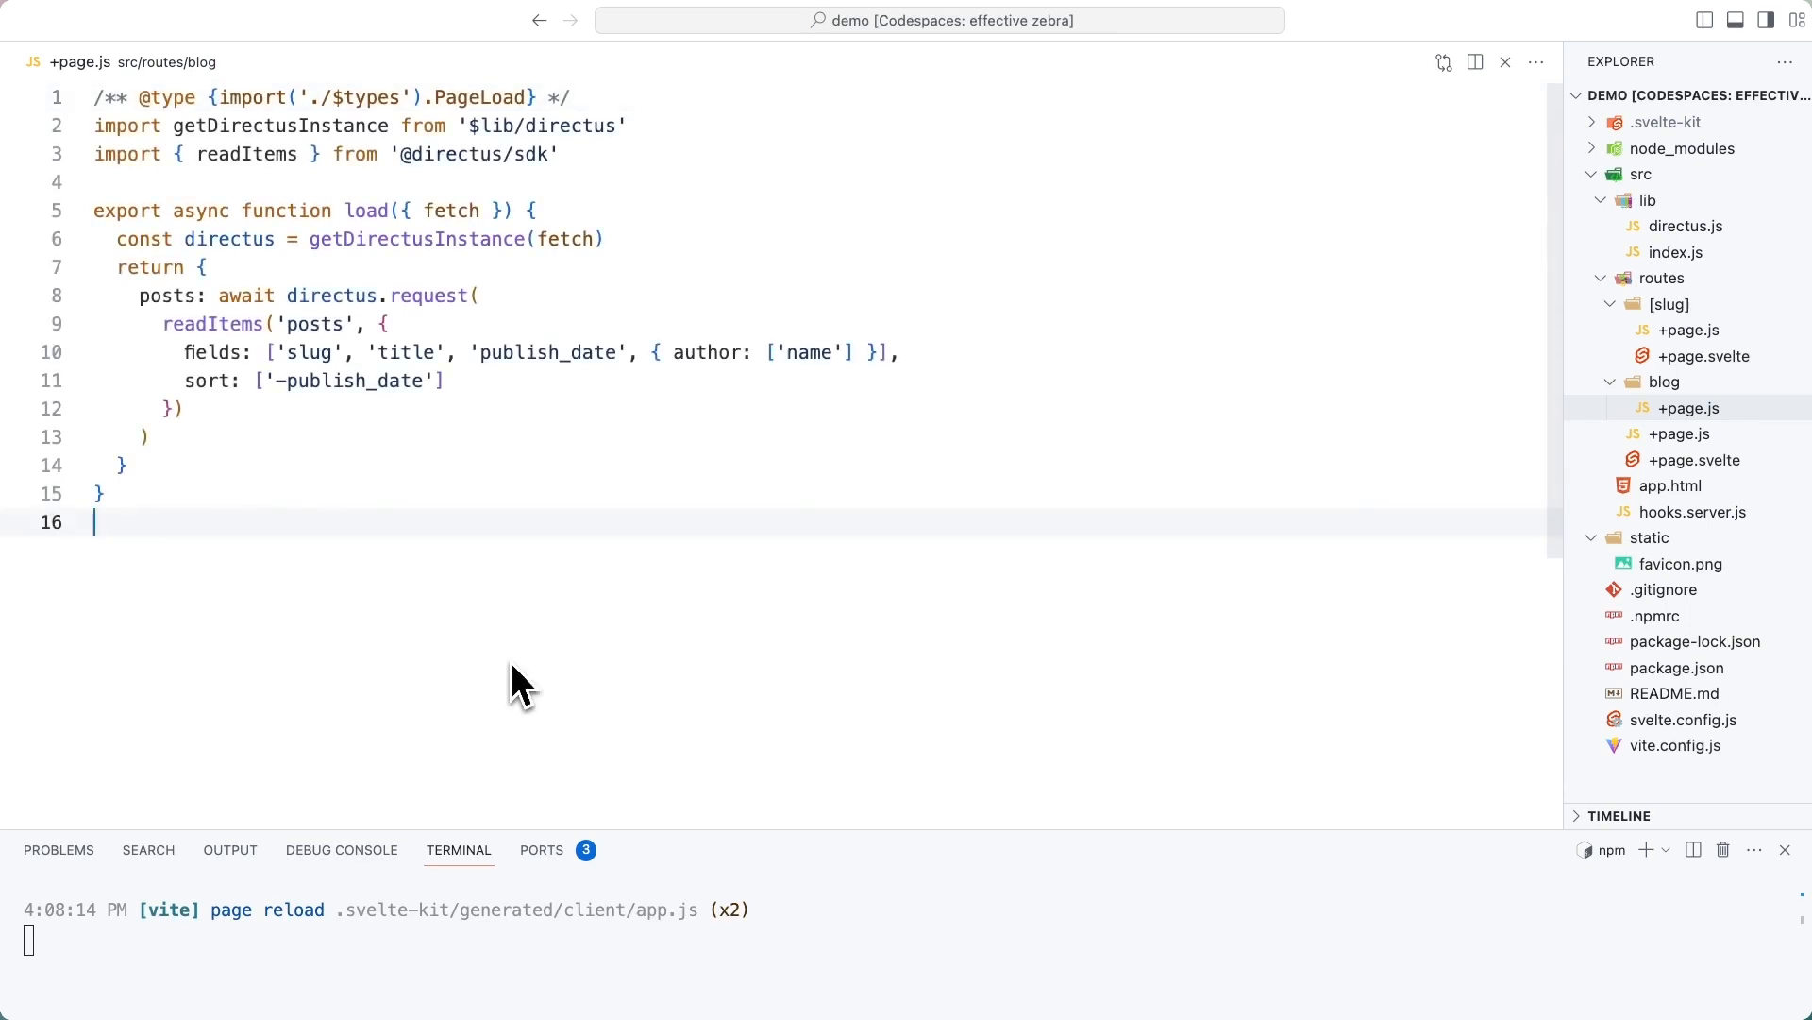
double_click(213, 323)
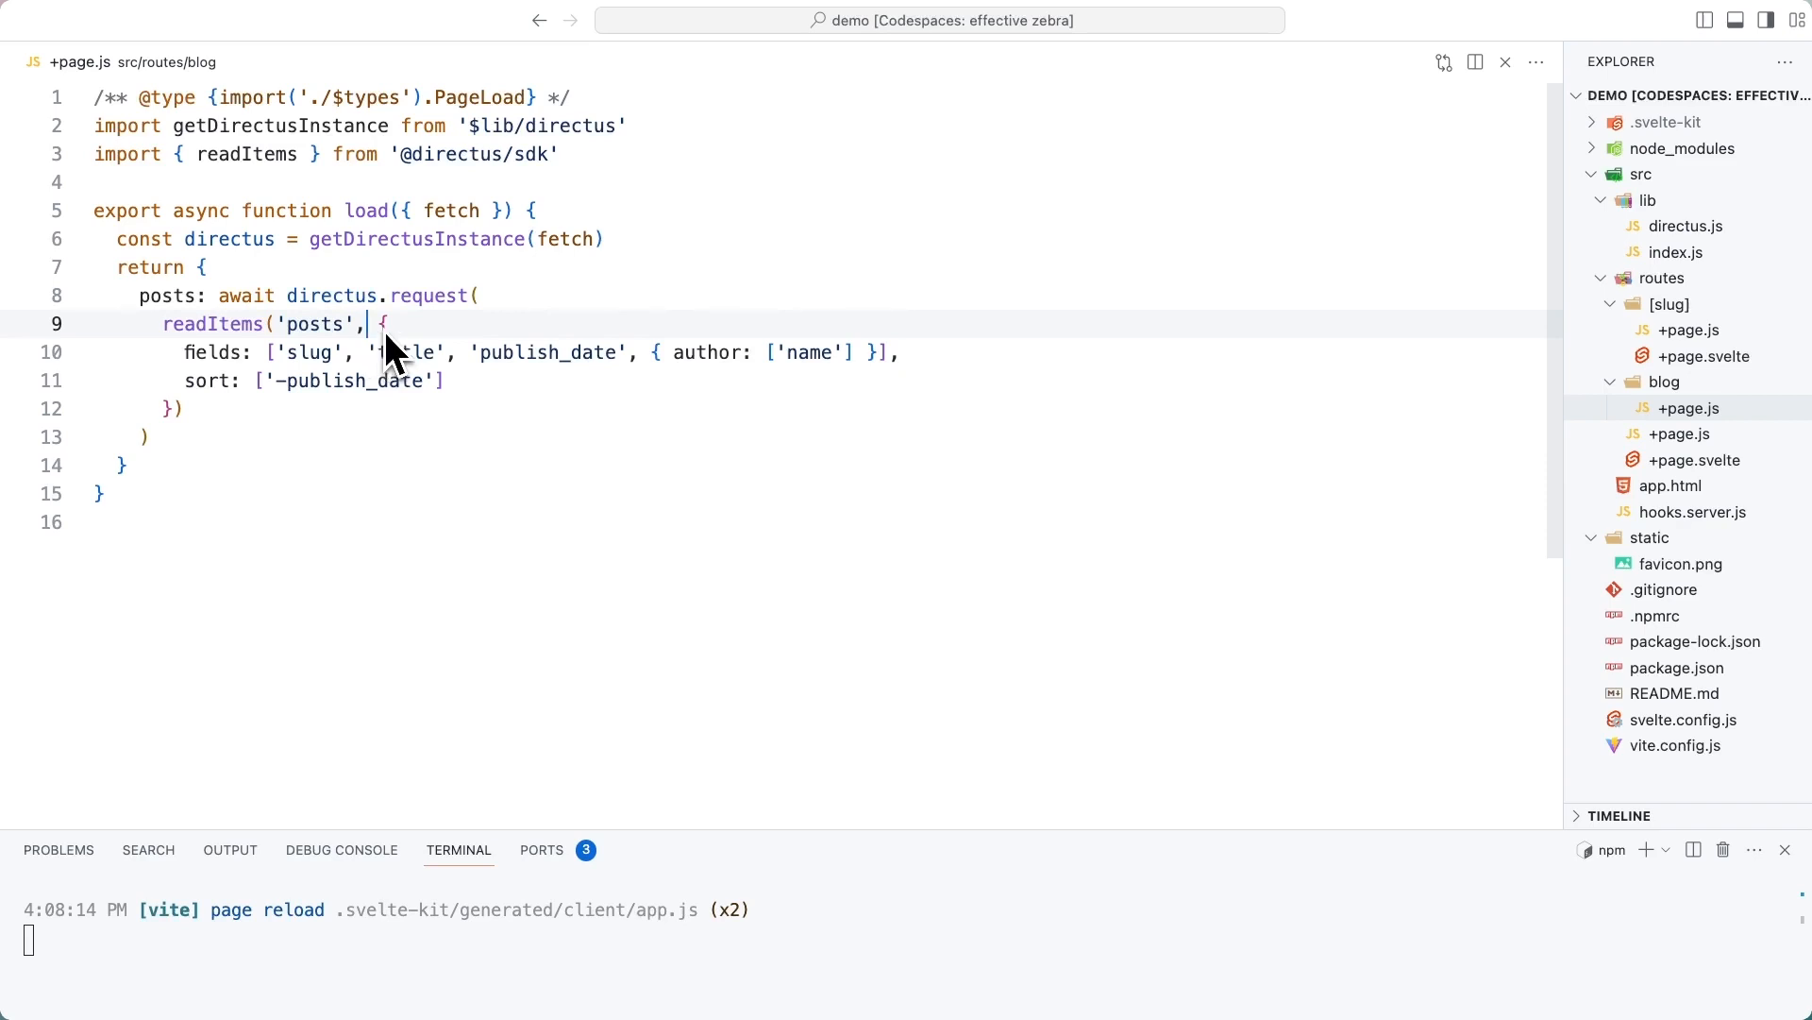
left_click_drag(381, 321, 173, 408)
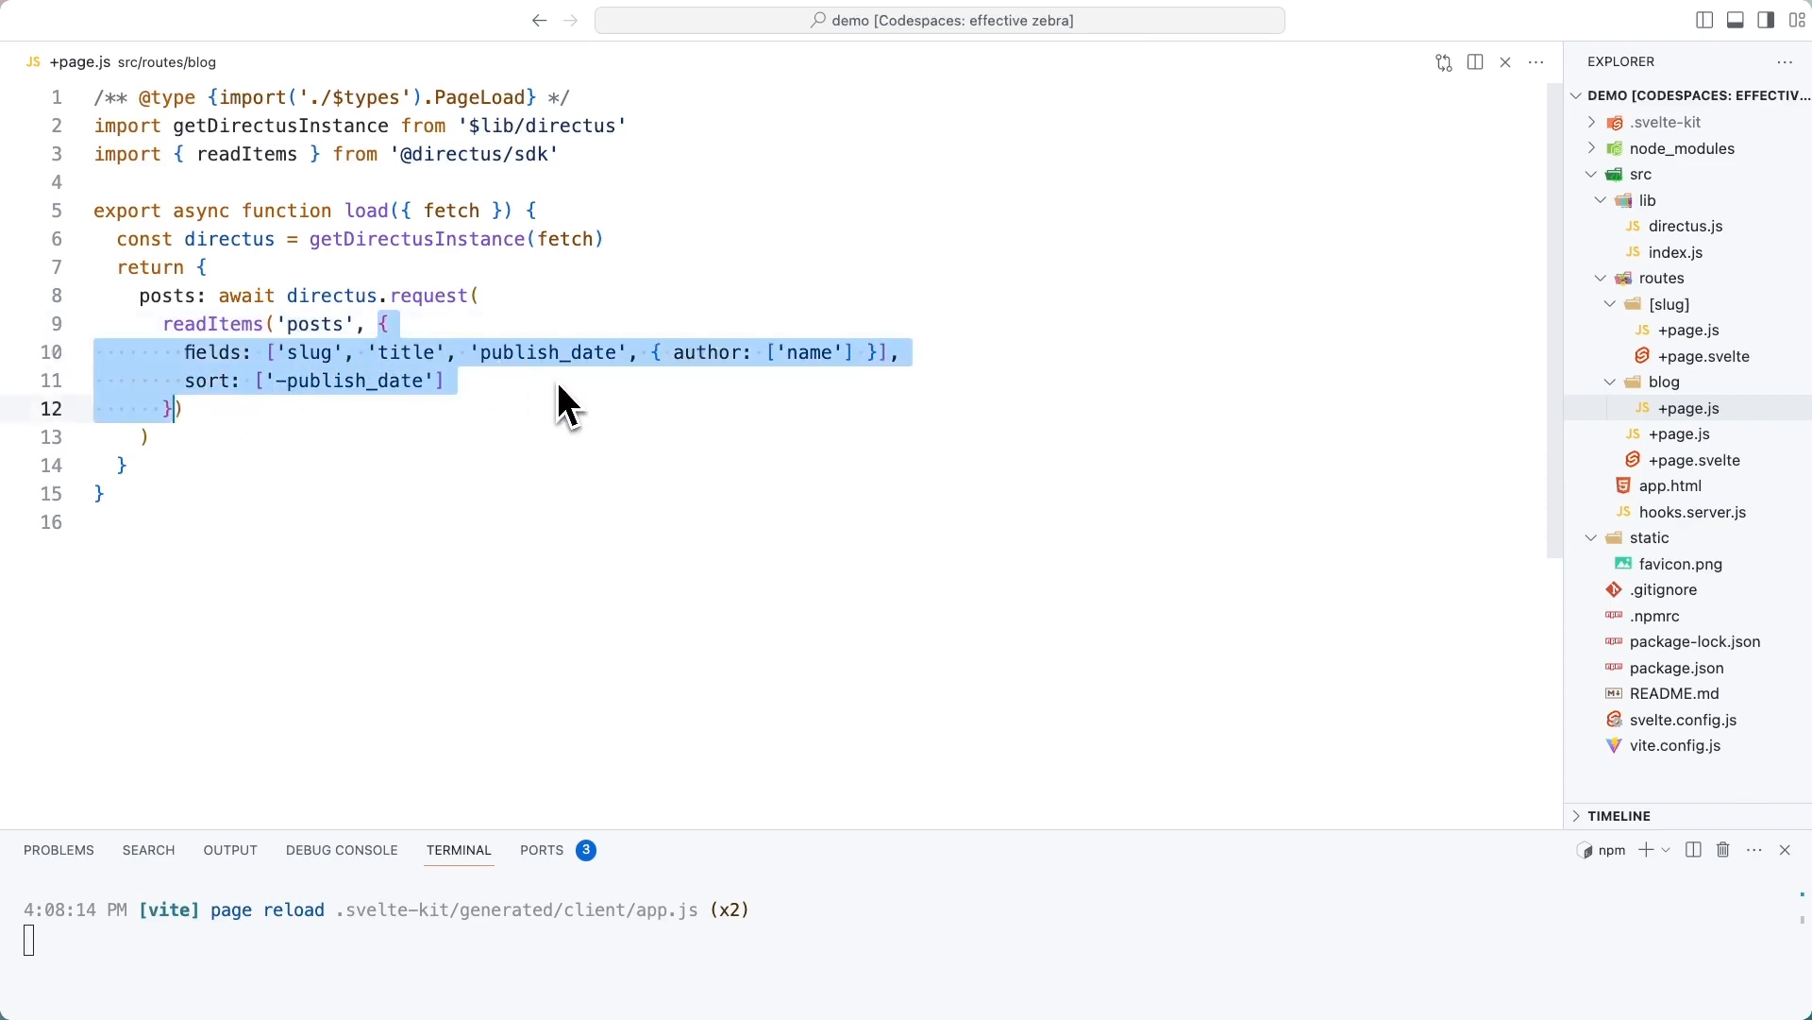
Step: Request slug, title, publish date and nested author name fields, sorted newest first
double_click(211, 353)
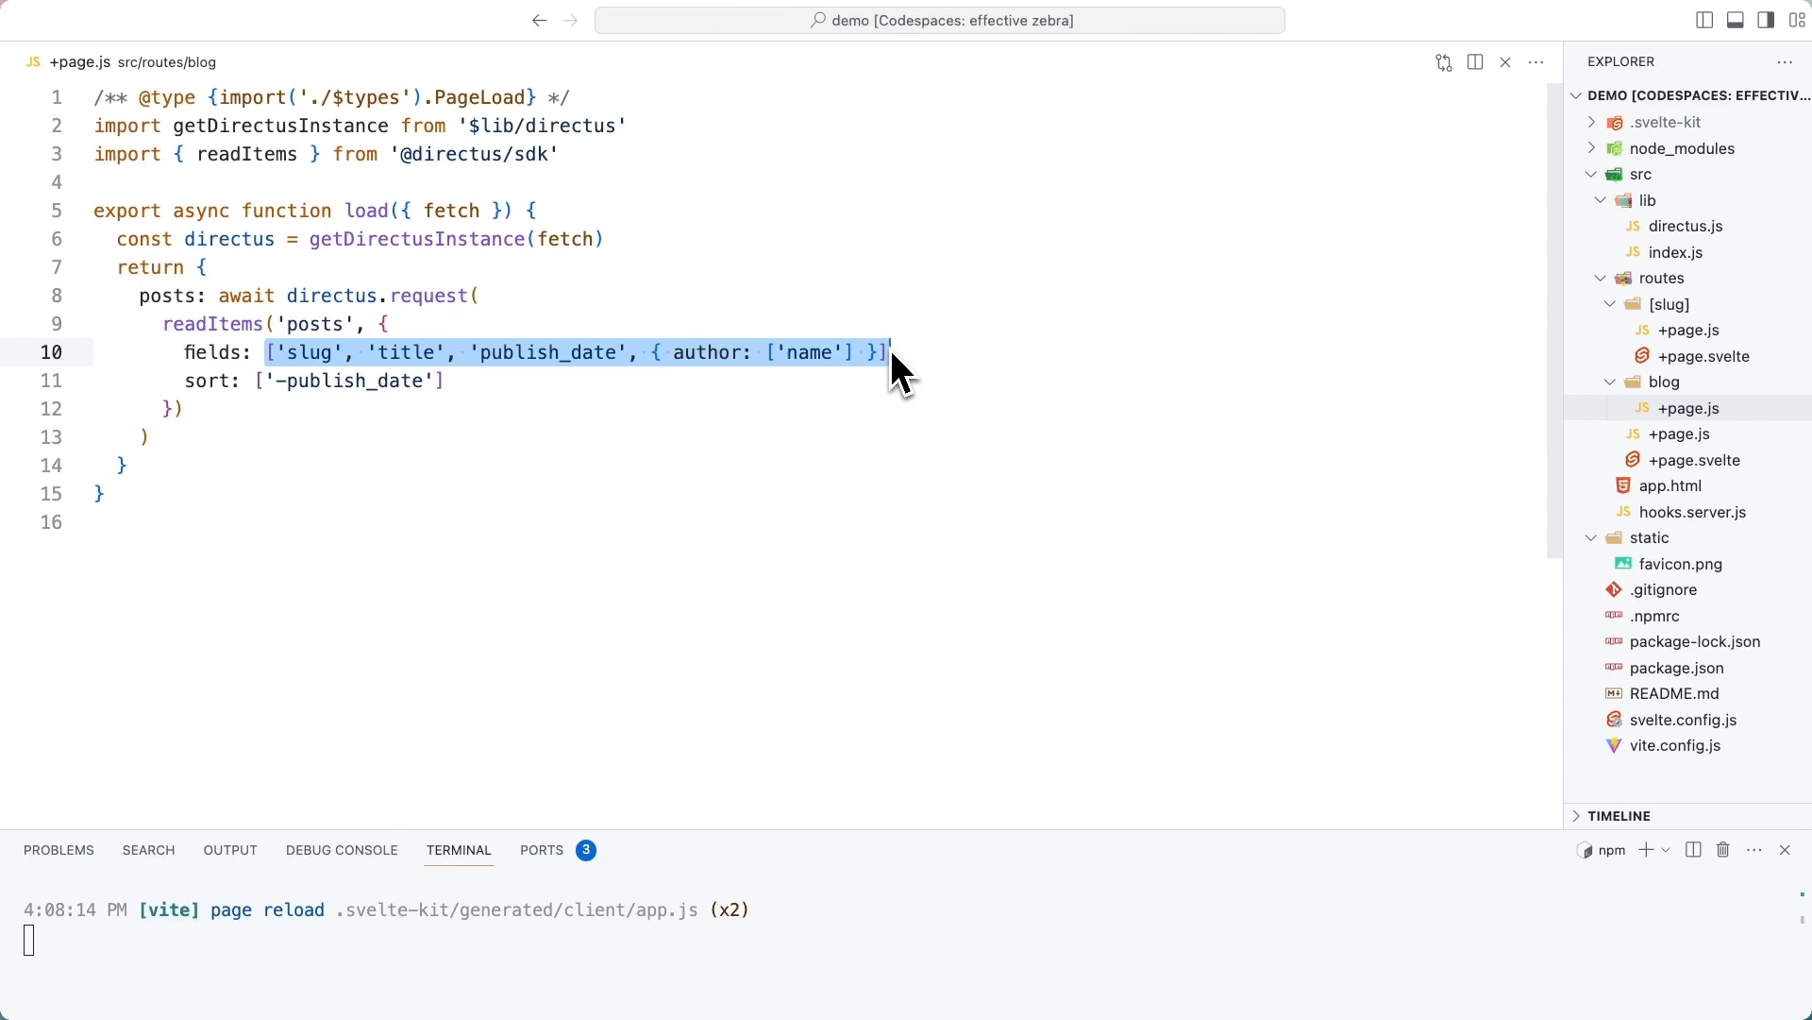
left_click(889, 353)
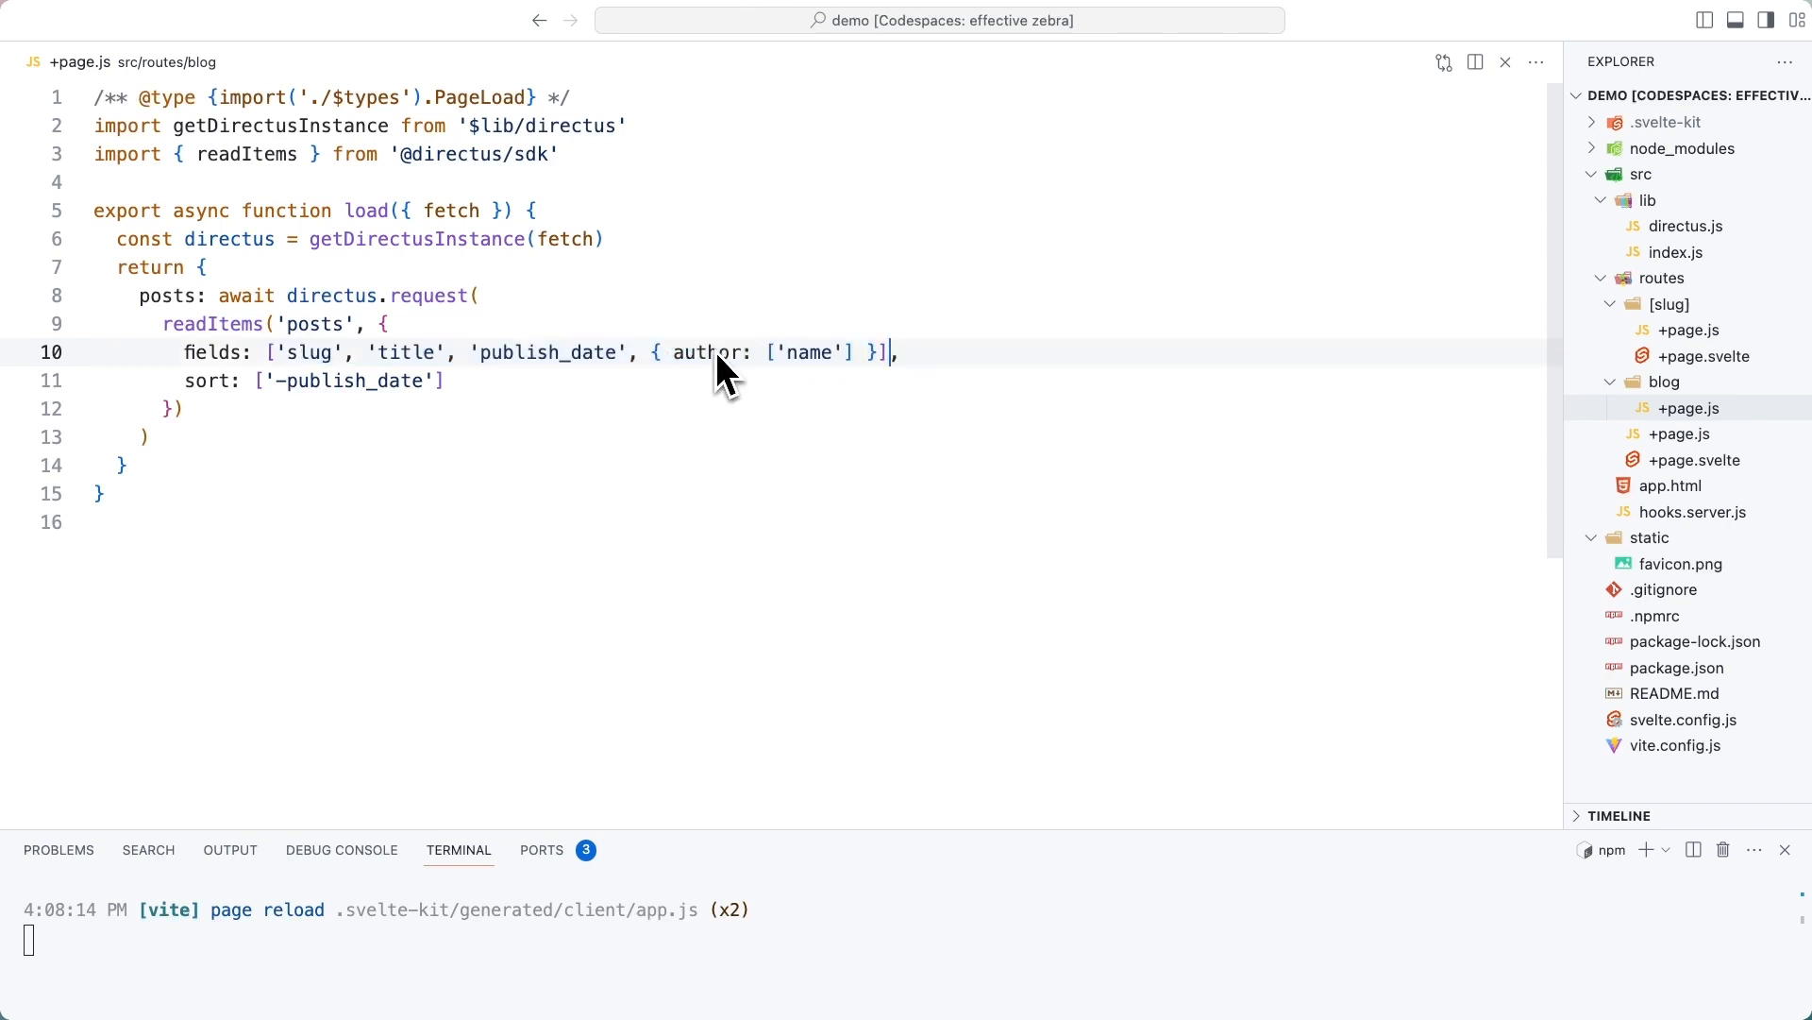
double_click(702, 353)
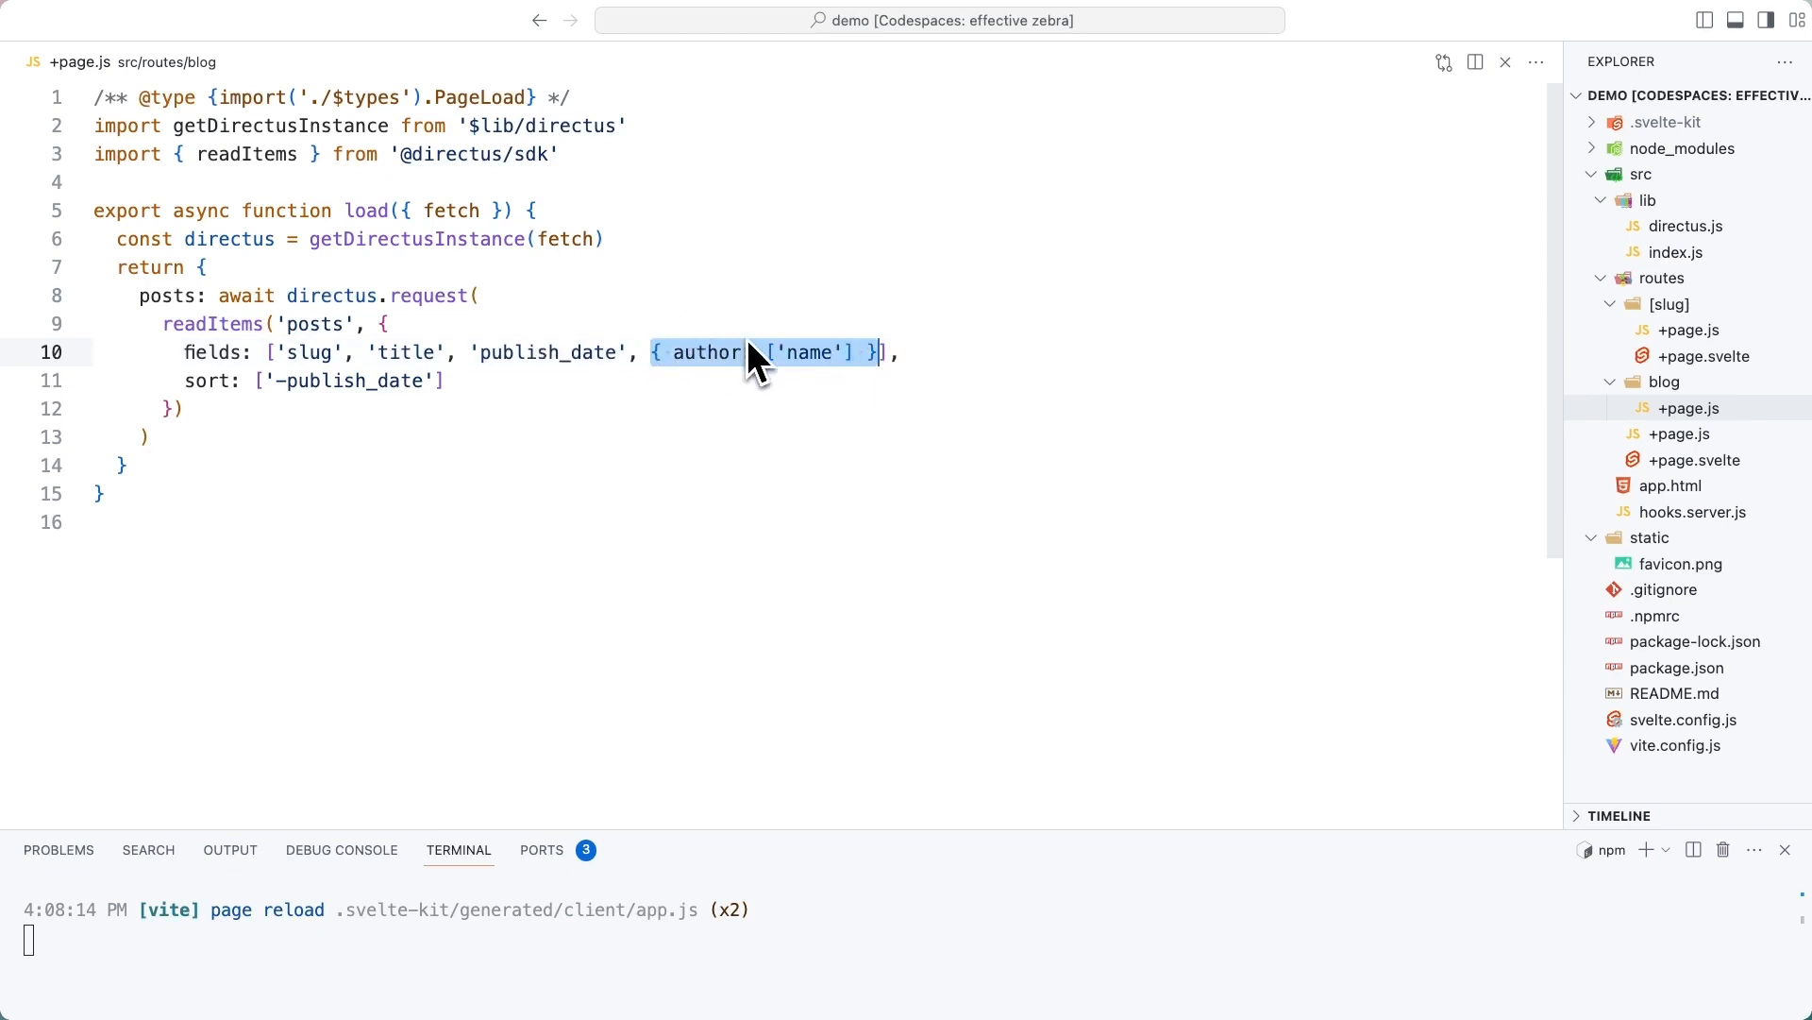
type(":")
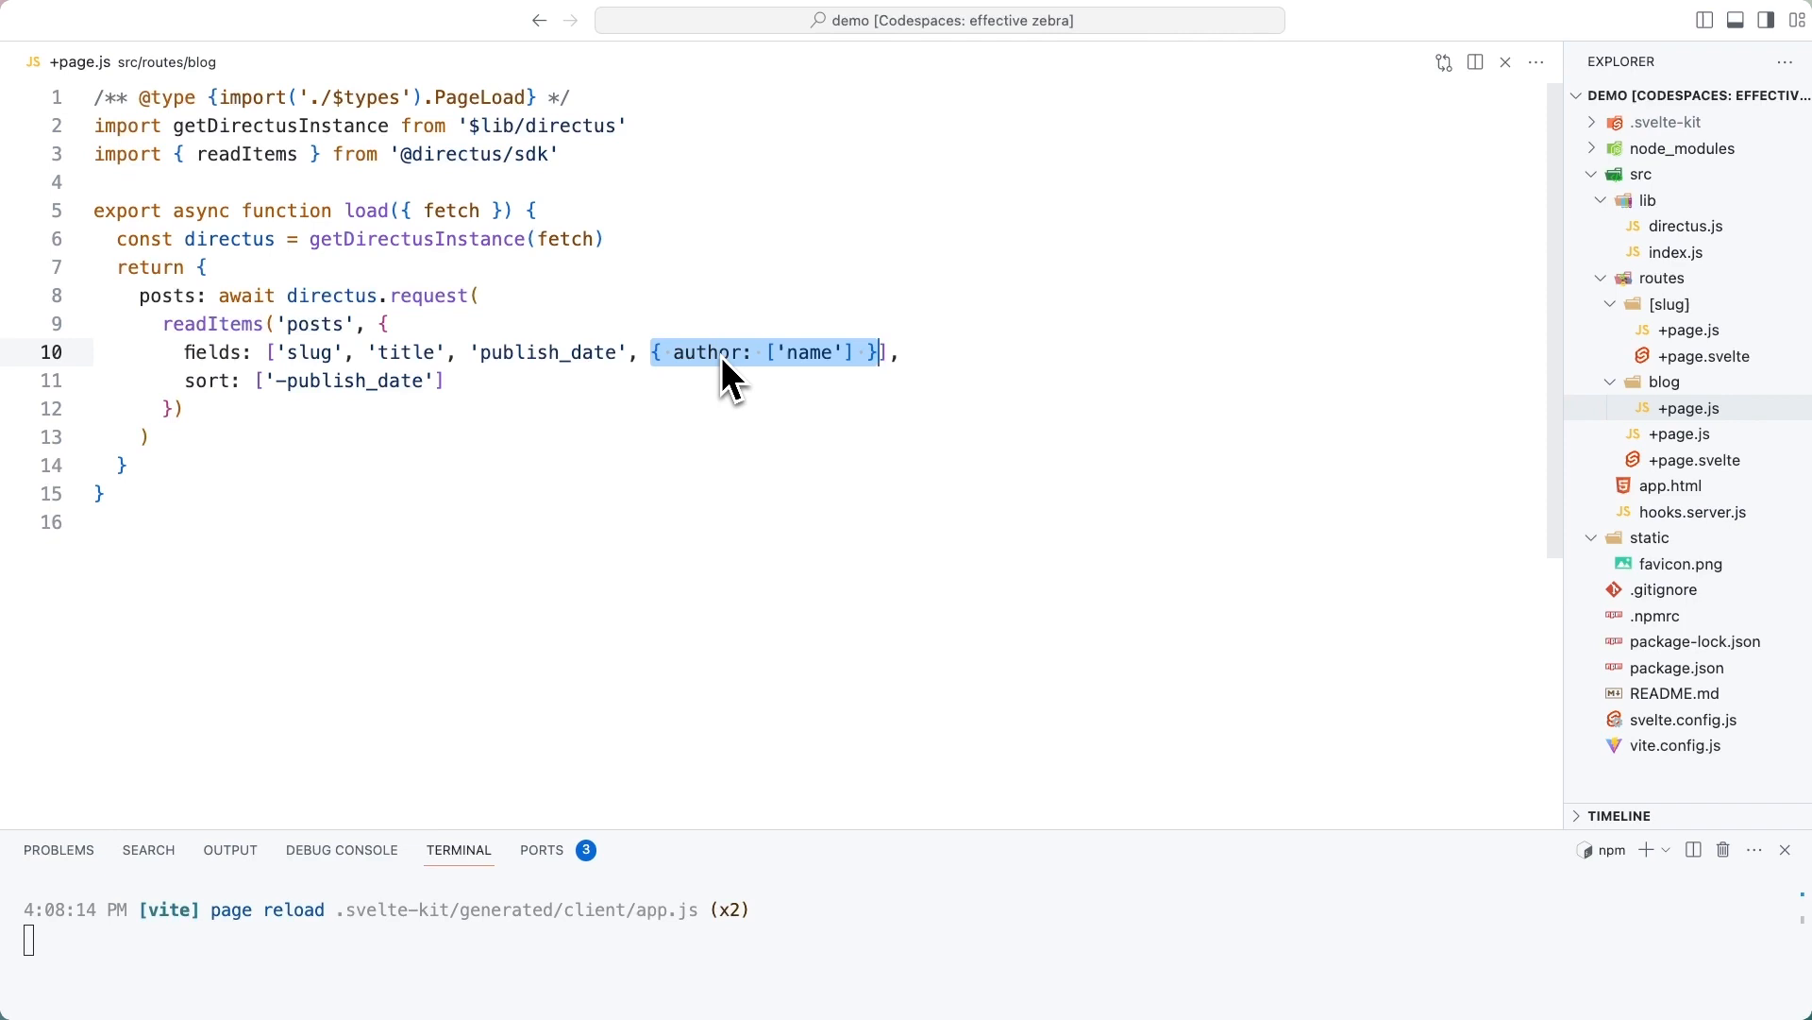
mouse_move(842, 381)
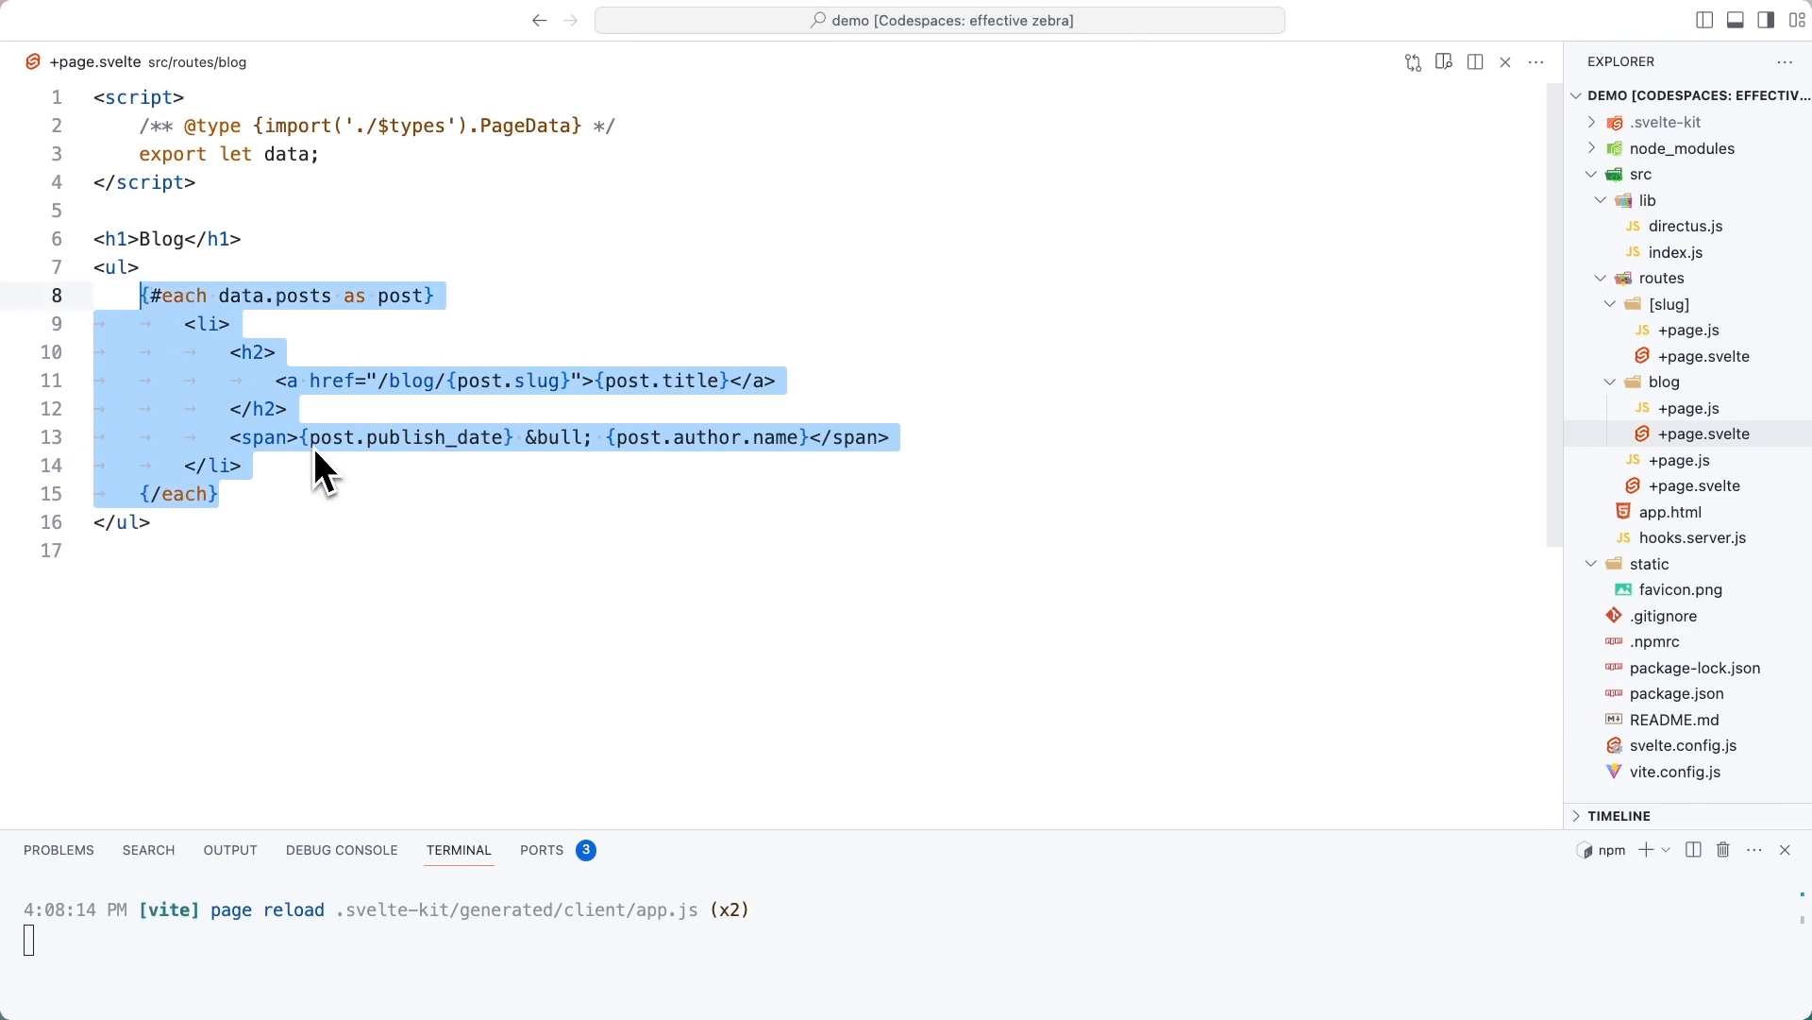
mouse_move(219, 347)
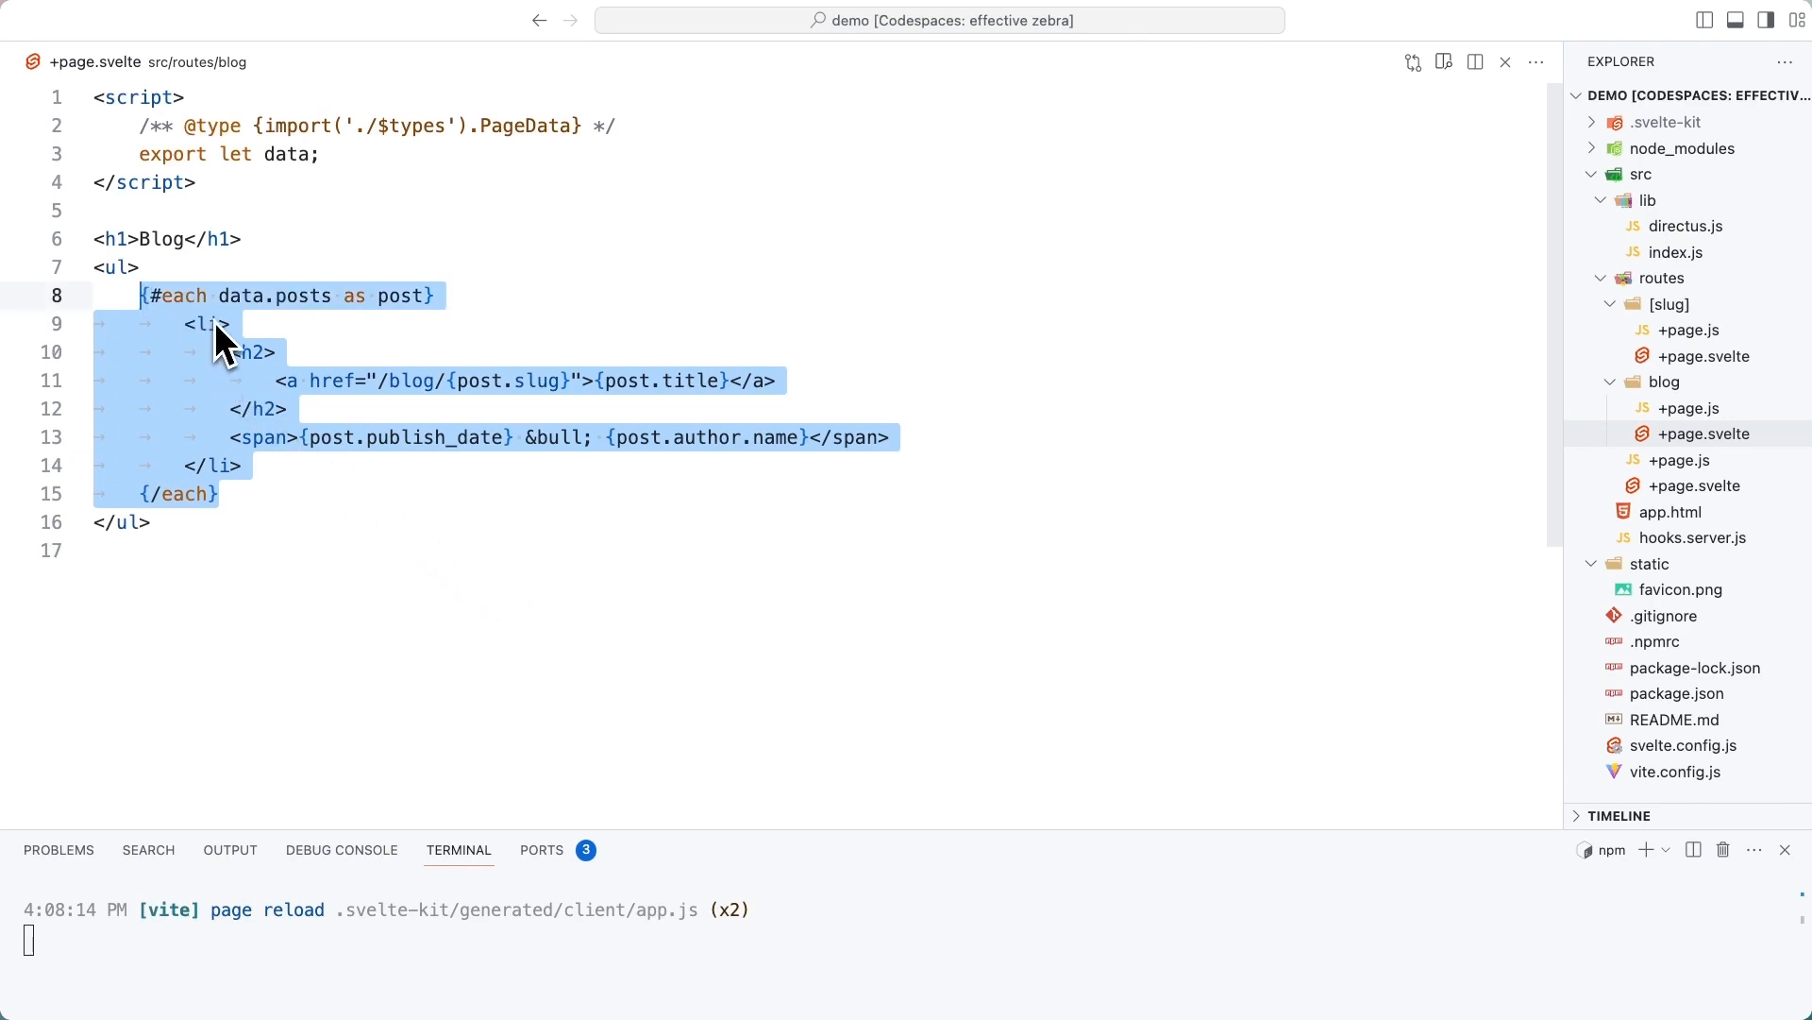
left_click(387, 379)
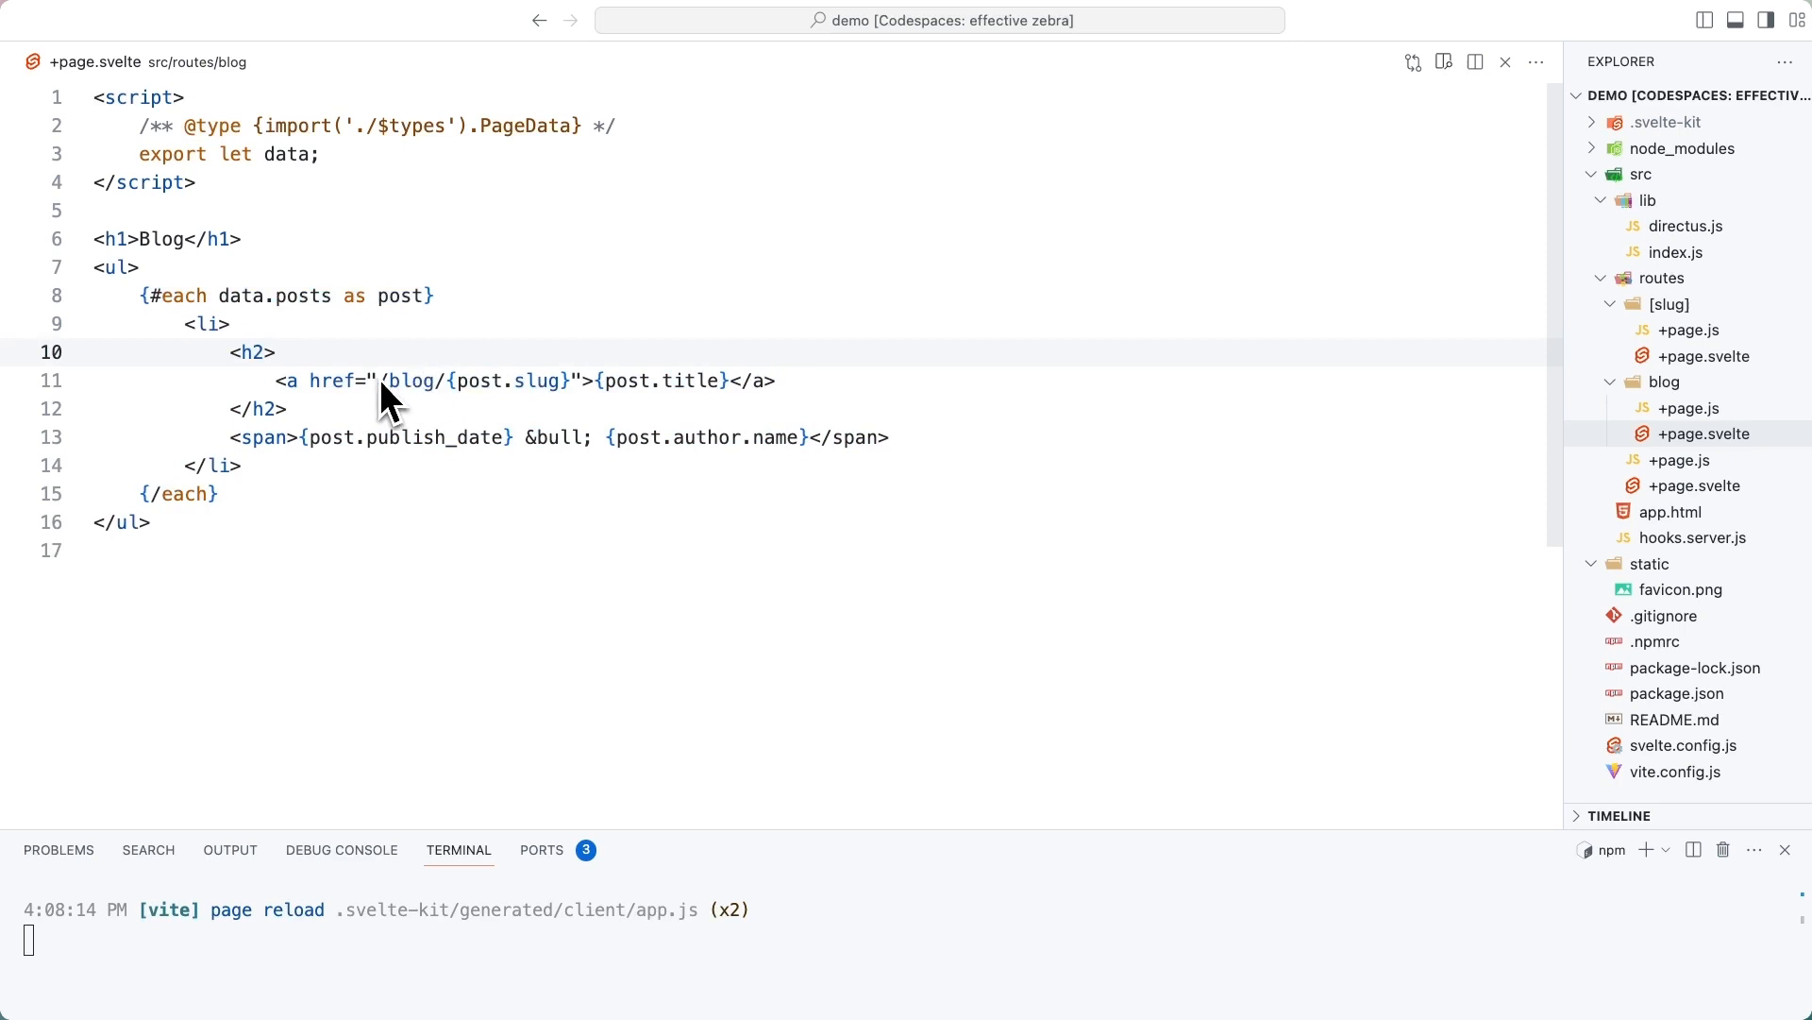
mouse_move(434, 409)
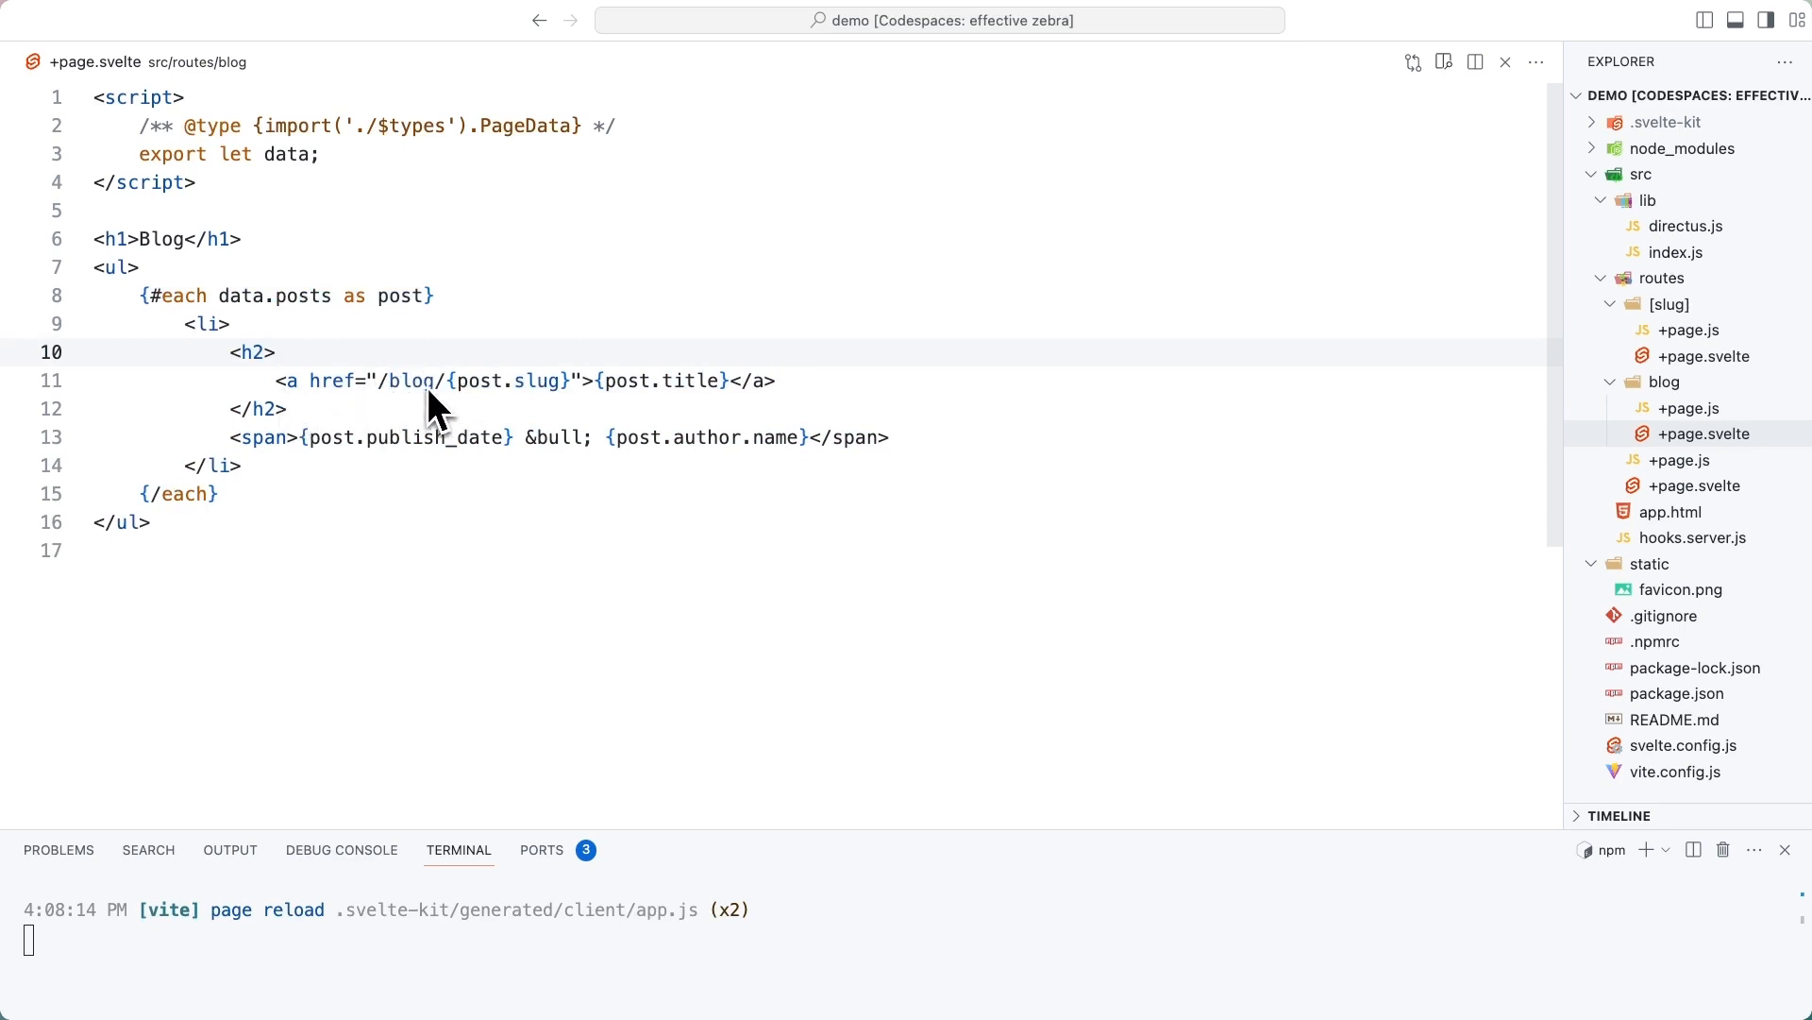
mouse_move(740, 414)
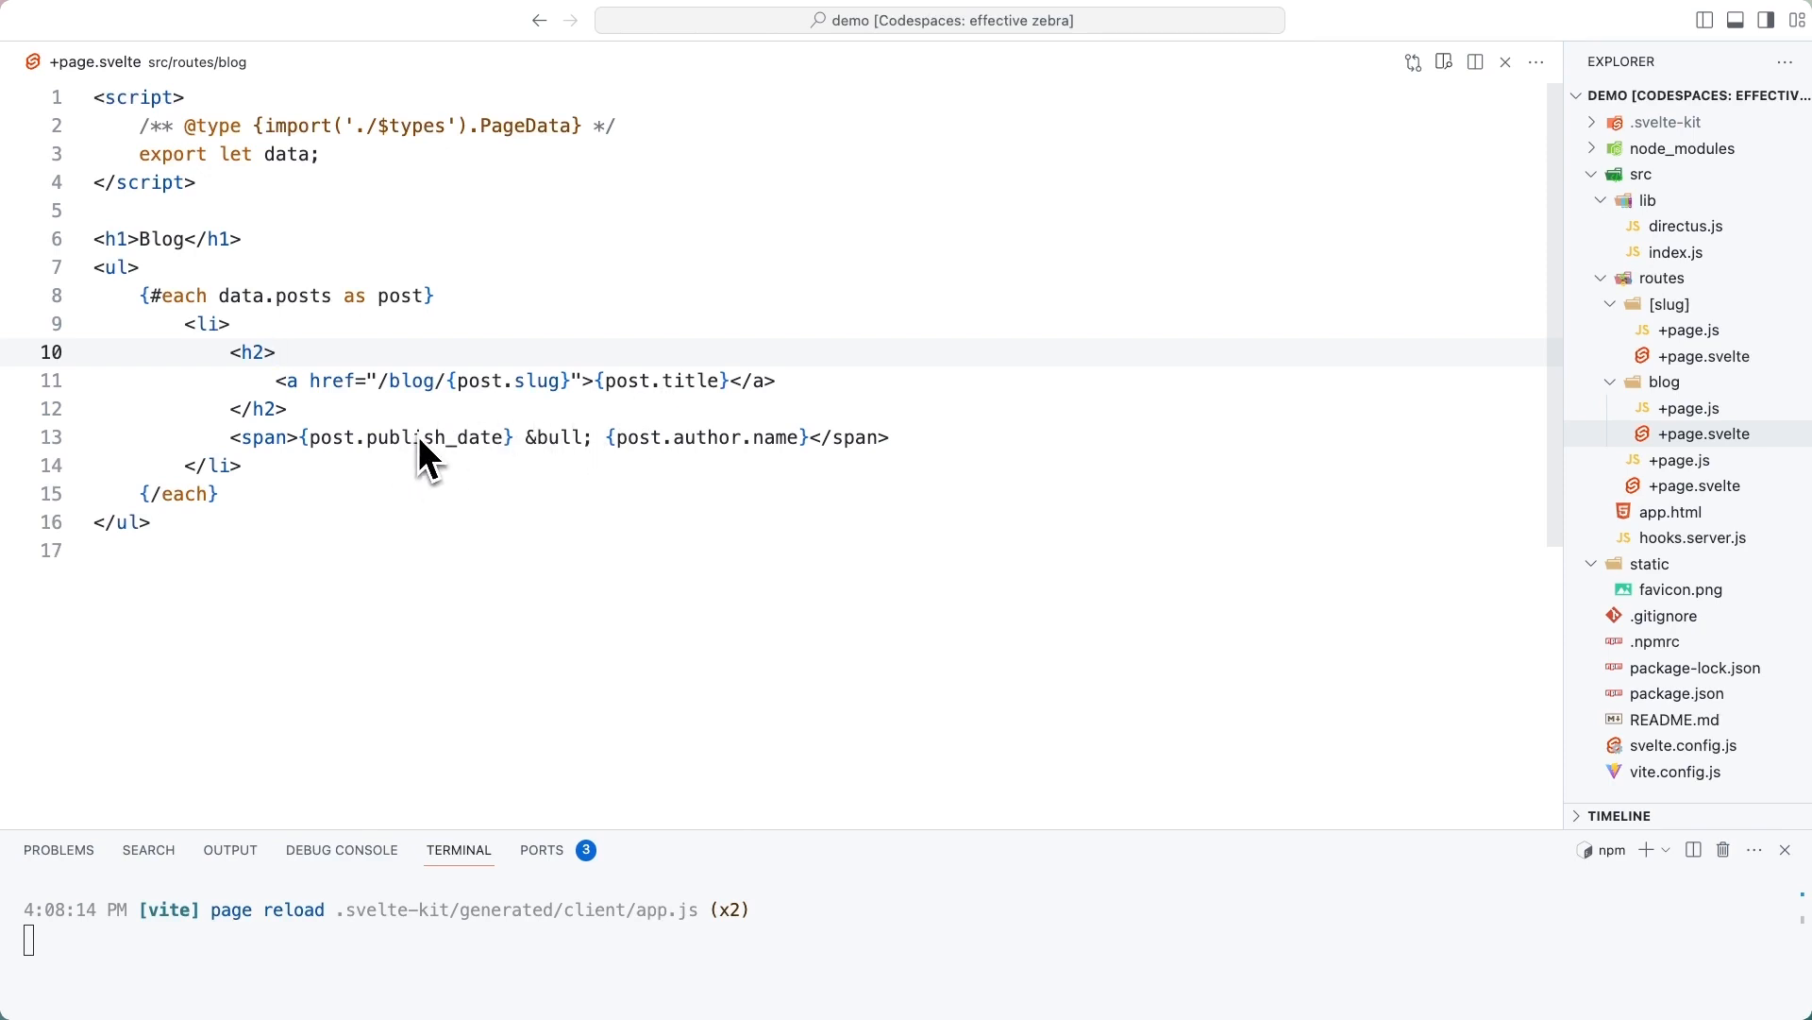
mouse_move(821, 451)
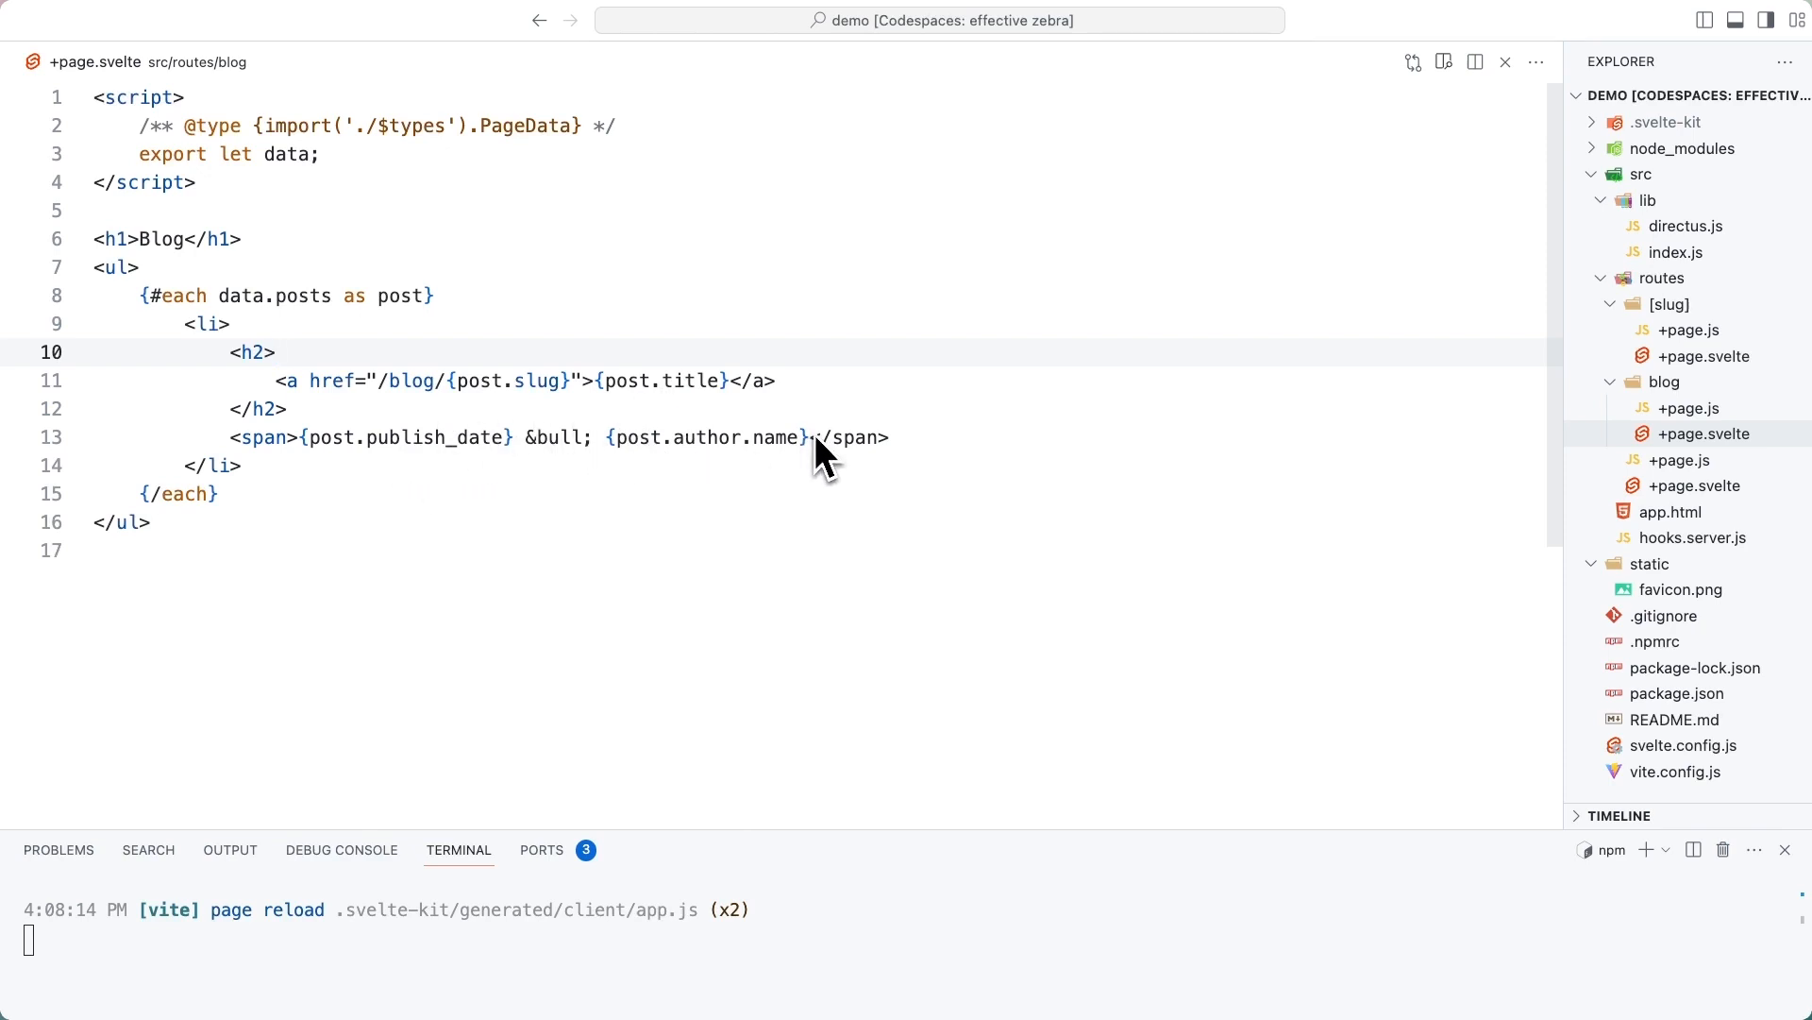
mouse_move(538, 410)
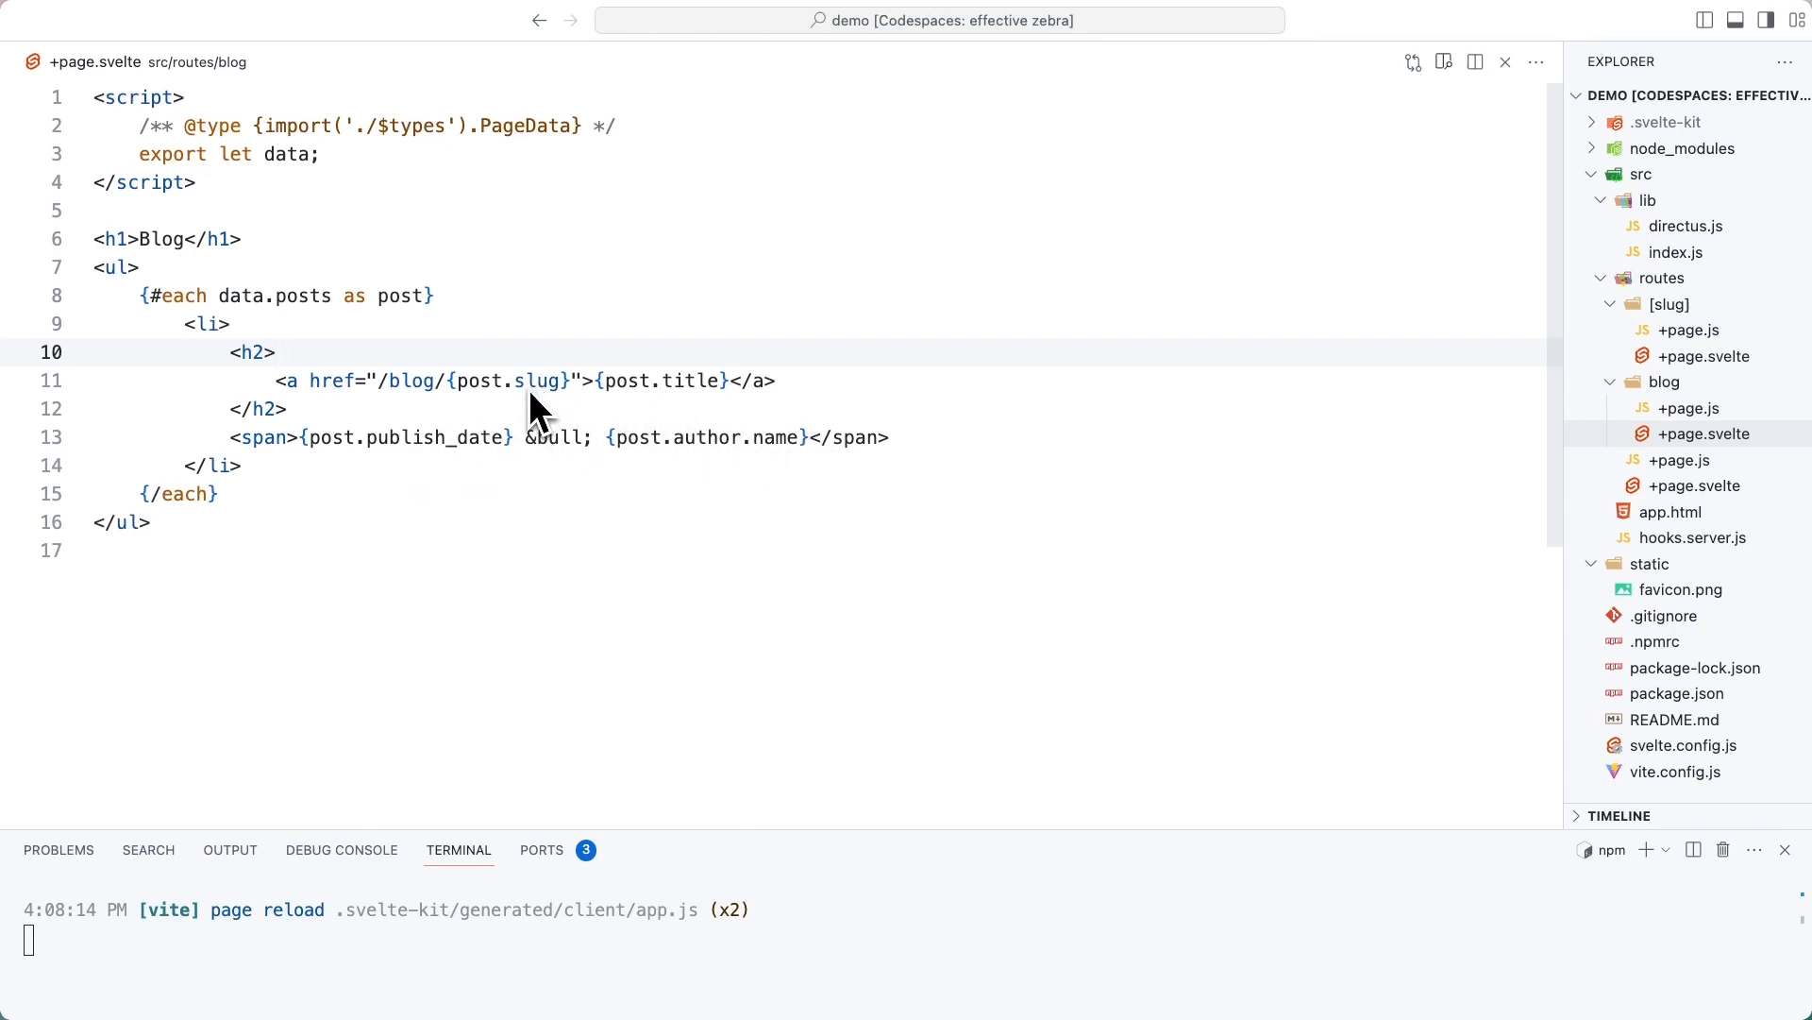
mouse_move(402, 468)
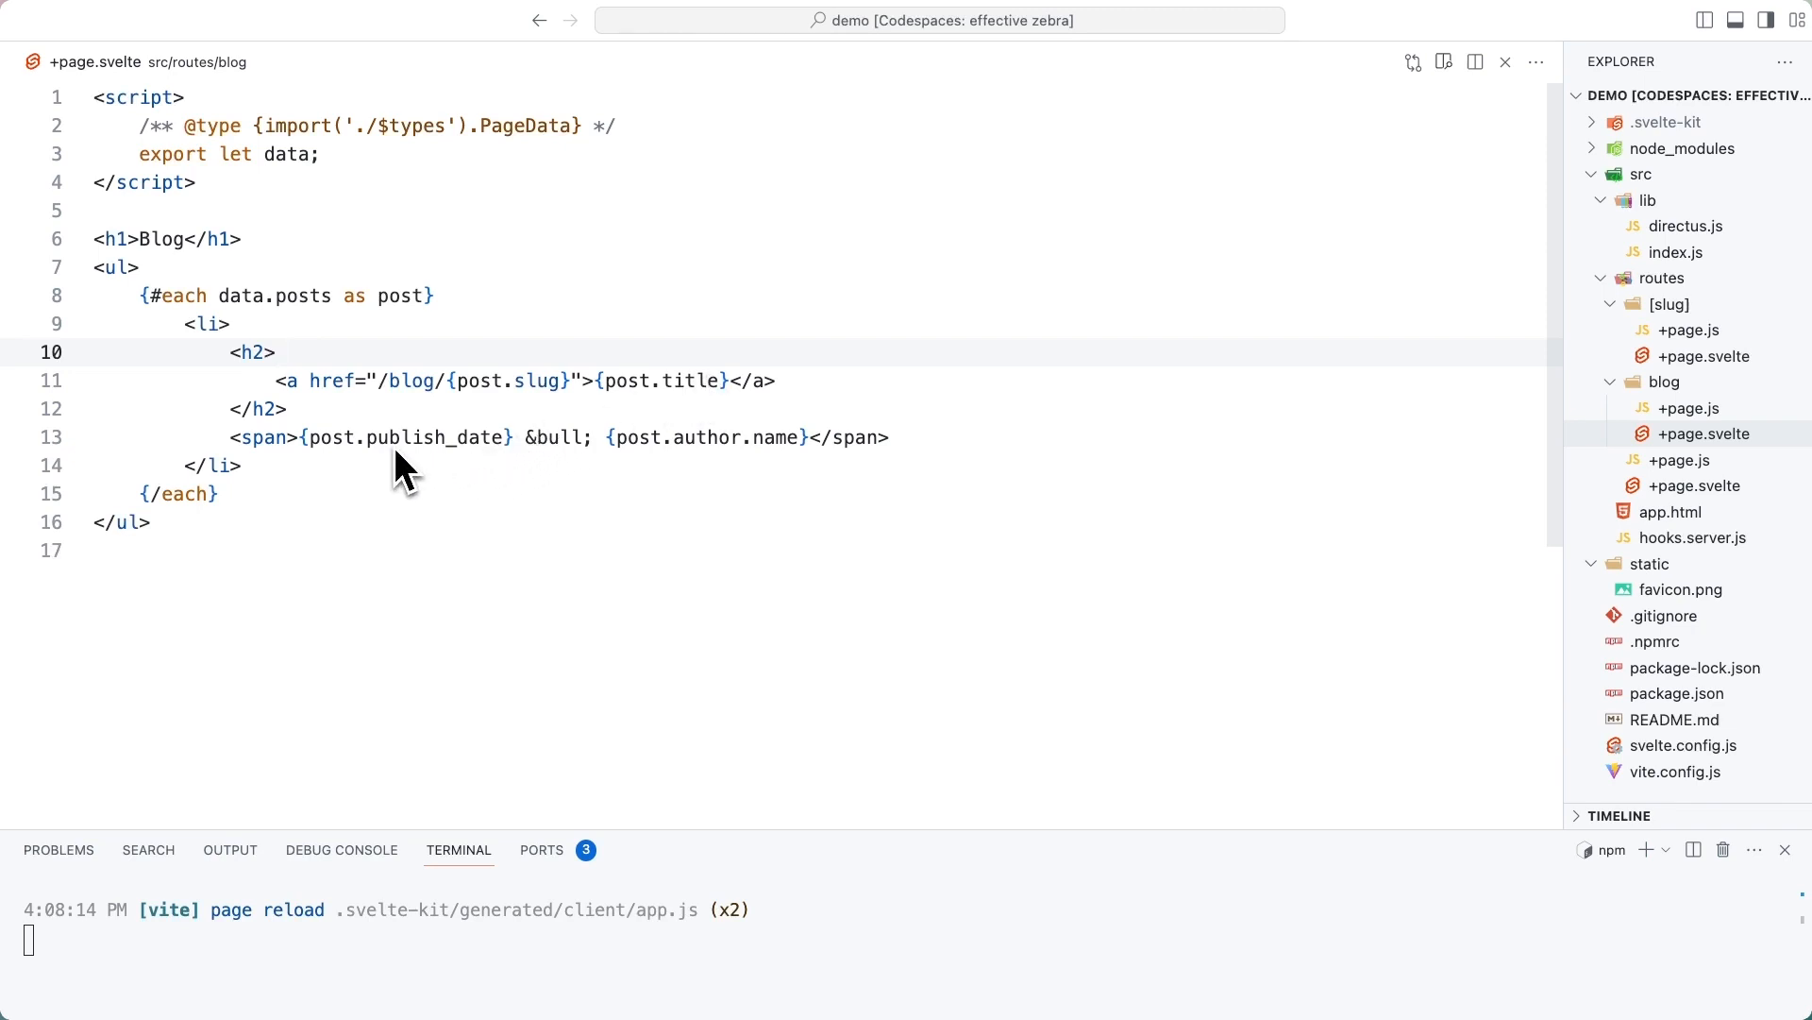
double_click(407, 436)
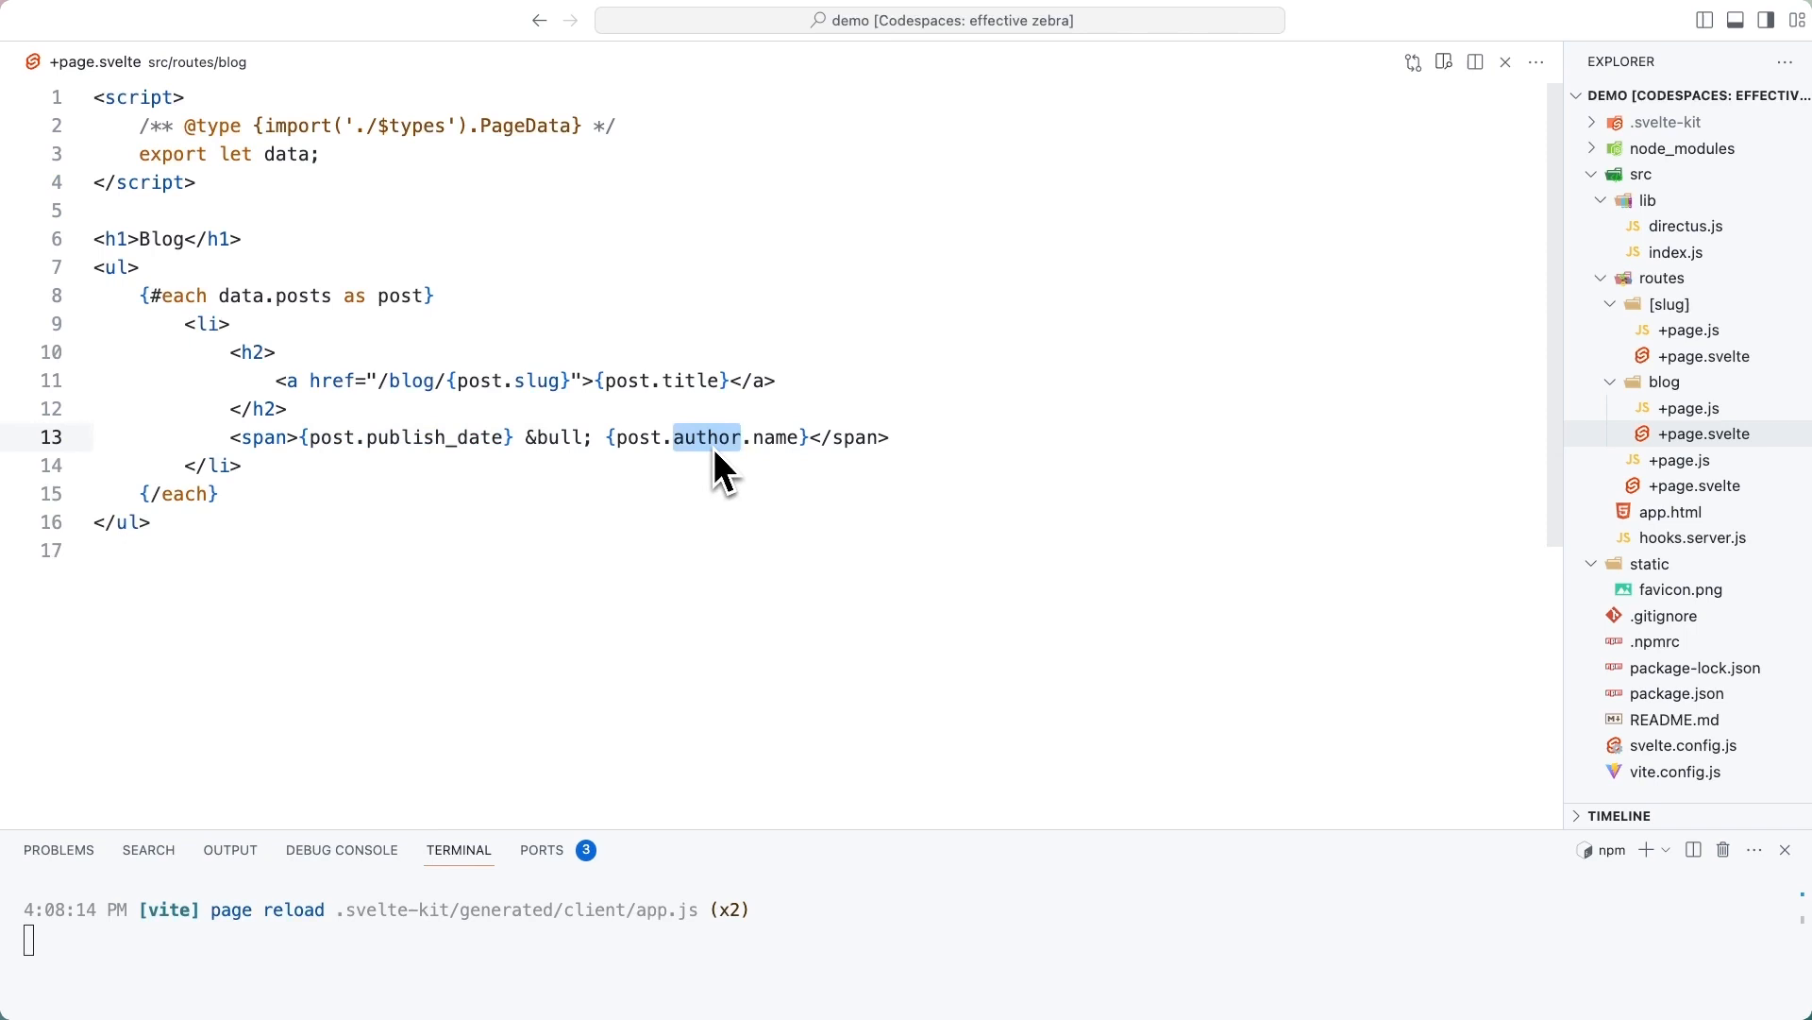
mouse_move(772, 460)
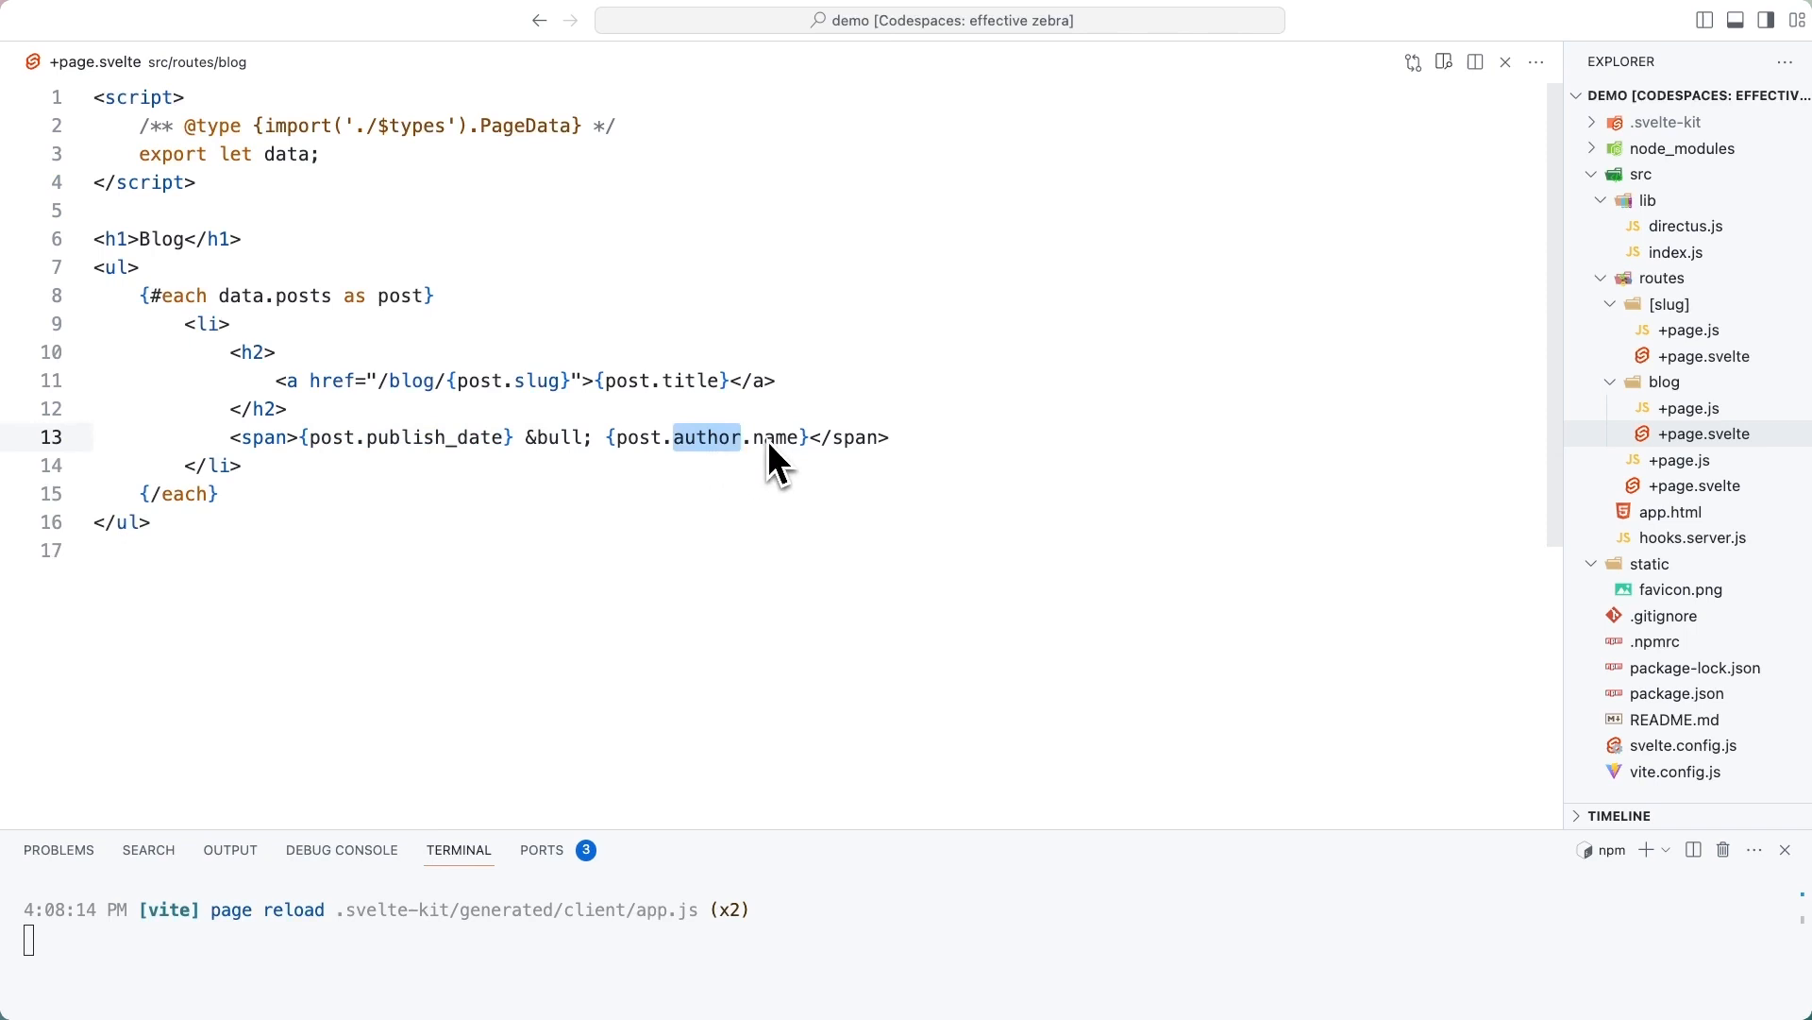
mouse_move(705, 463)
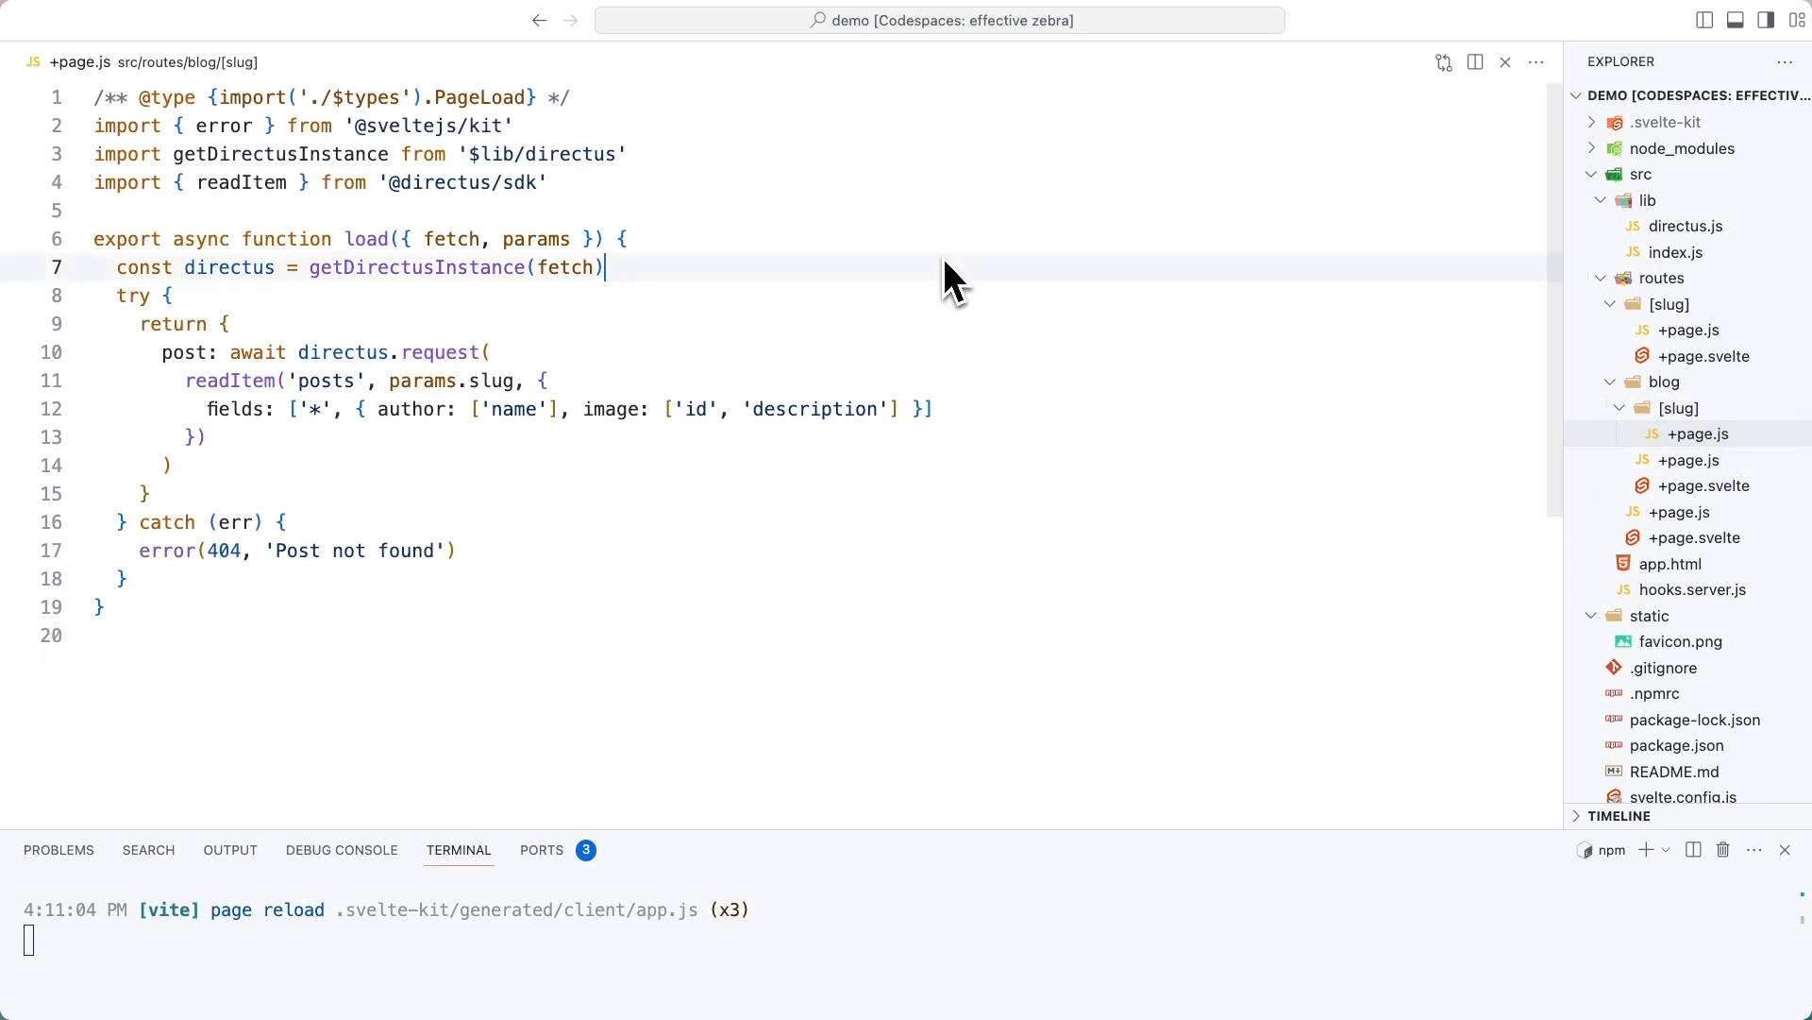
mouse_move(740, 288)
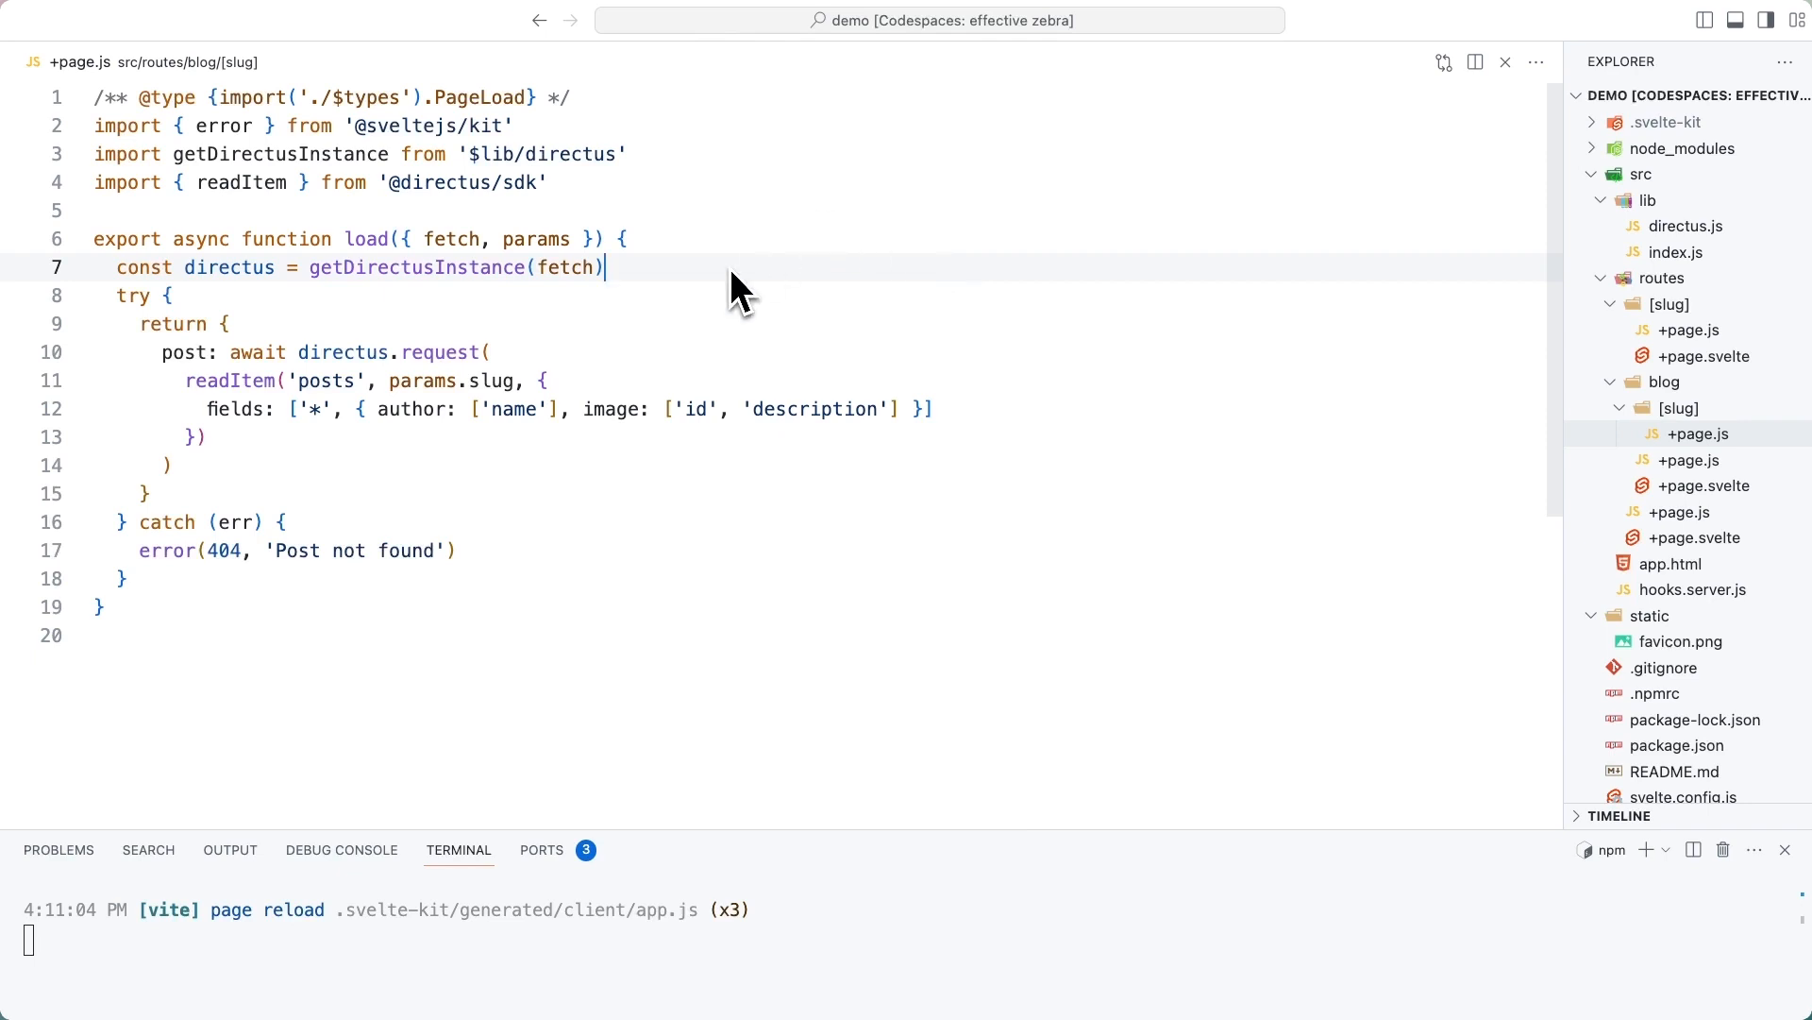
Step: Write blog/[slug]/+page.js loading one post by params.slug with author and image fields, returning directus.url
double_click(423, 380)
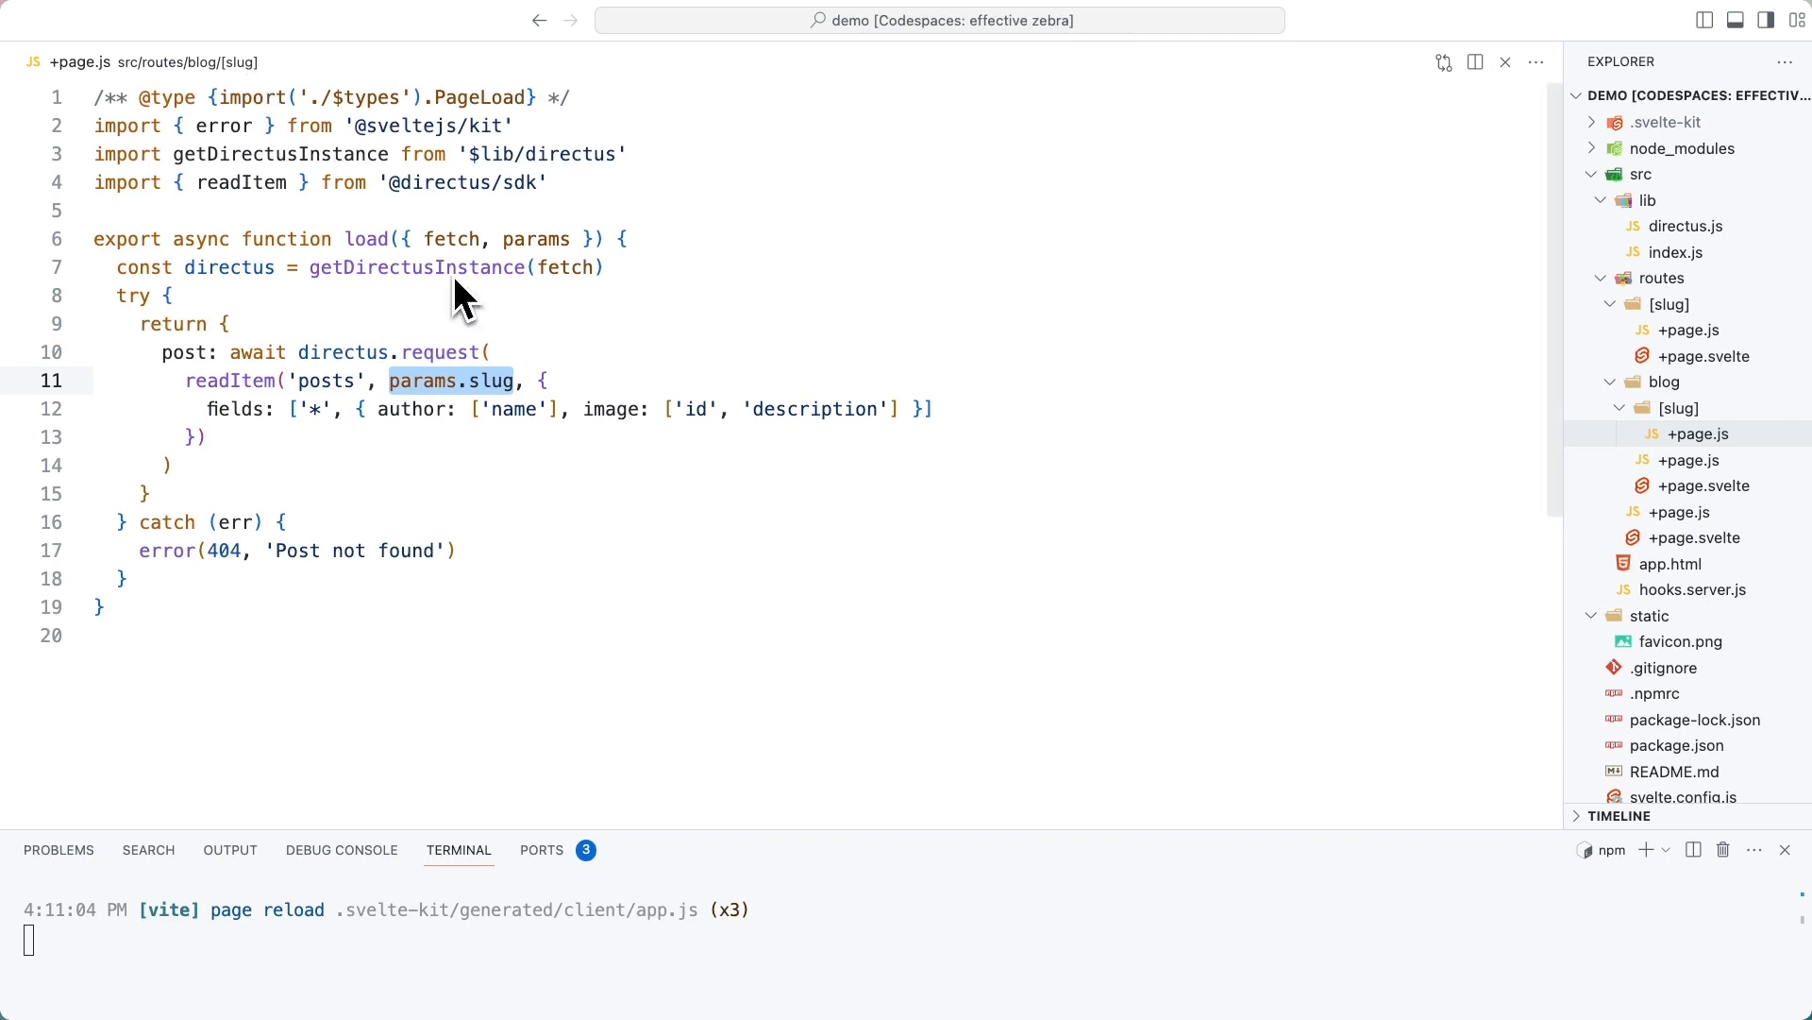
mouse_move(466, 415)
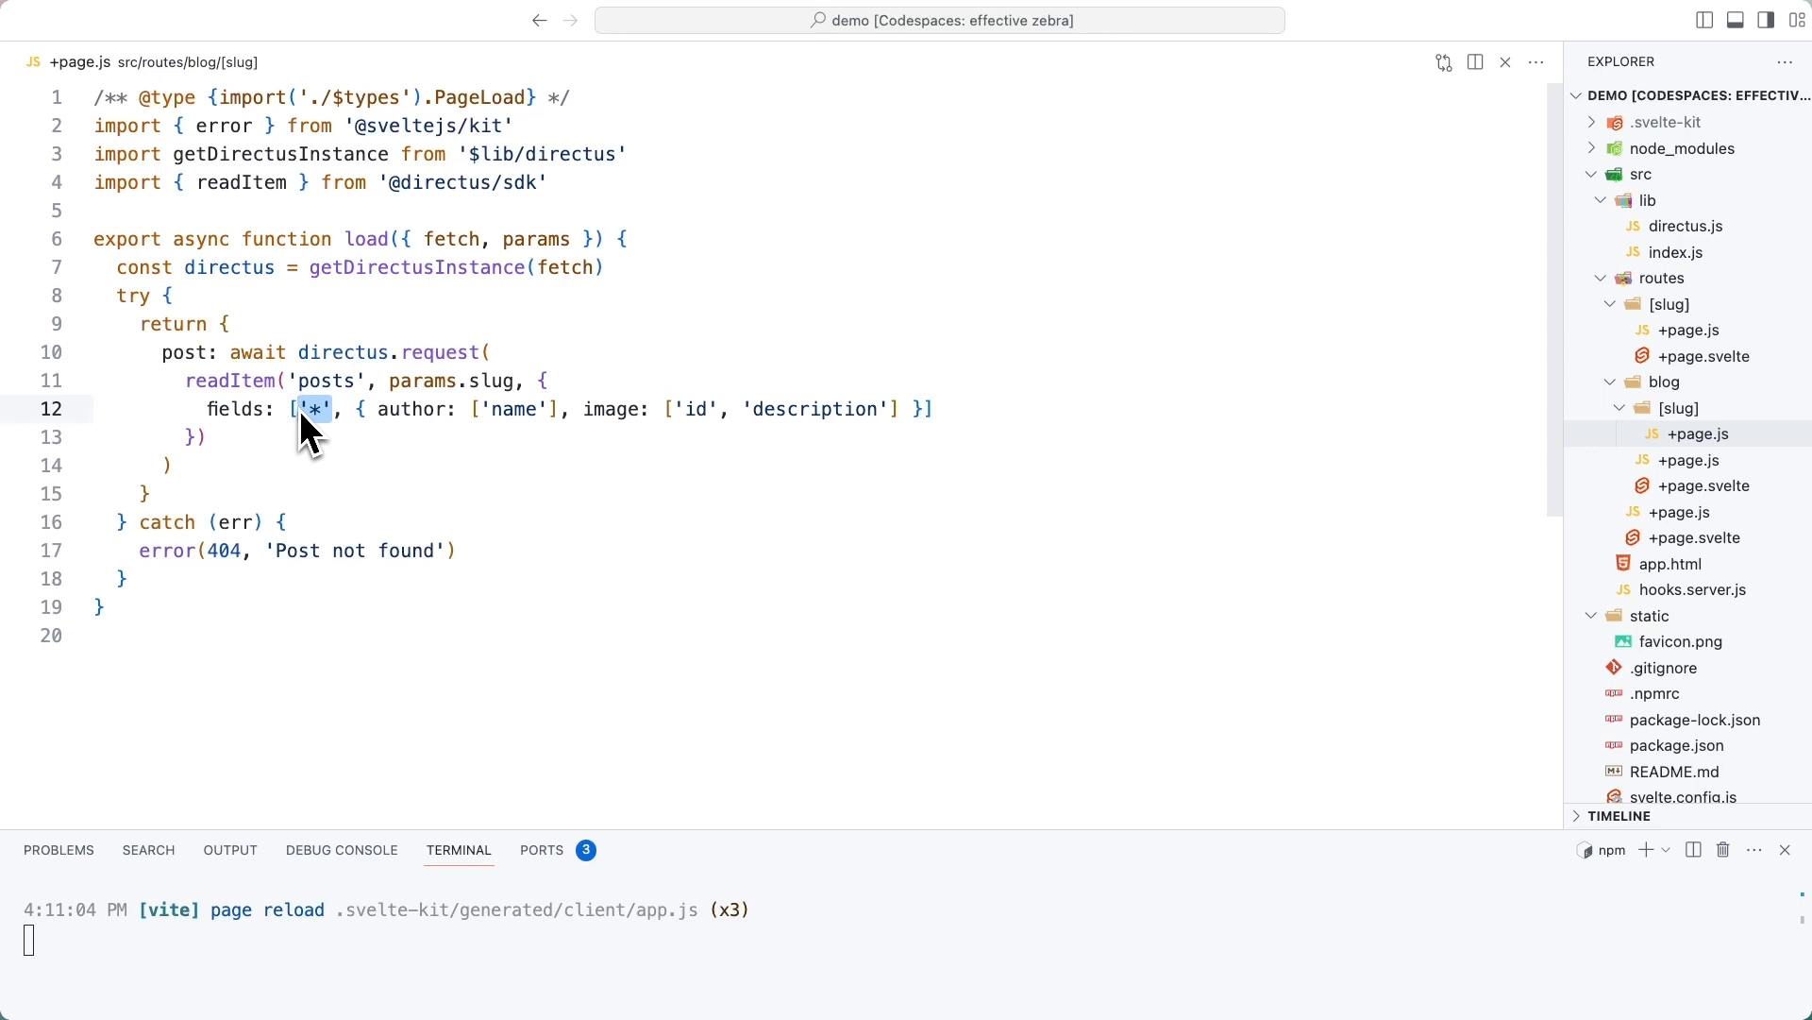
mouse_move(527, 393)
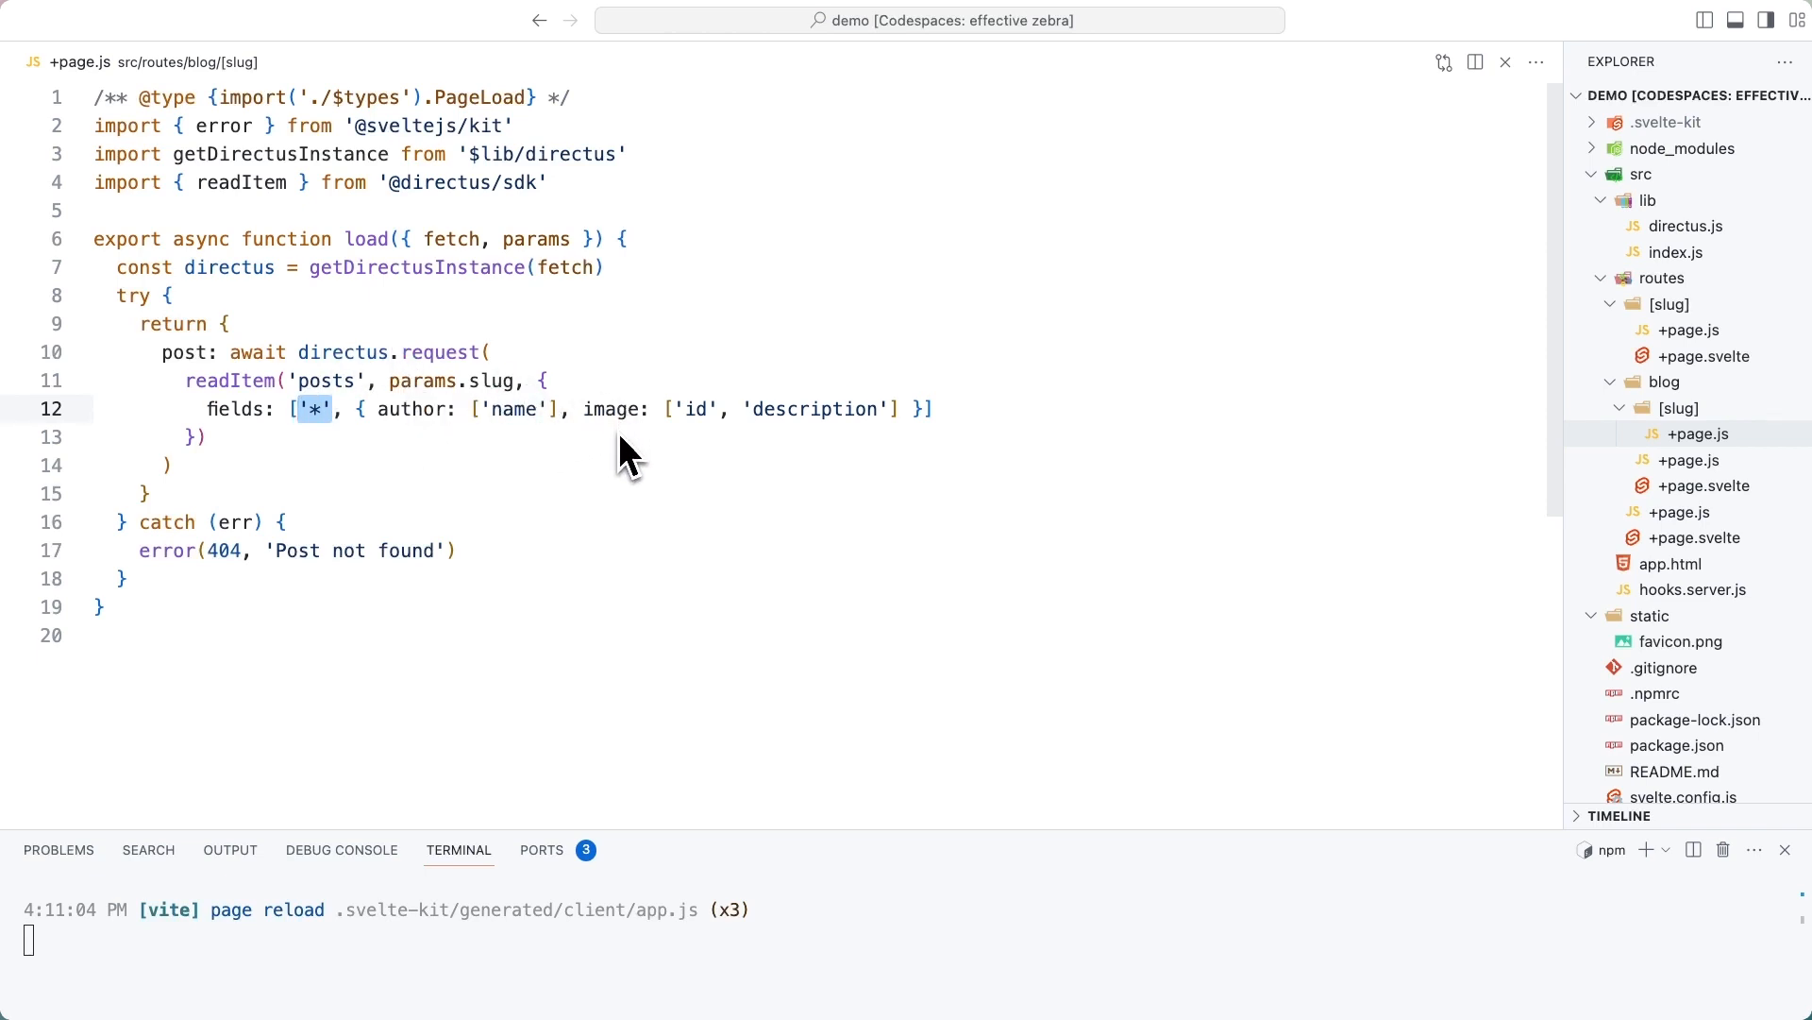
mouse_move(713, 415)
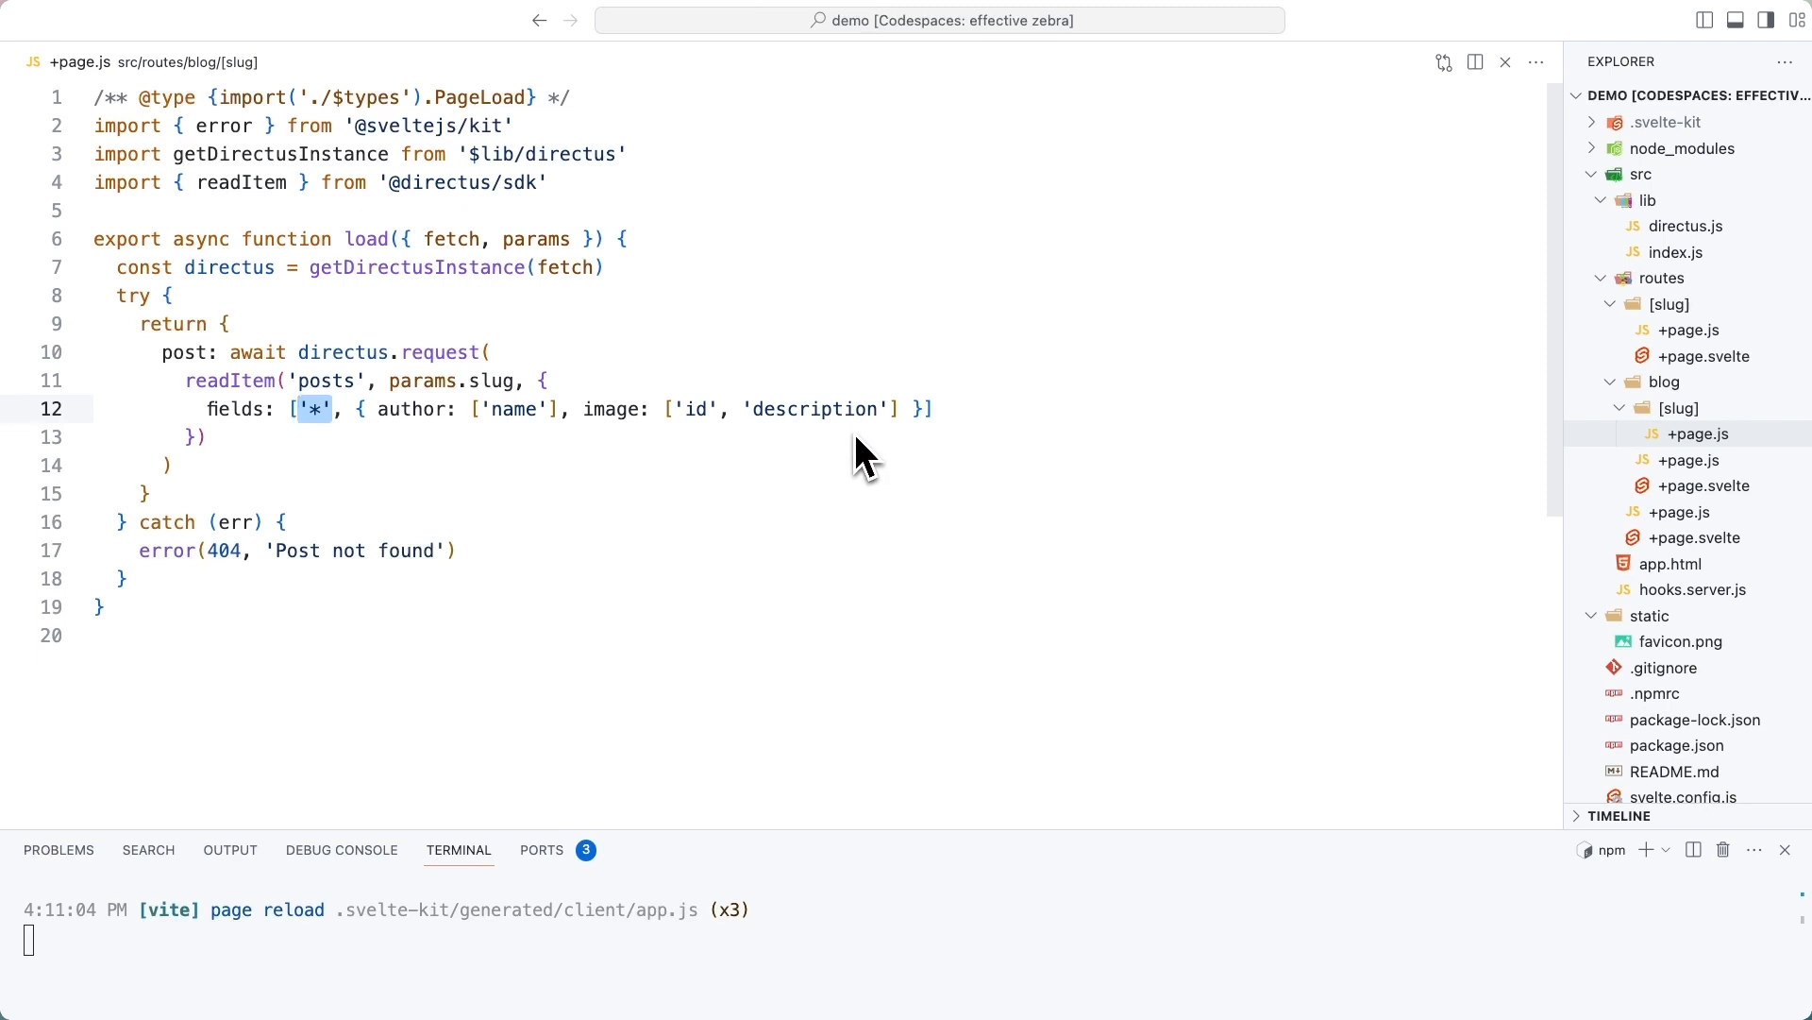
mouse_move(283, 271)
type("directus: directus.url")
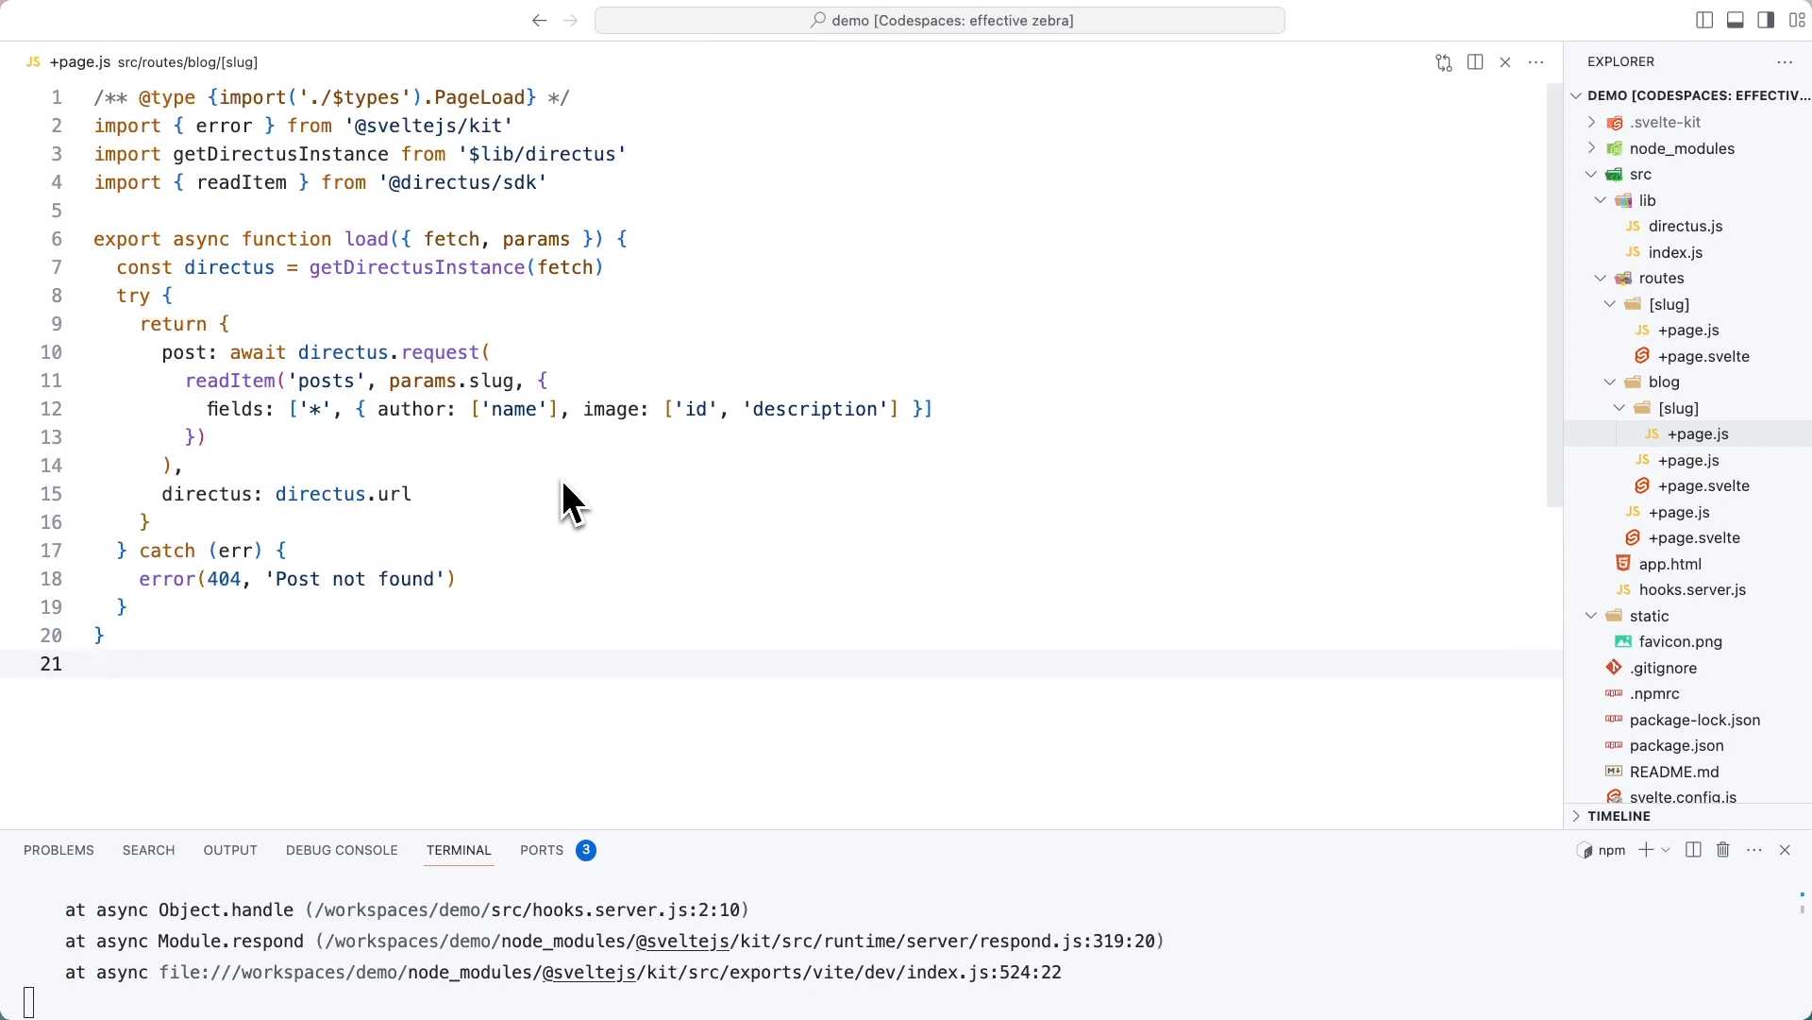
mouse_move(250, 393)
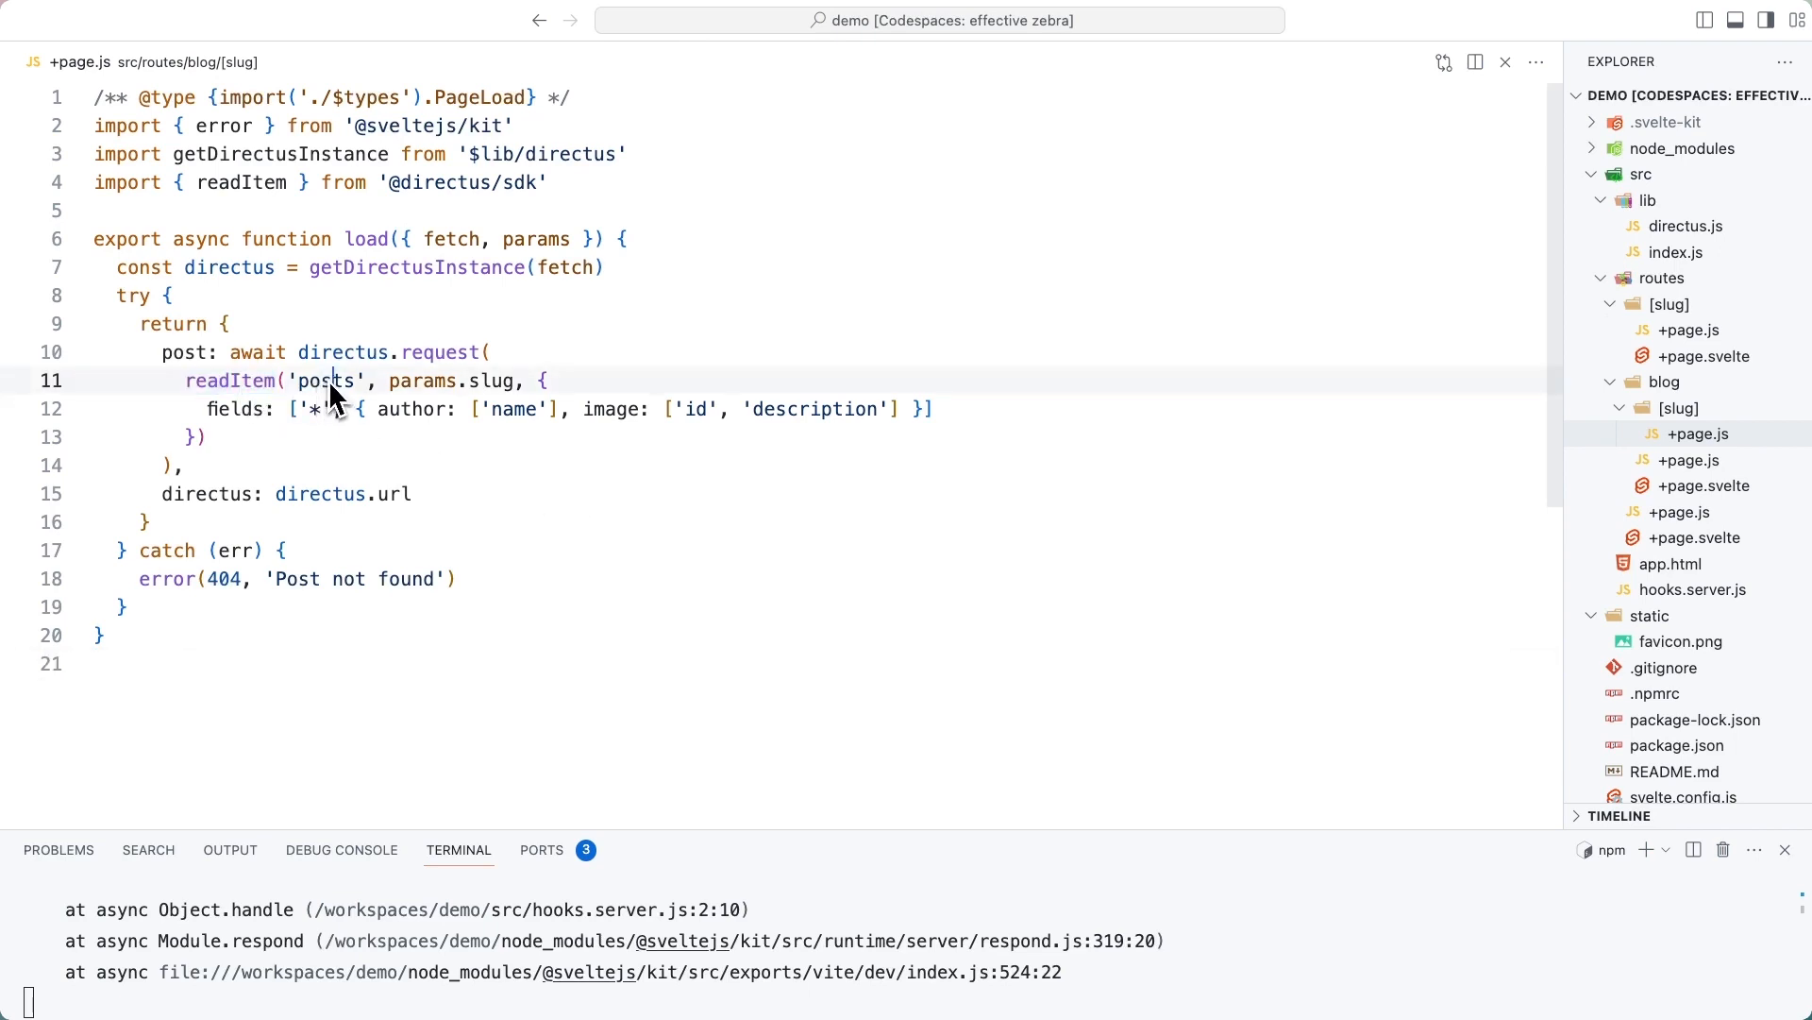
double_click(449, 379)
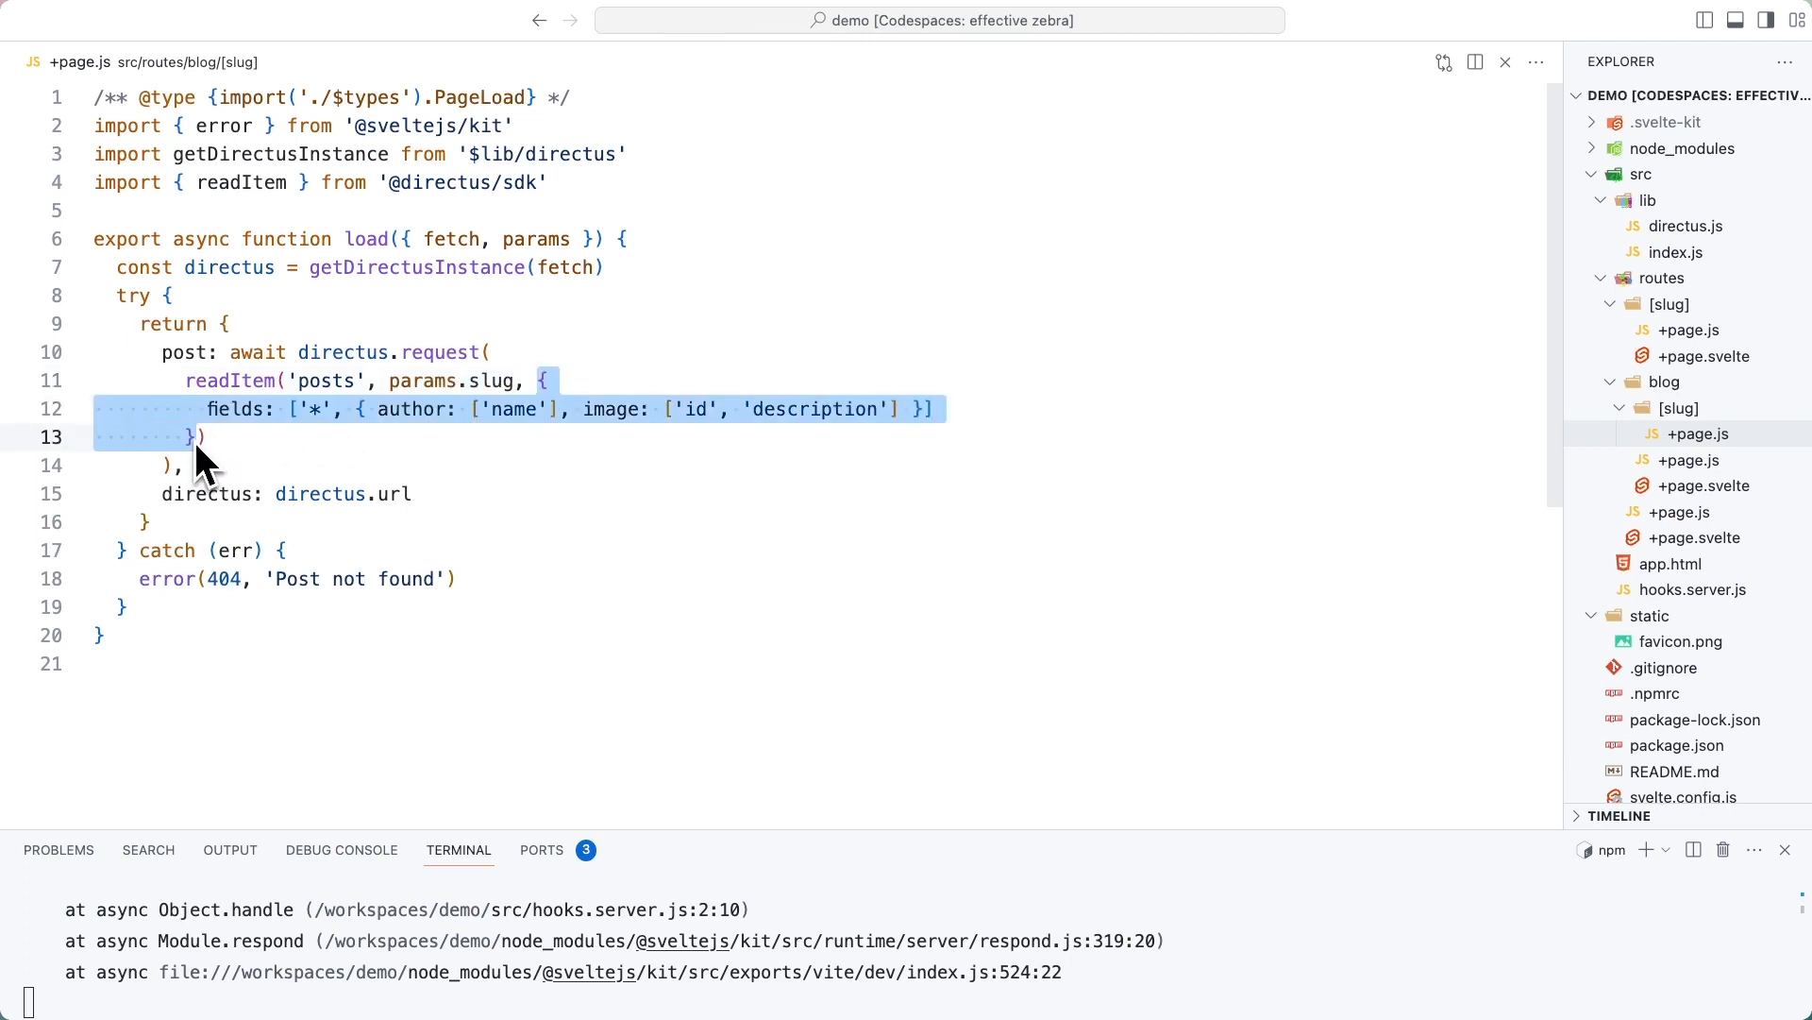
mouse_move(305, 446)
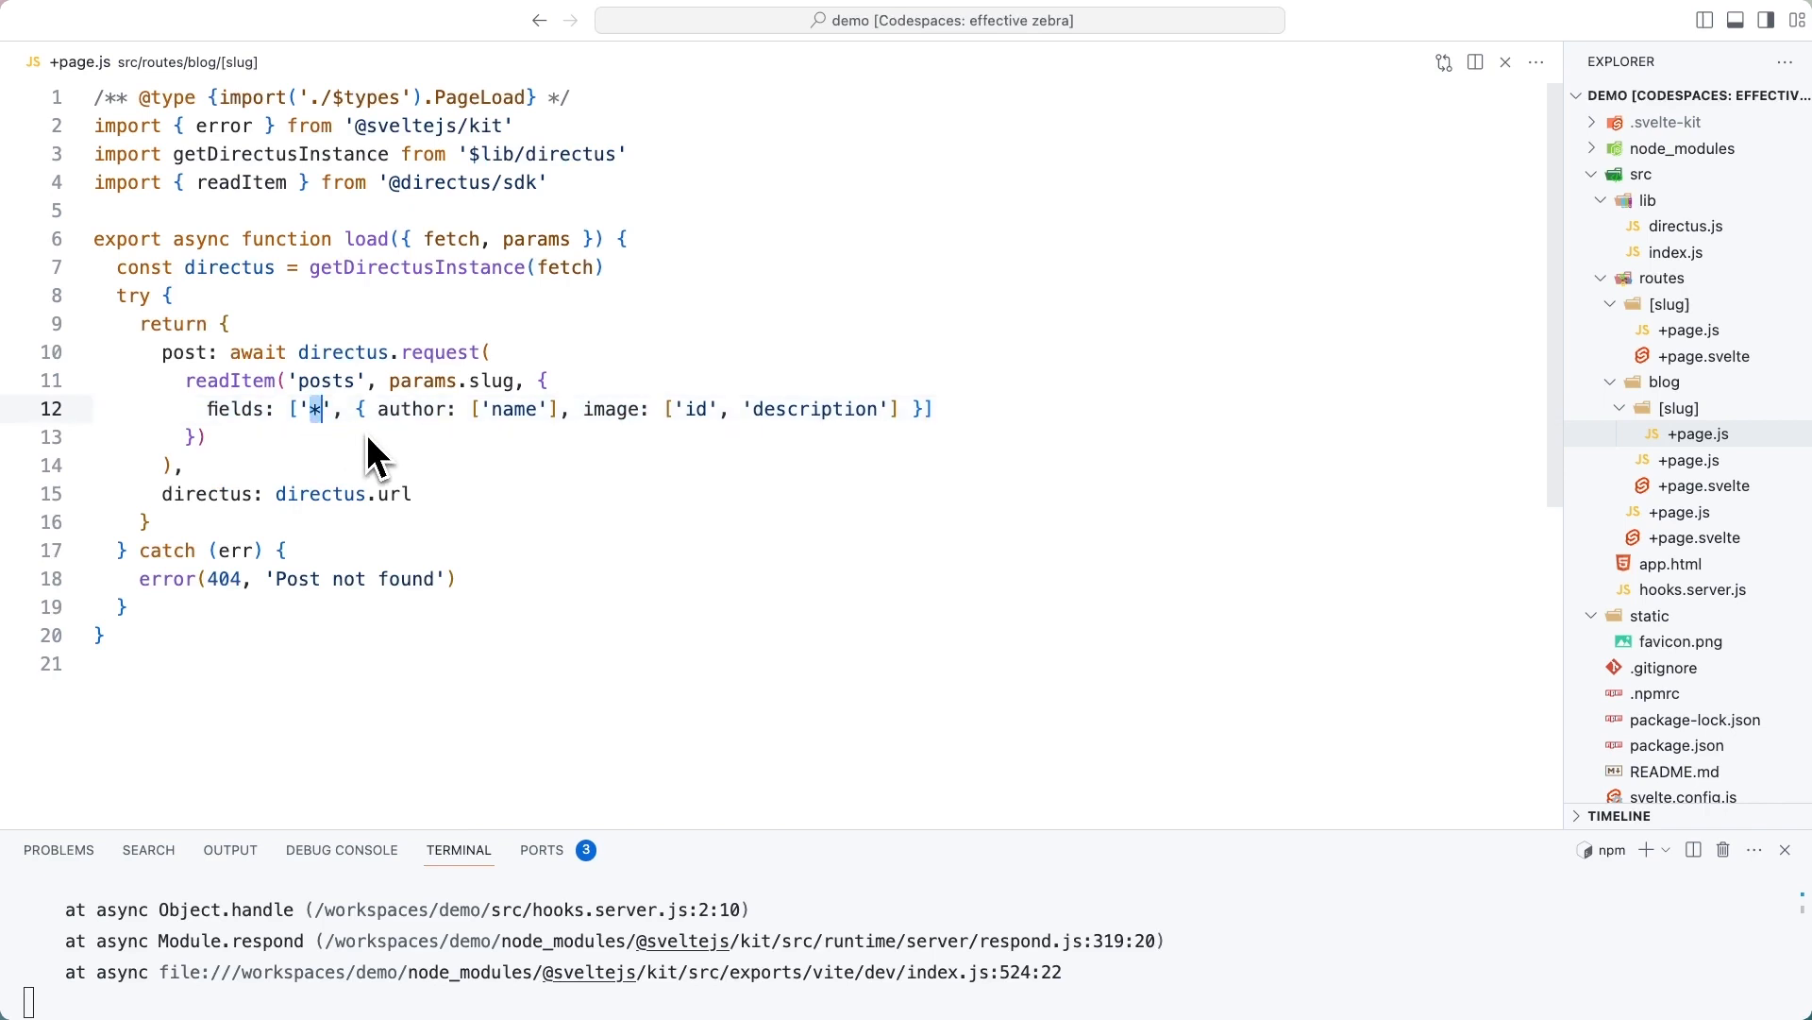
mouse_move(382, 428)
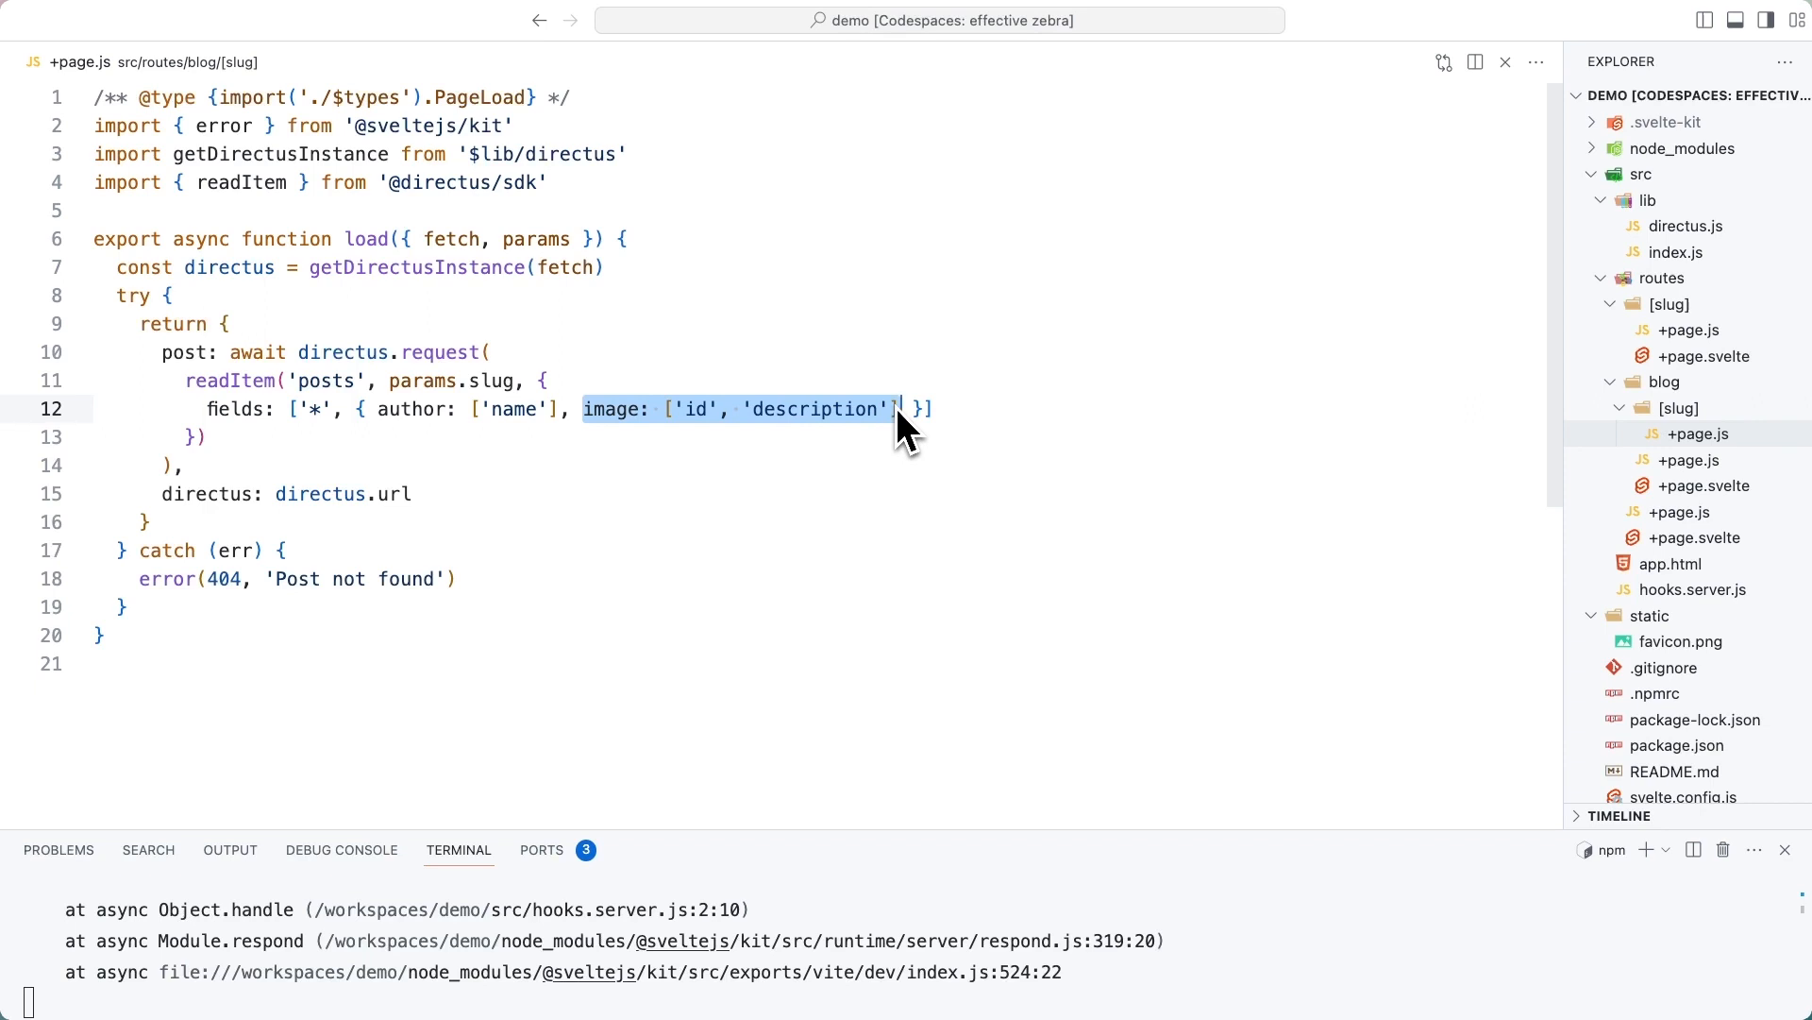
left_click_drag(902, 407, 191, 465)
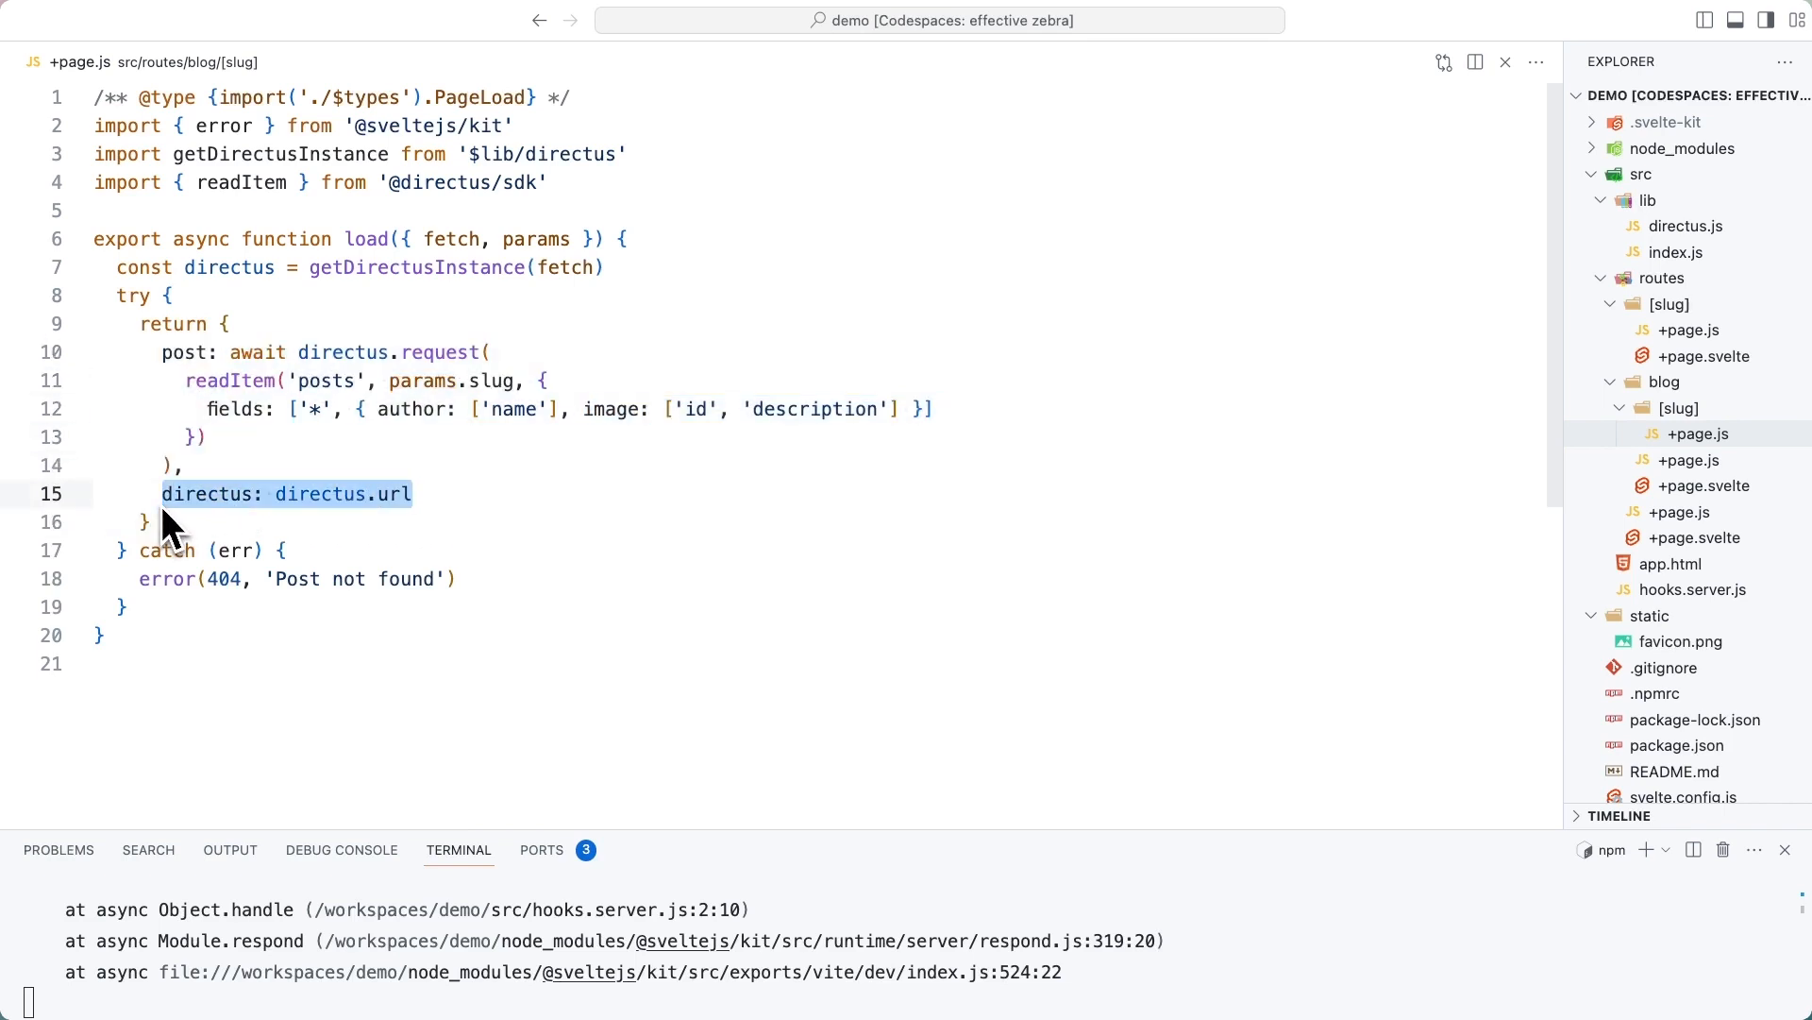
mouse_move(419, 291)
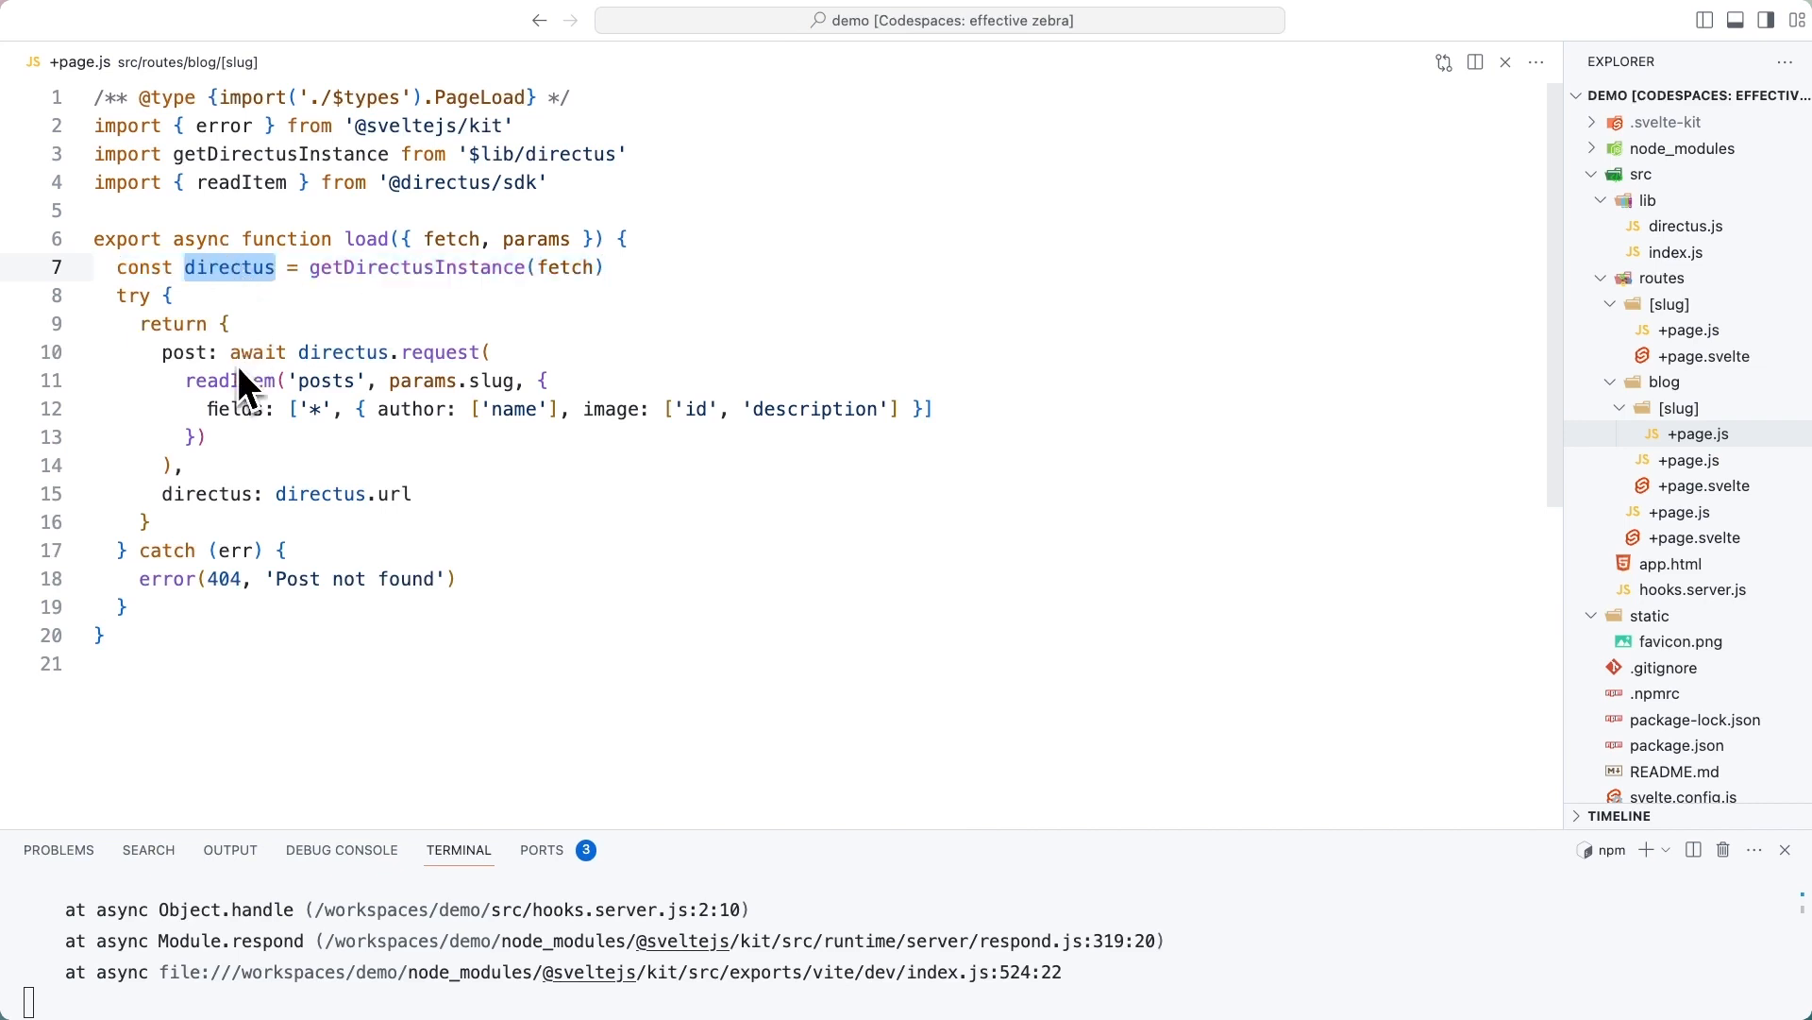
double_click(342, 493)
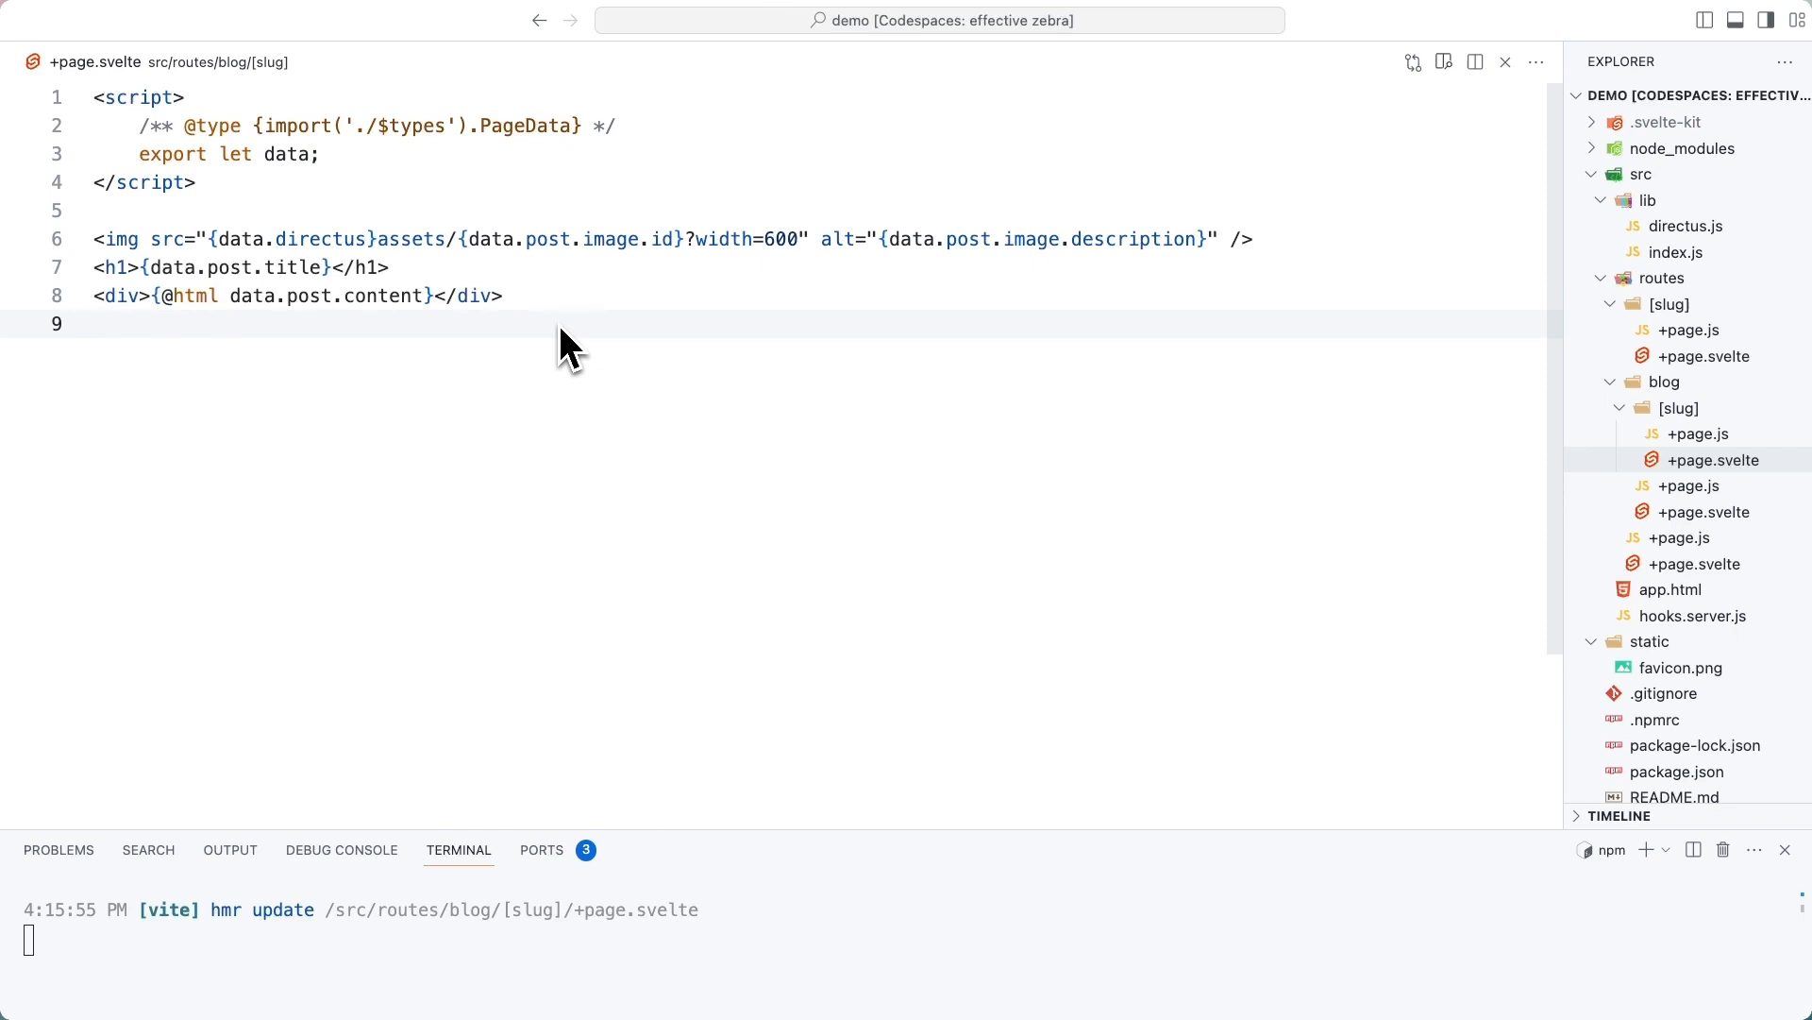
mouse_move(1254, 230)
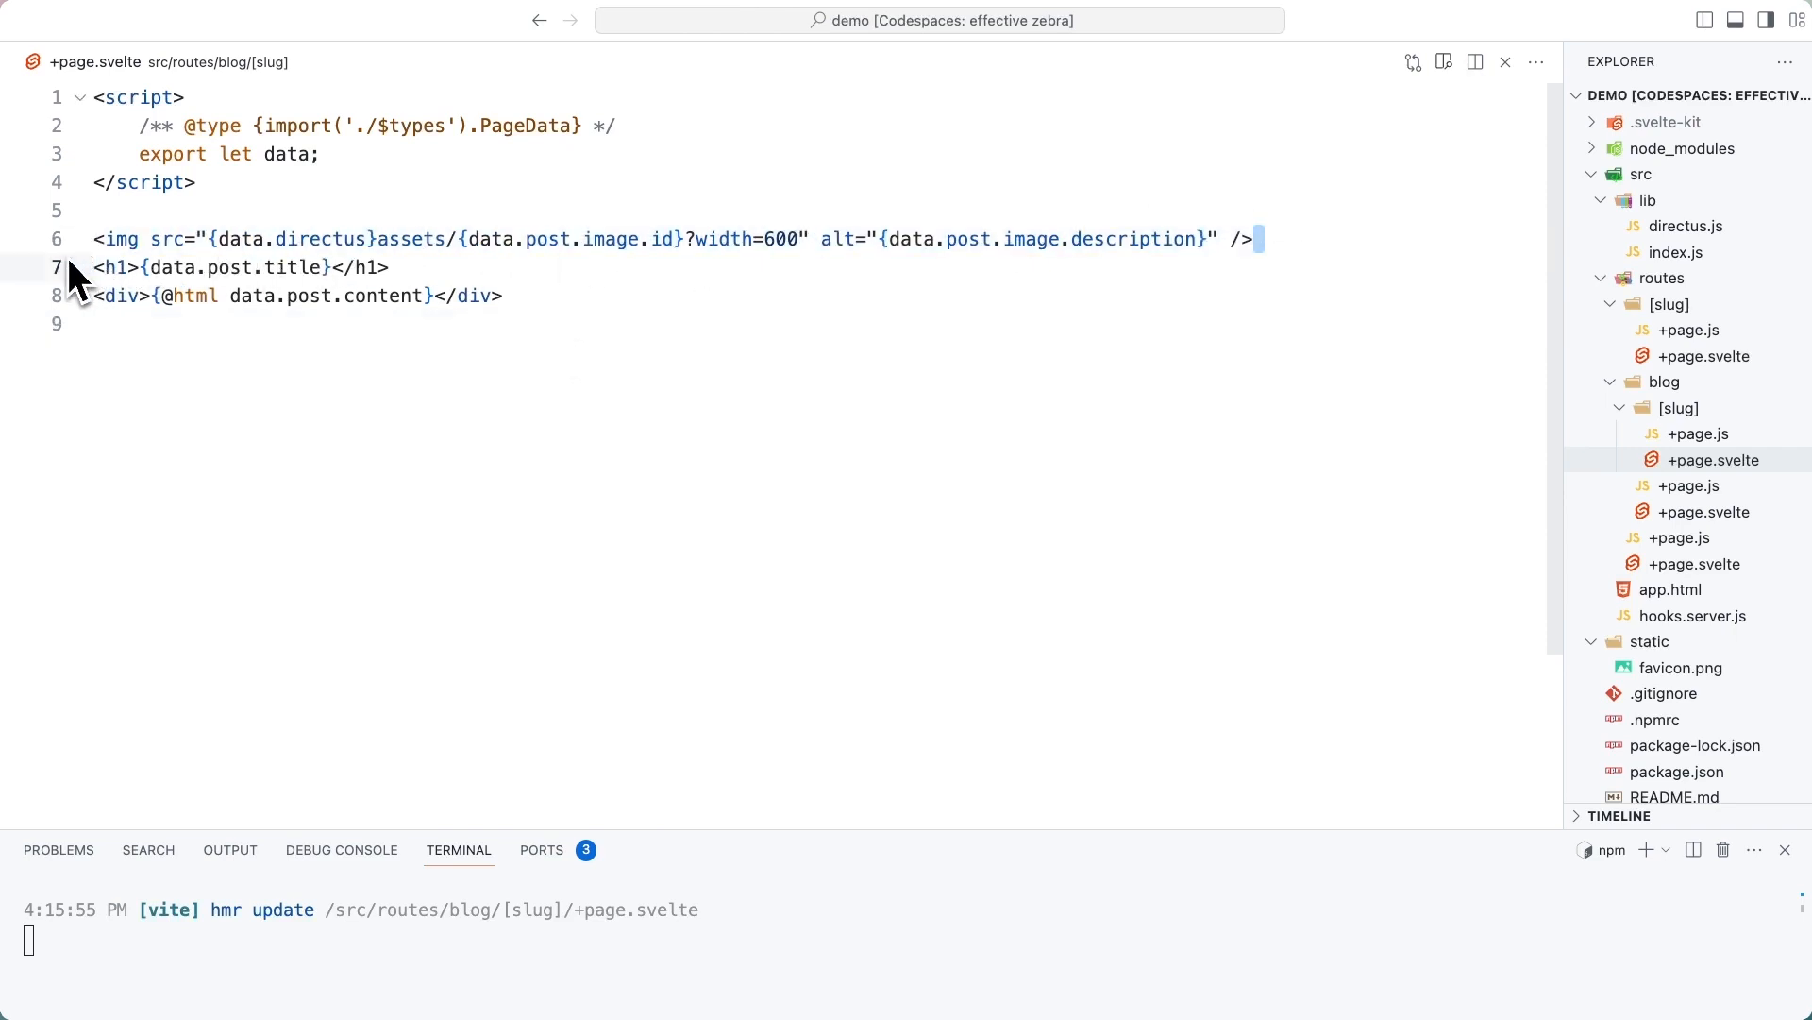
Step: Review the single-post template rendering the image at width 600, title and HTML content
double_click(323, 240)
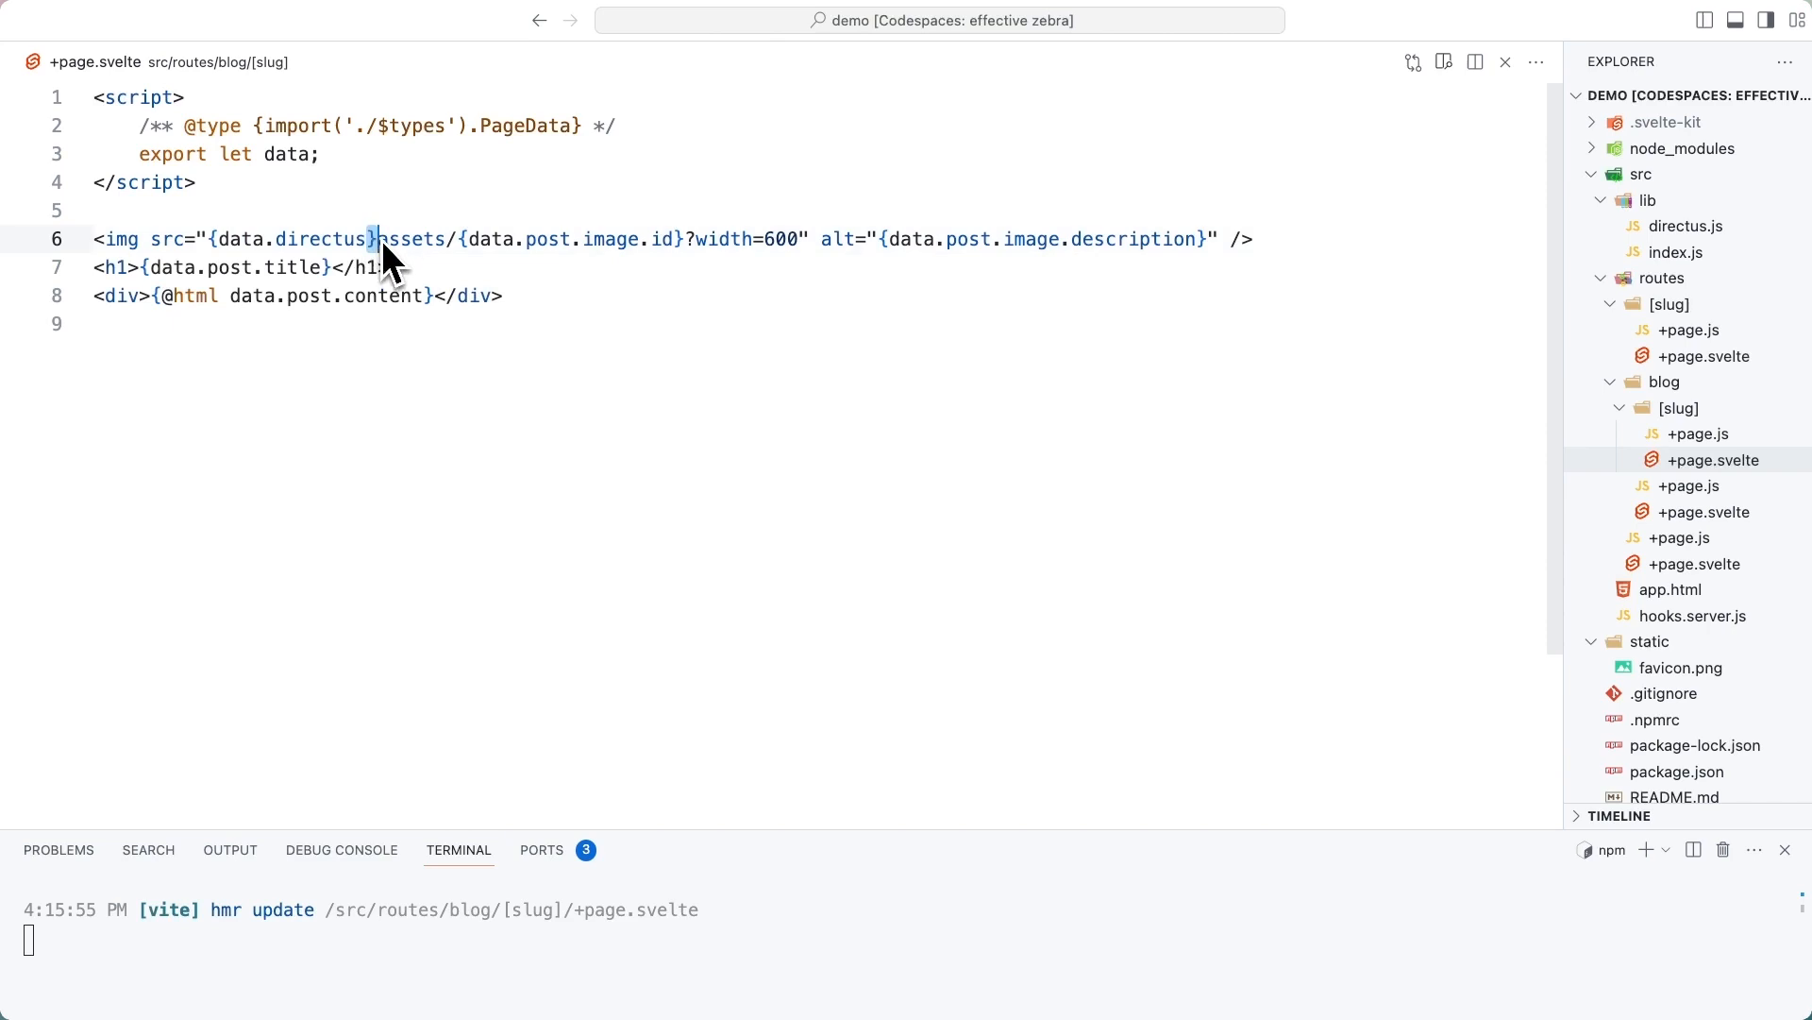
mouse_move(404, 237)
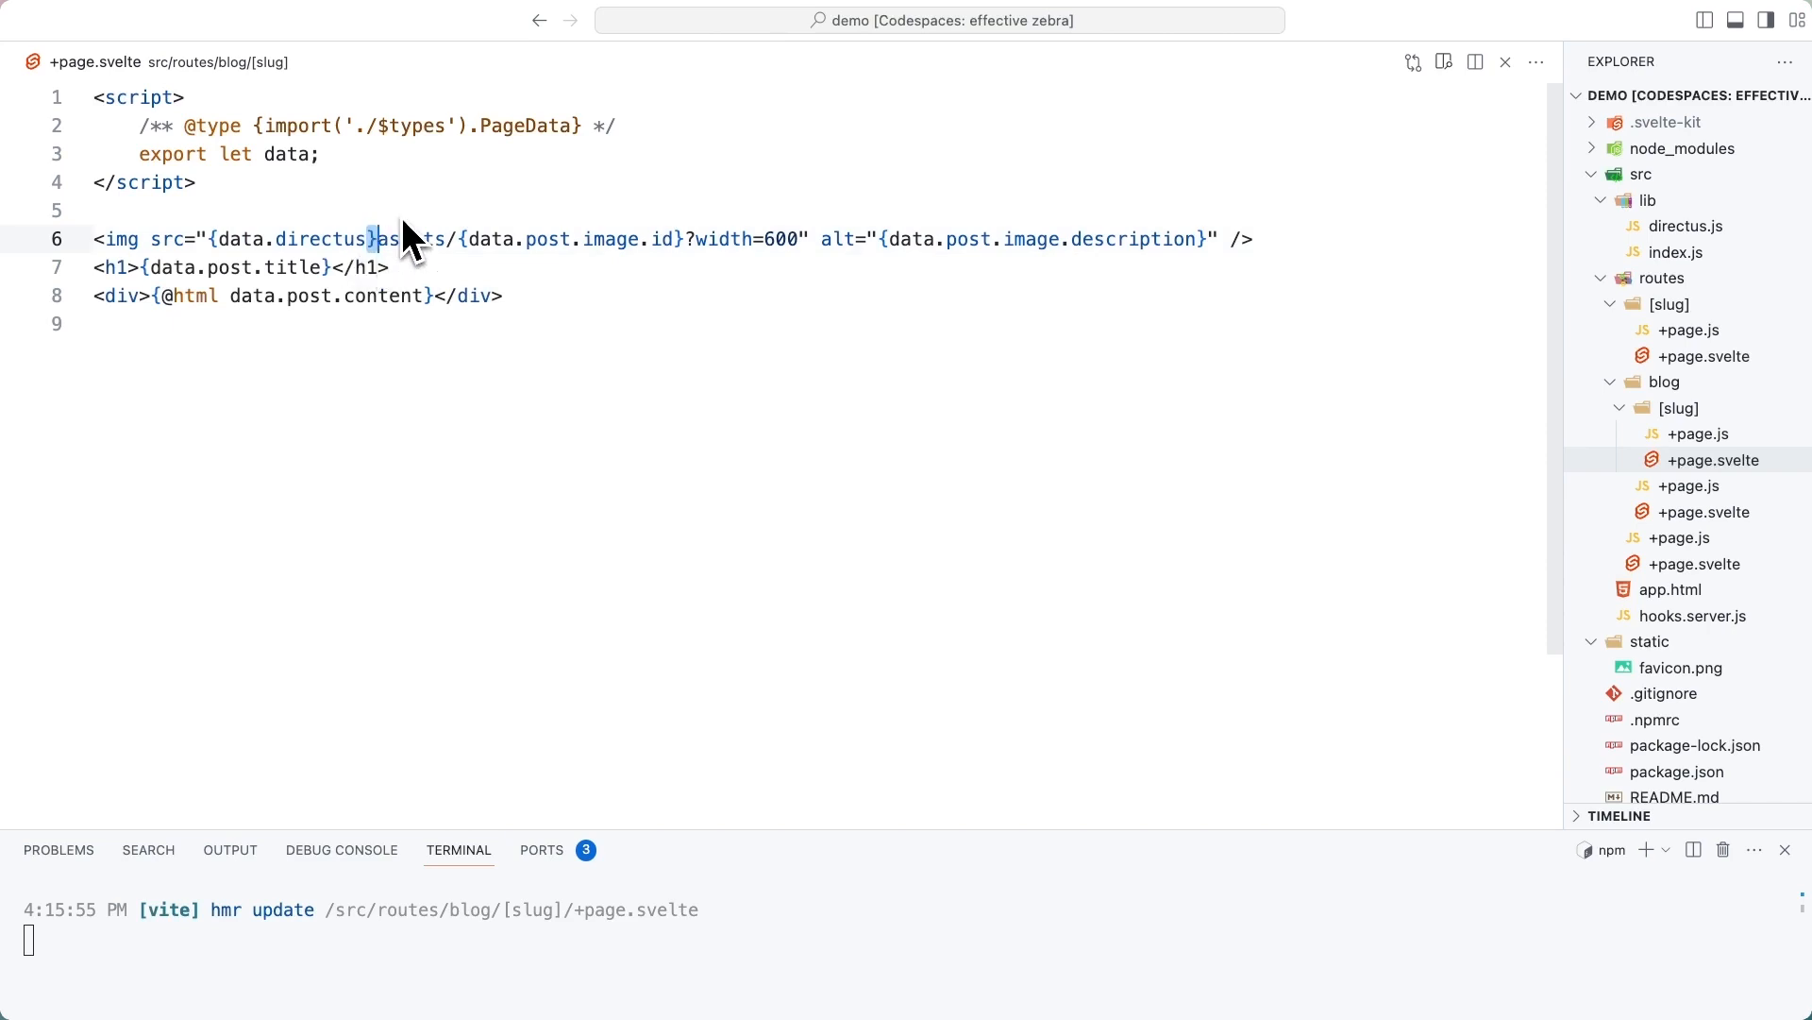